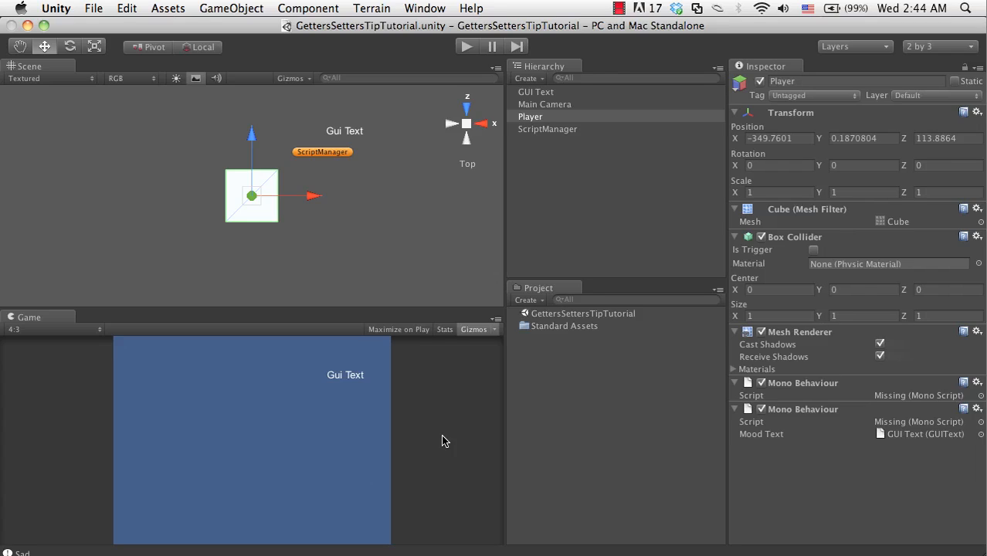
pyautogui.moveTo(391, 345)
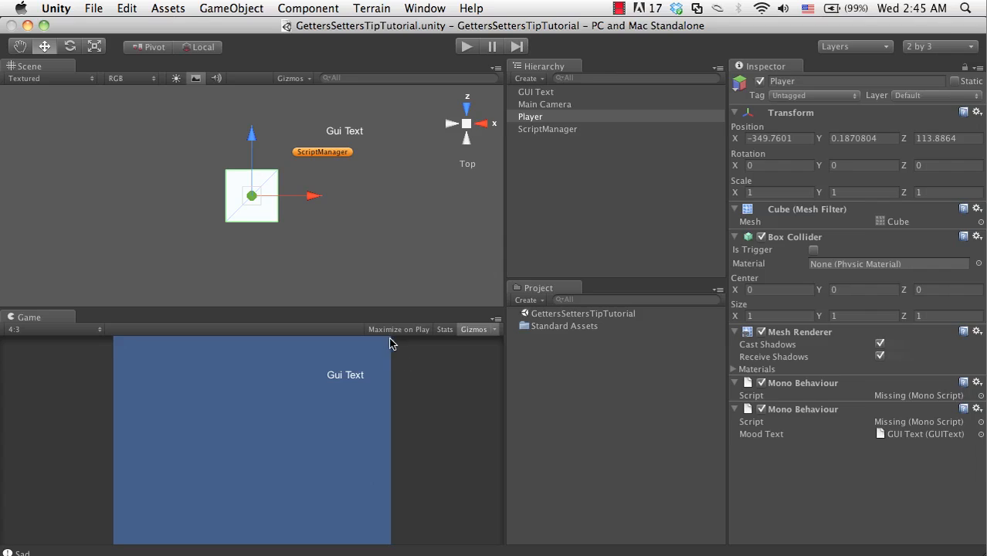
pyautogui.moveTo(243, 209)
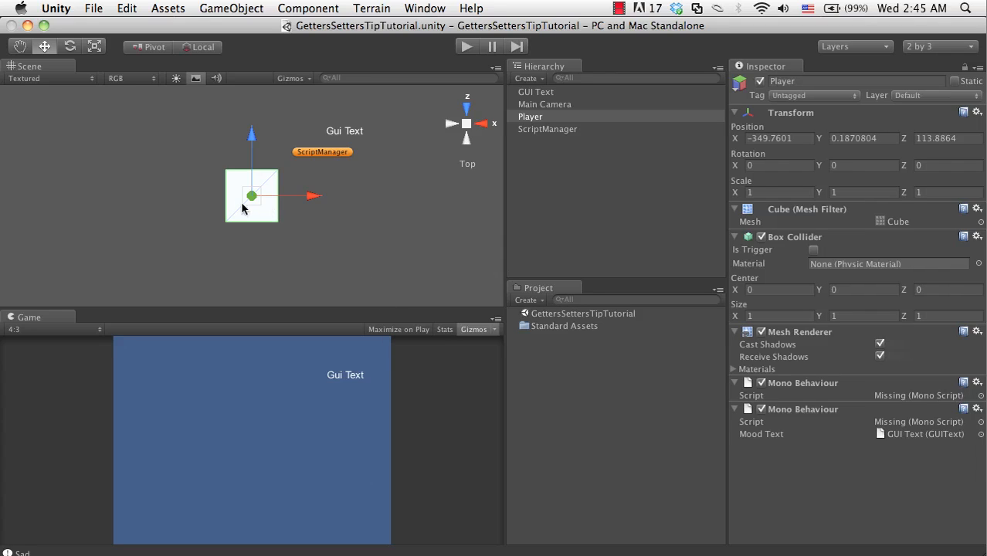
pyautogui.moveTo(248, 191)
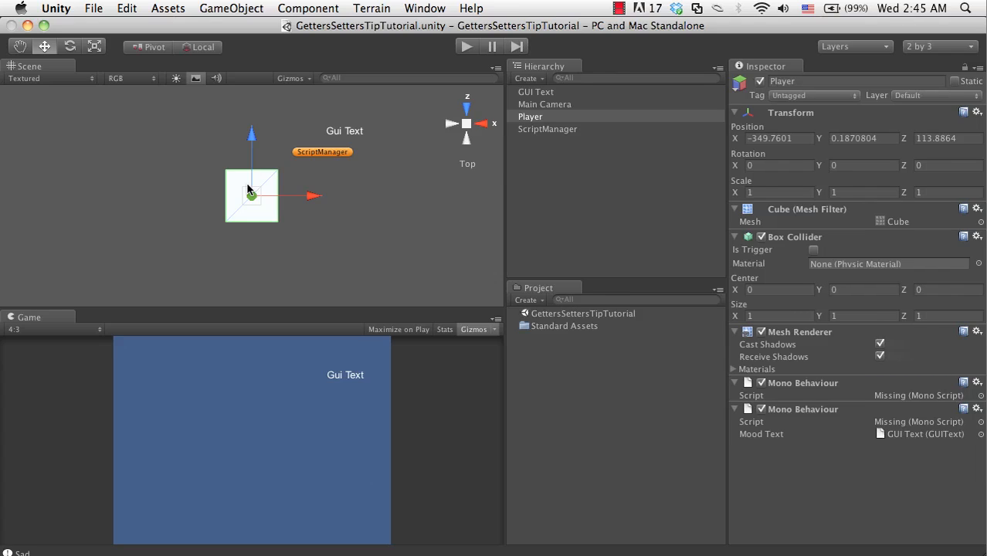
pyautogui.moveTo(315, 169)
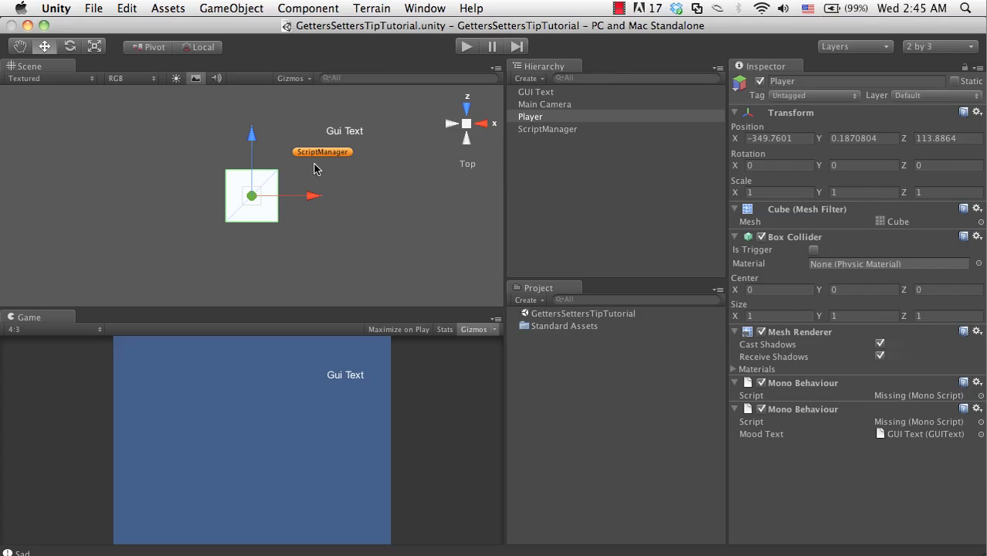
pyautogui.moveTo(310, 162)
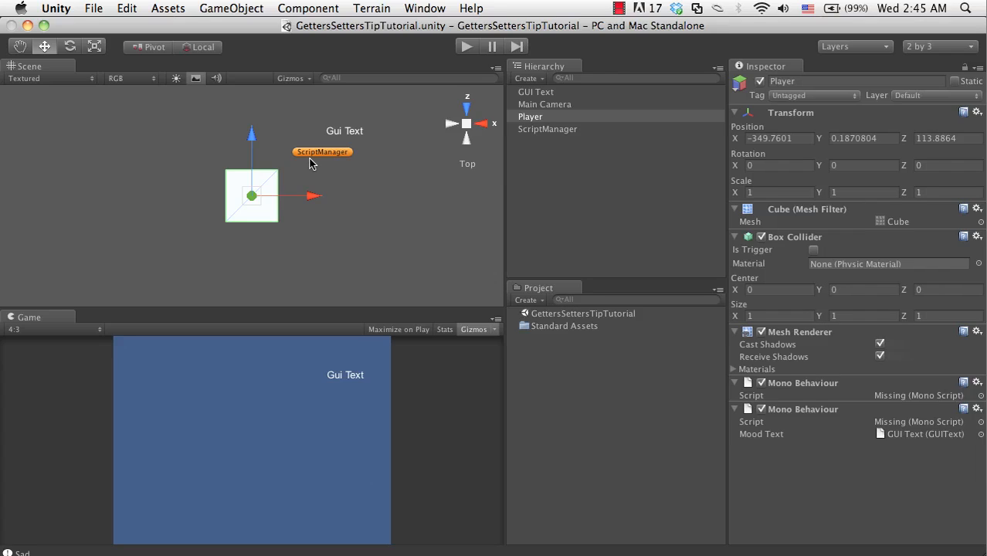
pyautogui.moveTo(259, 196)
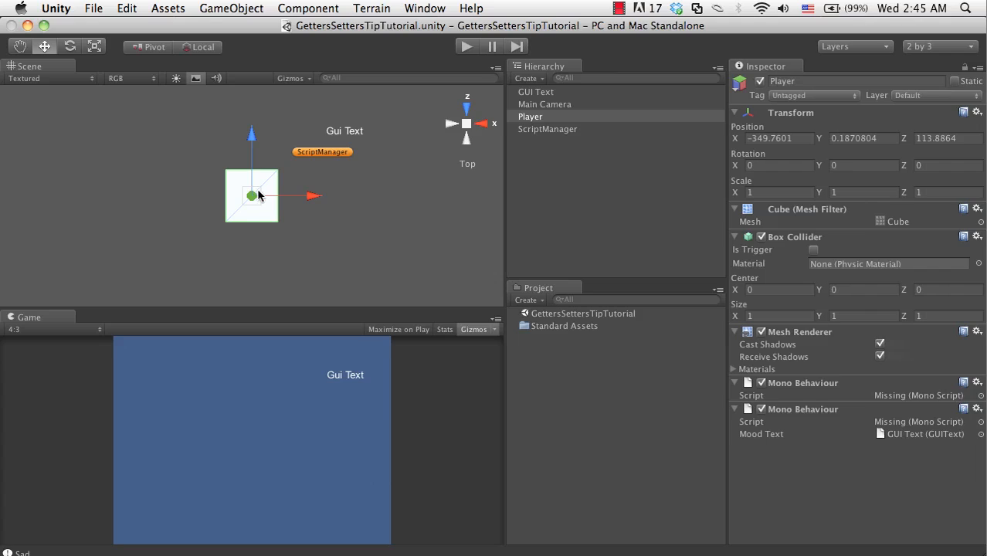
pyautogui.moveTo(240, 164)
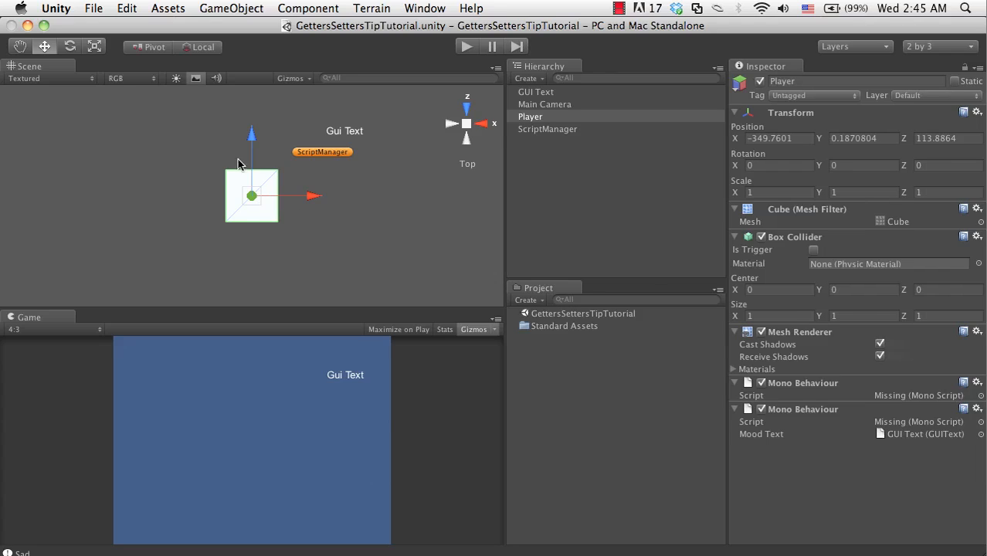
pyautogui.moveTo(227, 202)
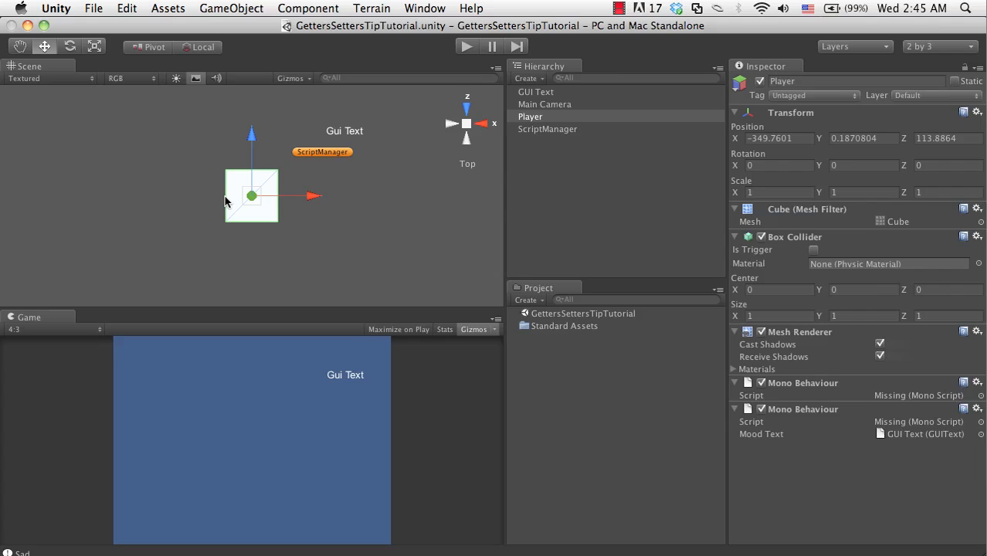
pyautogui.moveTo(323, 186)
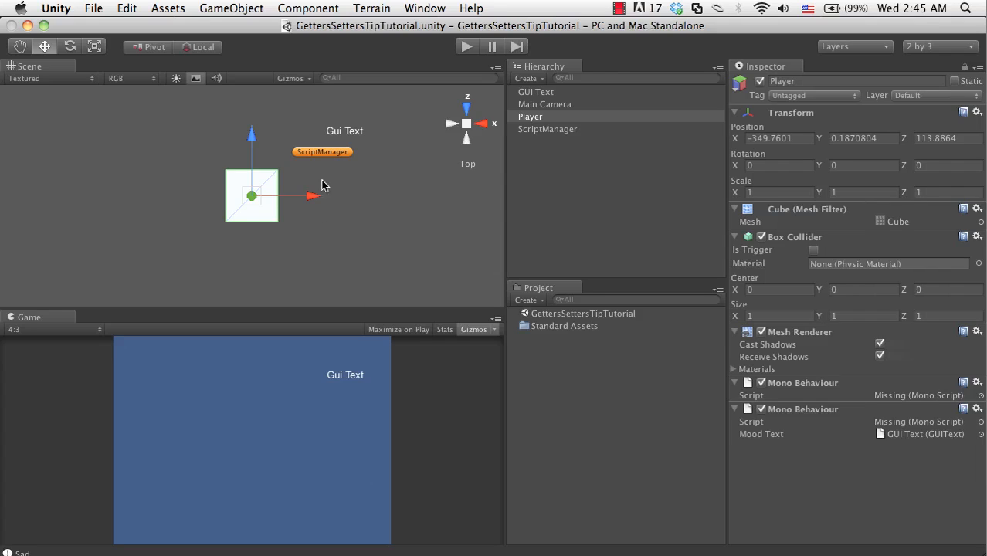
pyautogui.moveTo(258, 248)
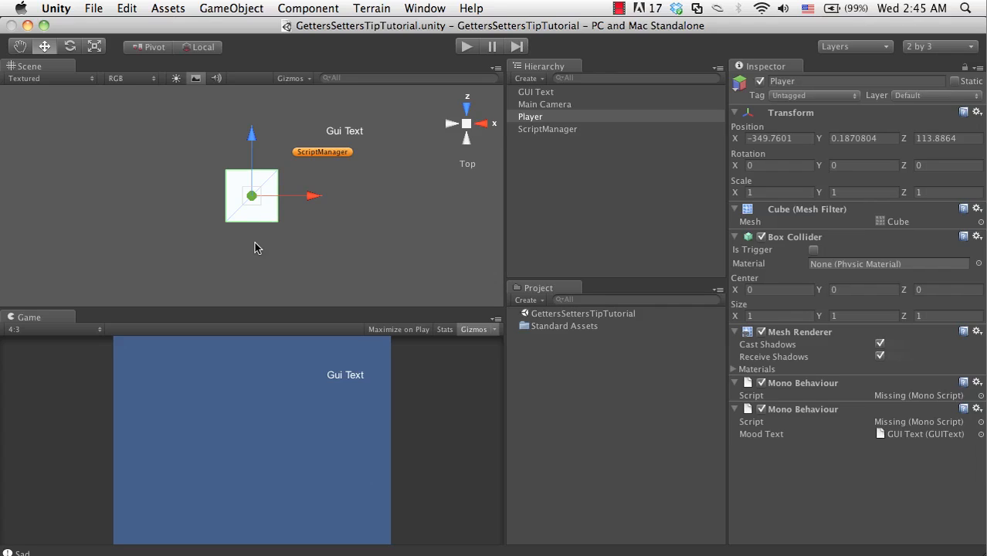
pyautogui.moveTo(359, 456)
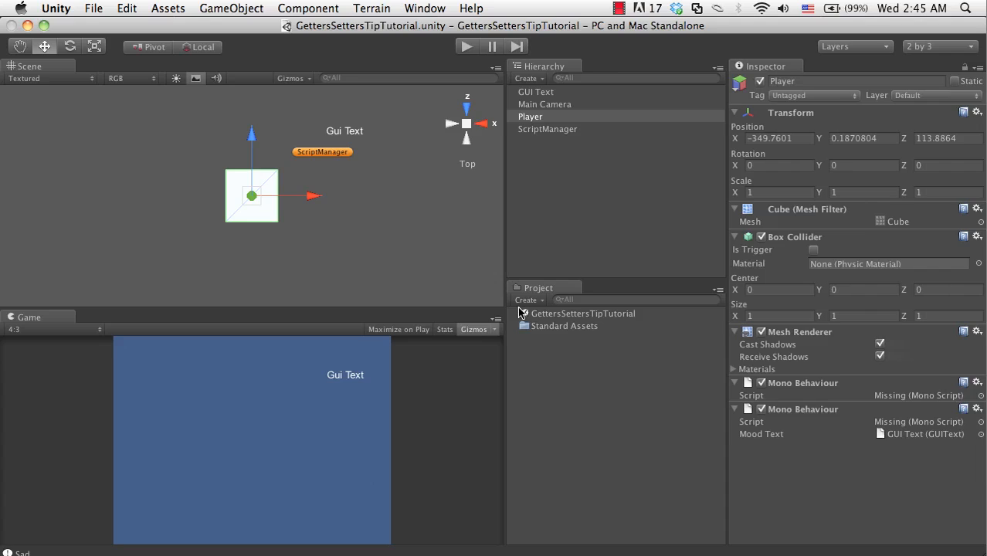
# Step: Create a new C# script asset in the Project panel named PlayerScript_CS
pyautogui.click(582, 314)
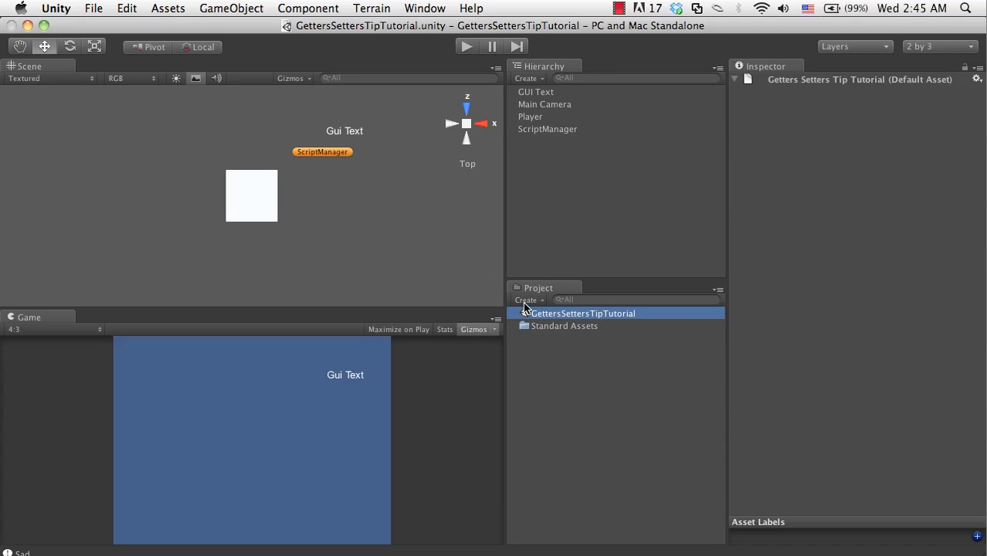
pyautogui.click(527, 300)
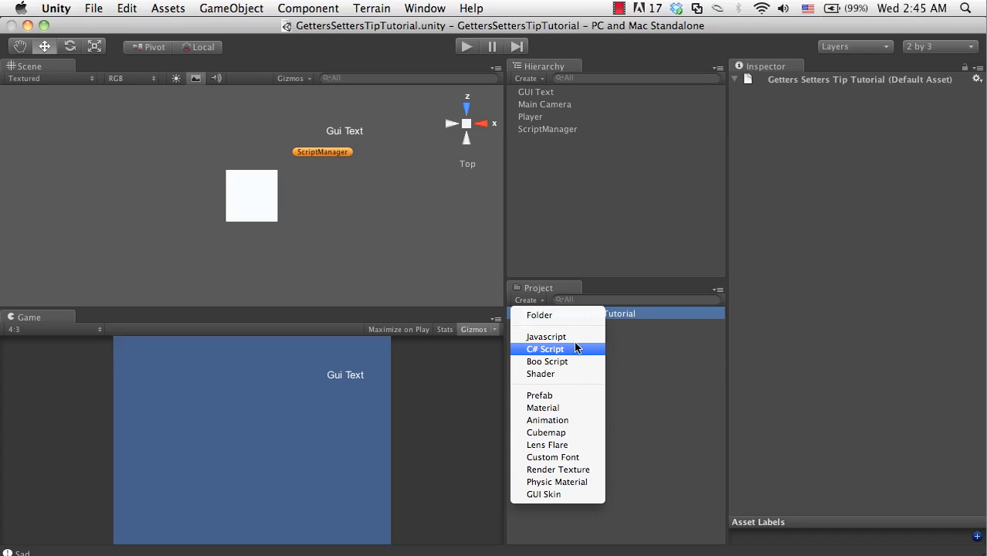
pyautogui.click(546, 348)
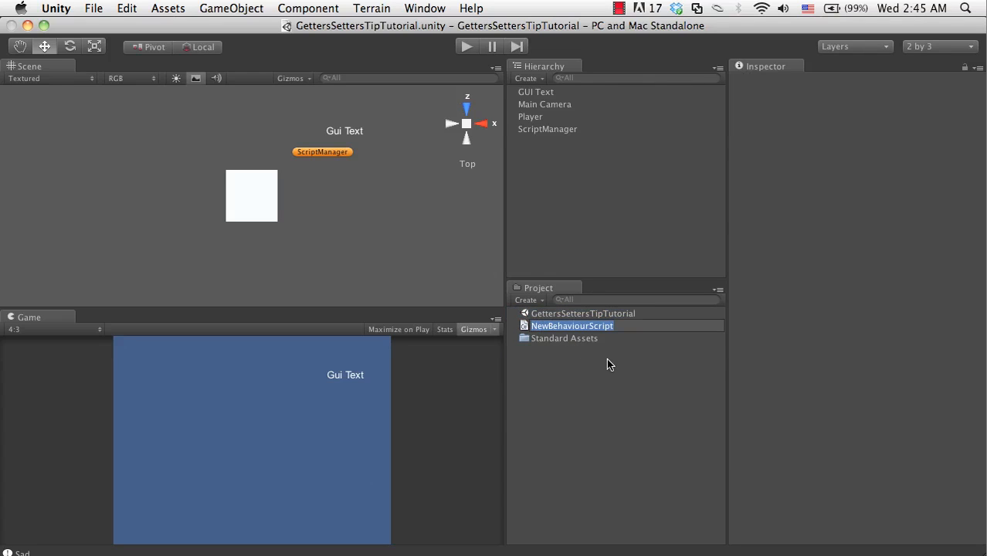
pyautogui.write('PlayerScript_CS')
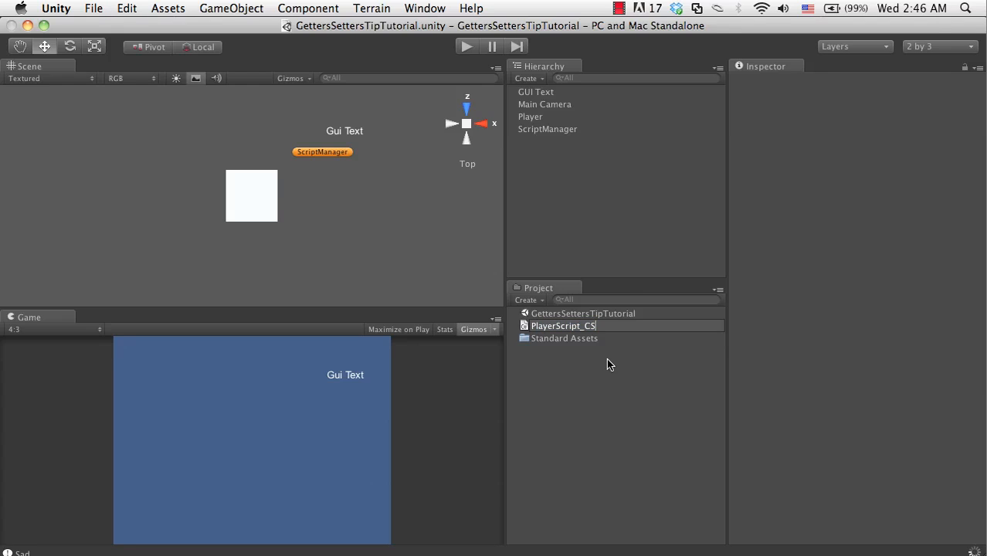
pyautogui.click(564, 338)
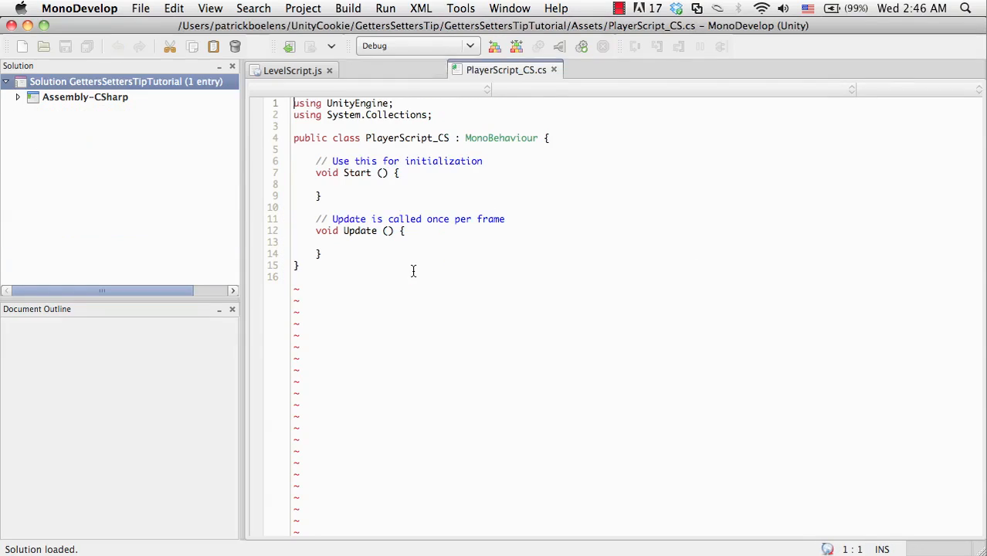
# Step: Close the LevelScript.js tab and delete the default Start and Update methods
pyautogui.click(329, 69)
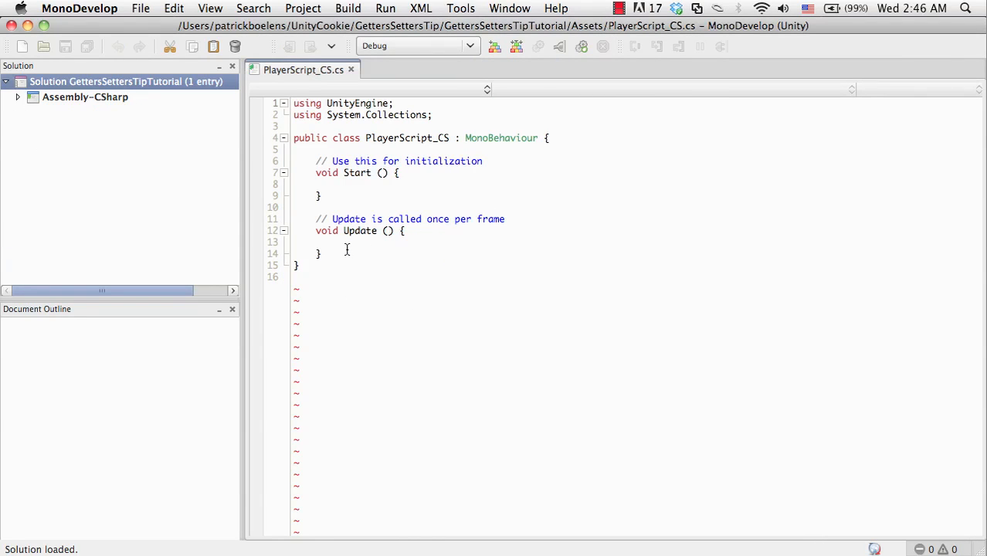
pyautogui.moveTo(316, 150); pyautogui.dragTo(322, 253)
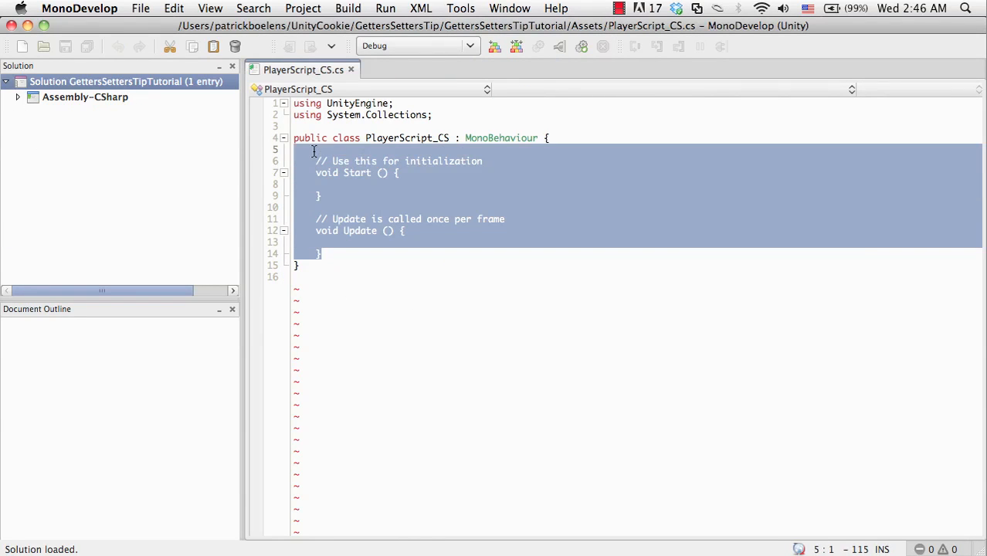
pyautogui.press('Delete')
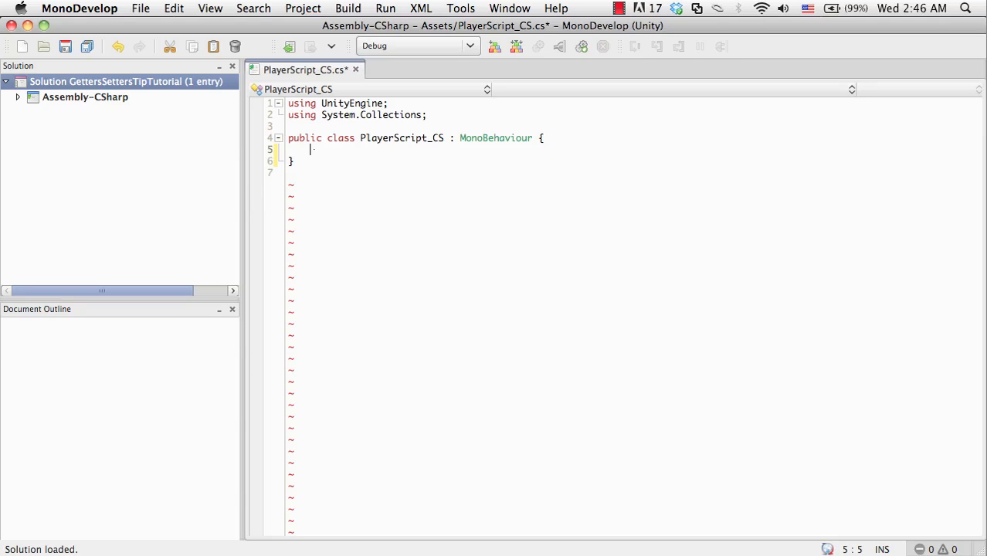
# Step: Declare public int hp = 42; in the PlayerScript_CS class
pyautogui.write('public')
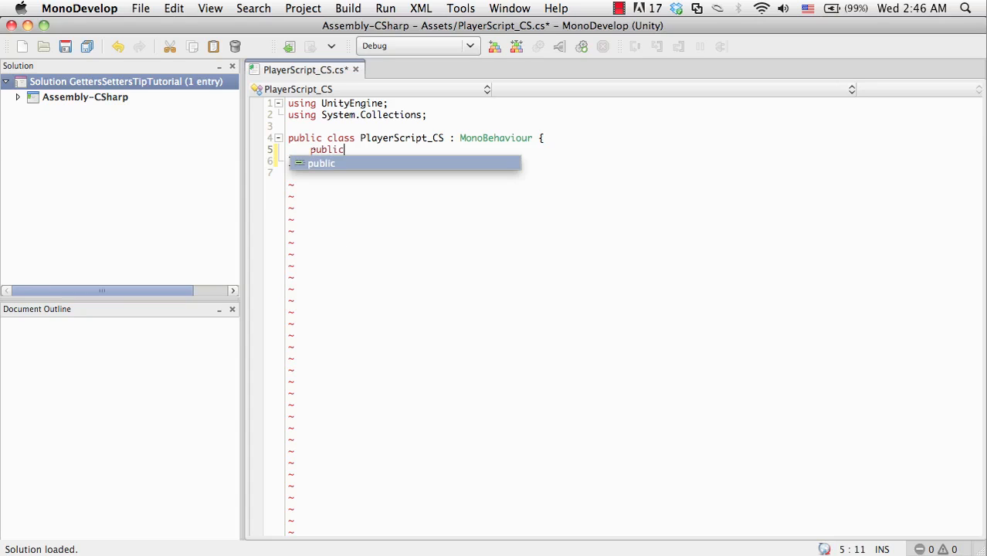
pyautogui.write('int hp;')
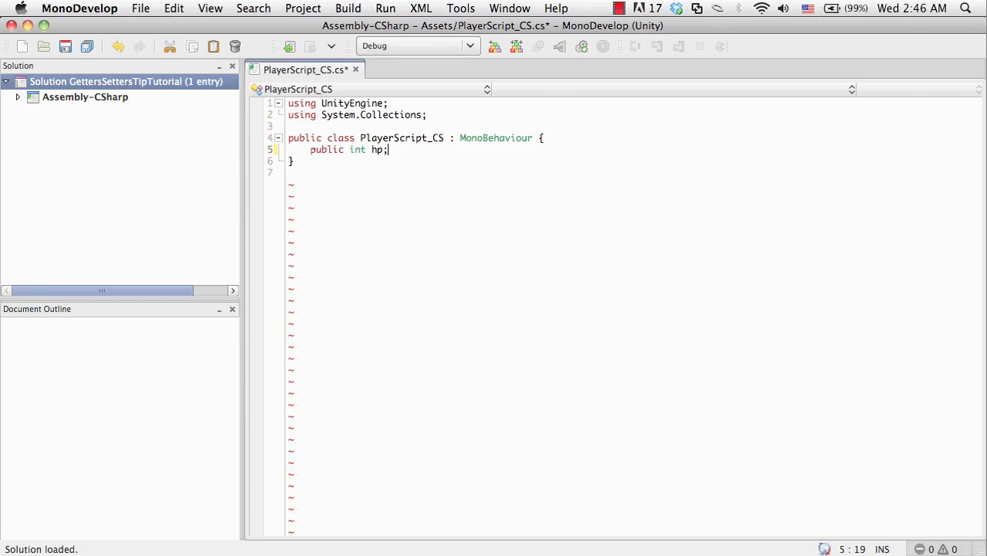
pyautogui.write('= 4')
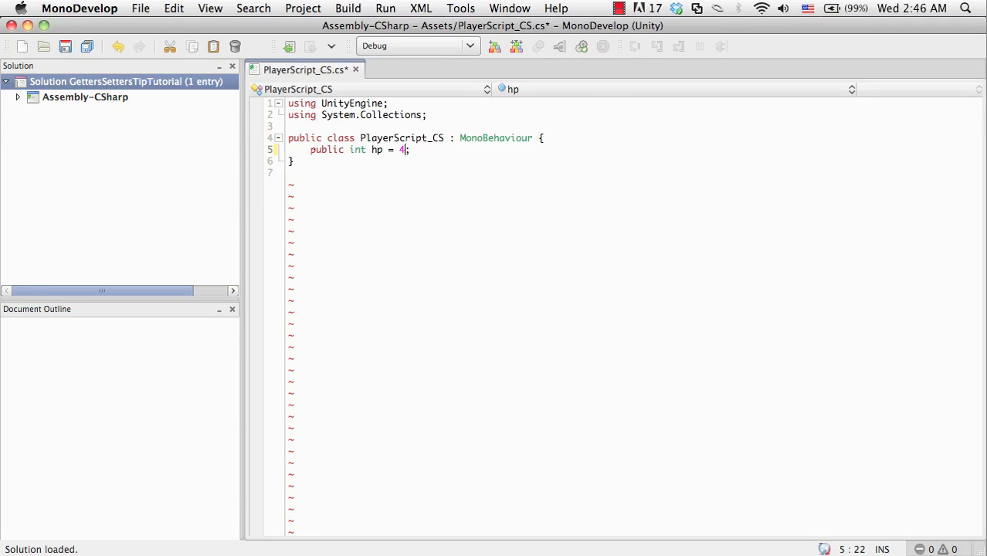
pyautogui.write('2')
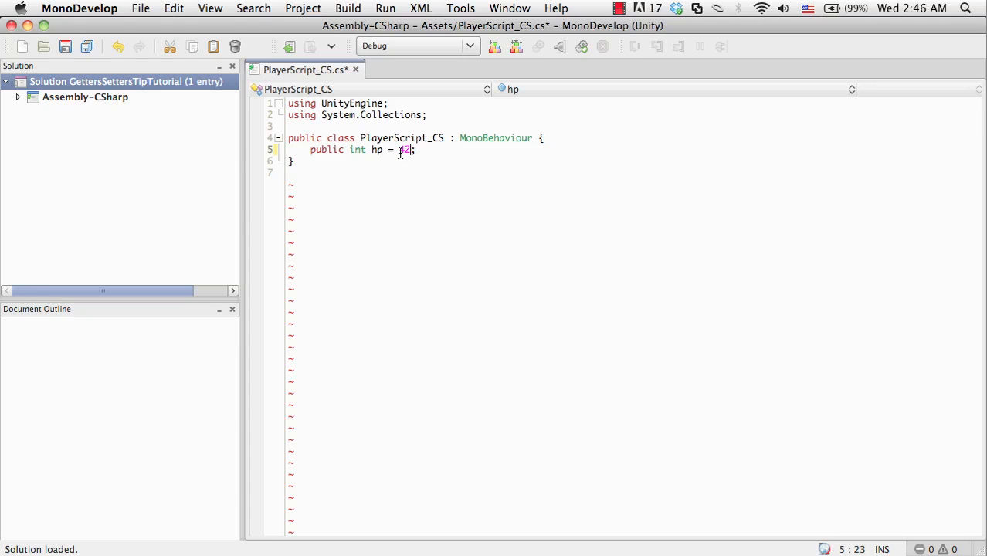
pyautogui.moveTo(495, 137)
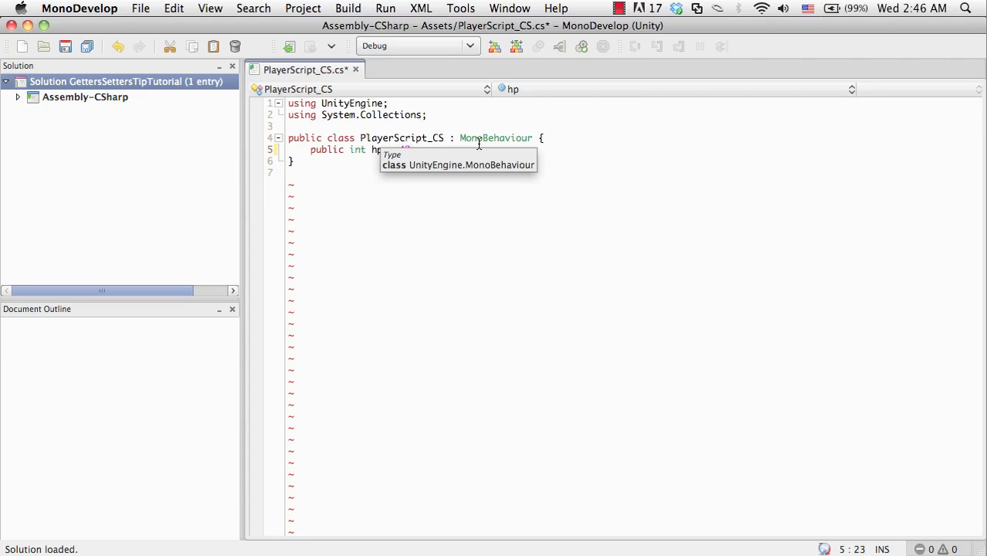
pyautogui.write('= 42;')
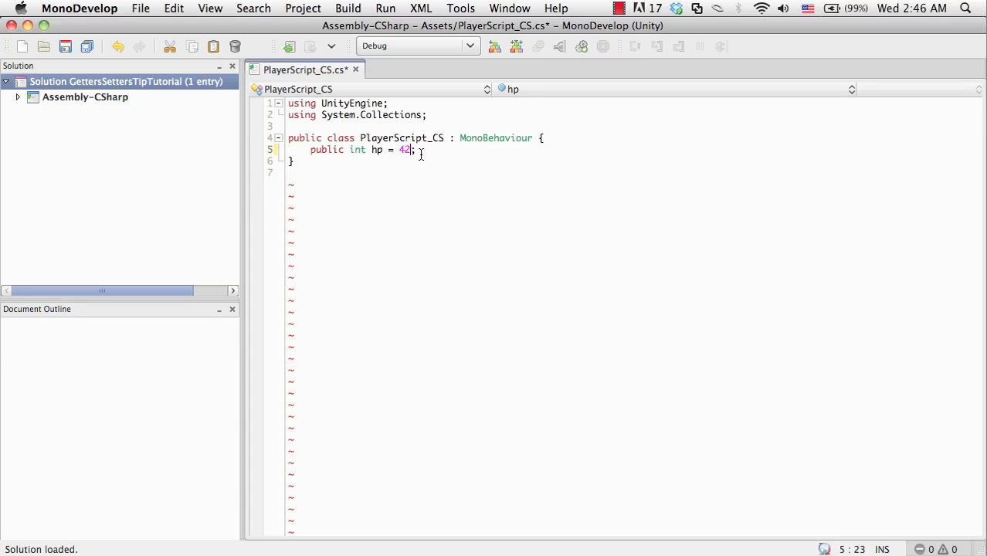
pyautogui.press('Right')
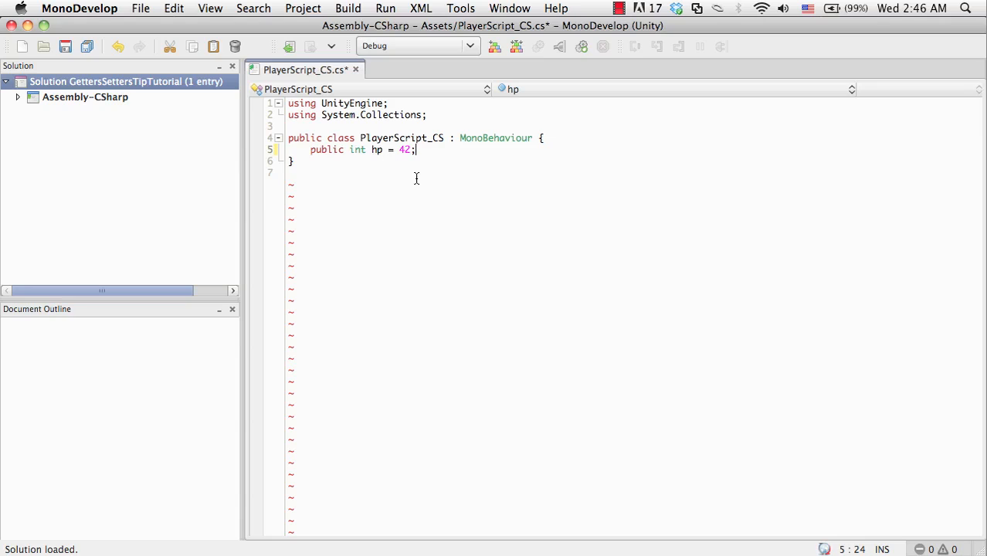
pyautogui.moveTo(350, 207)
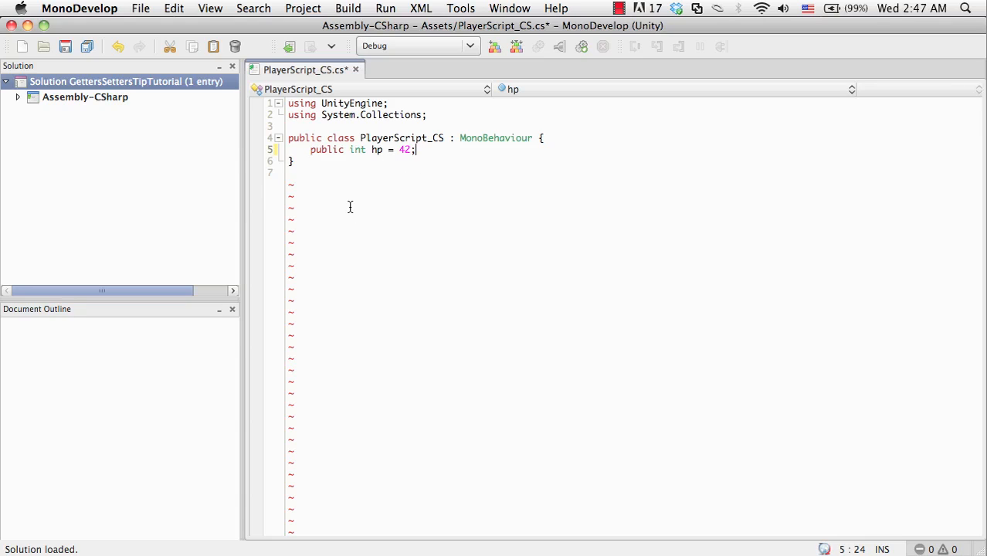
pyautogui.moveTo(559, 264)
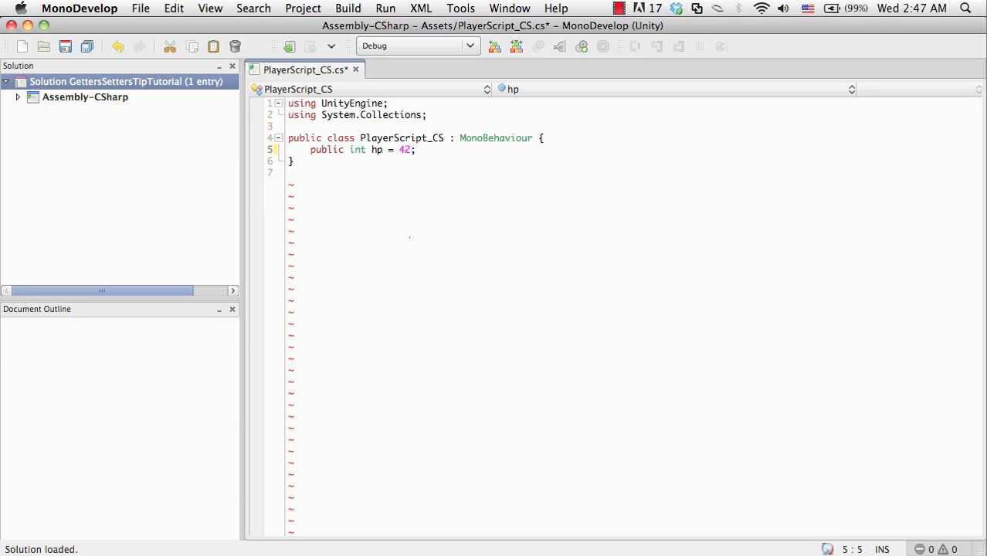
# Step: Make the field private _hp and add a public int hp property block below it
pyautogui.doubleClick(328, 149)
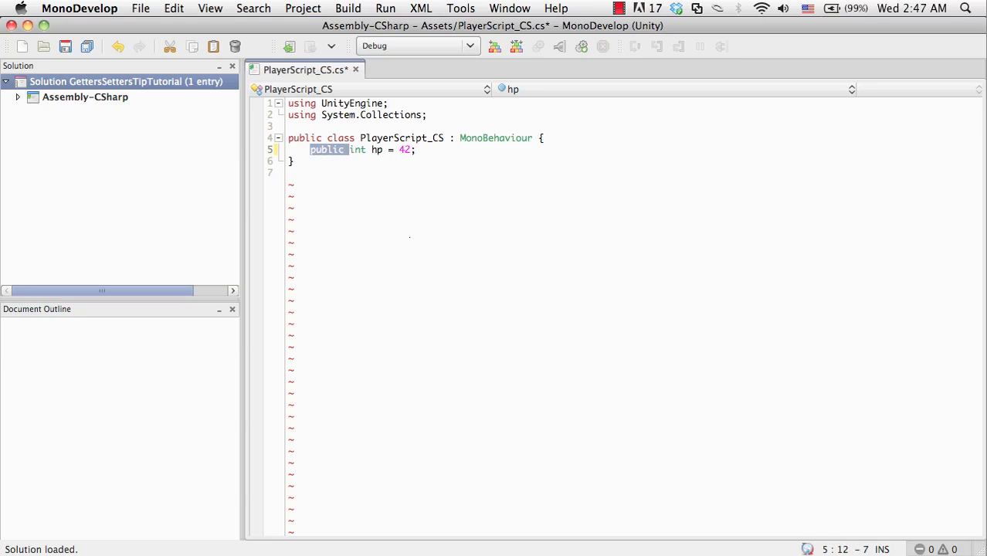
pyautogui.press('Delete')
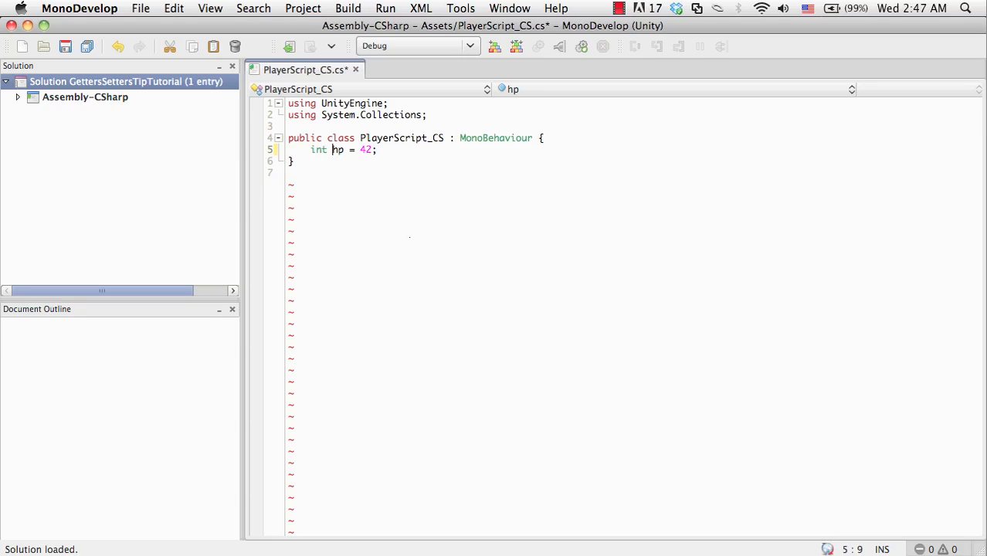
pyautogui.write('_')
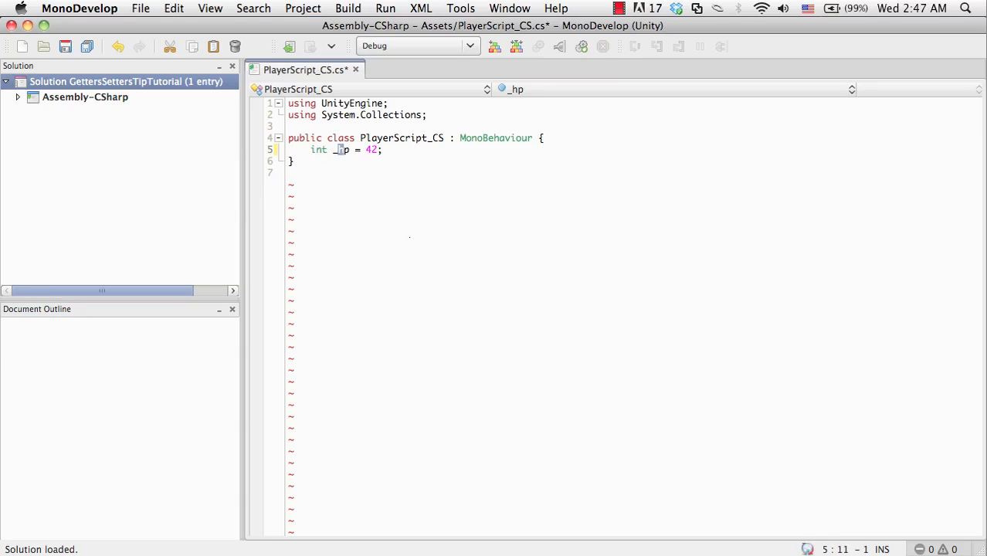
pyautogui.write('p')
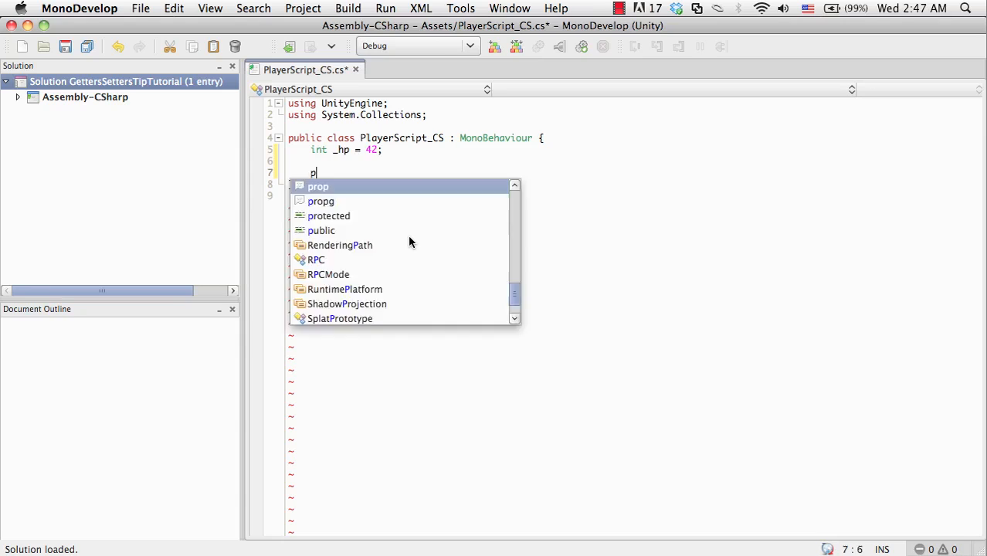
pyautogui.write('ublic i')
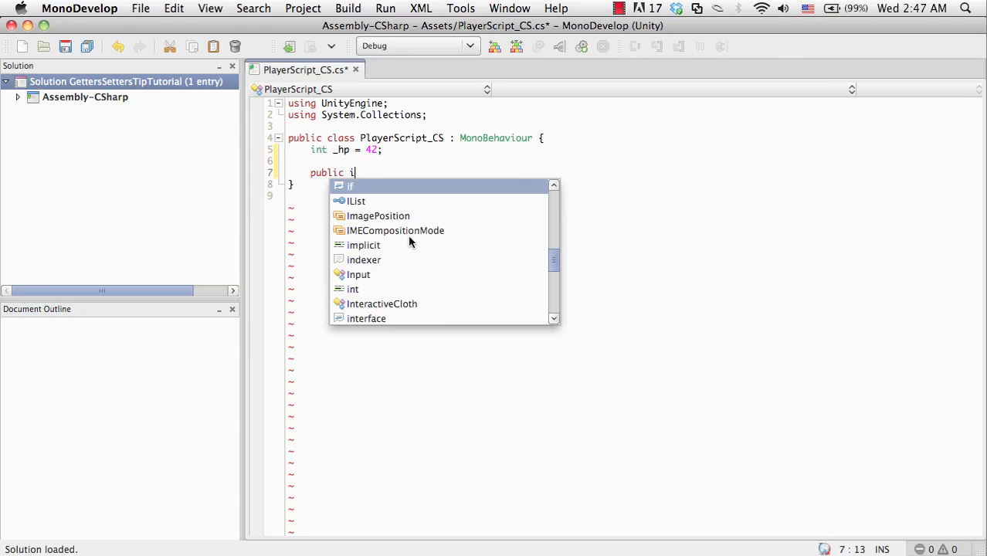
pyautogui.write('nt hp')
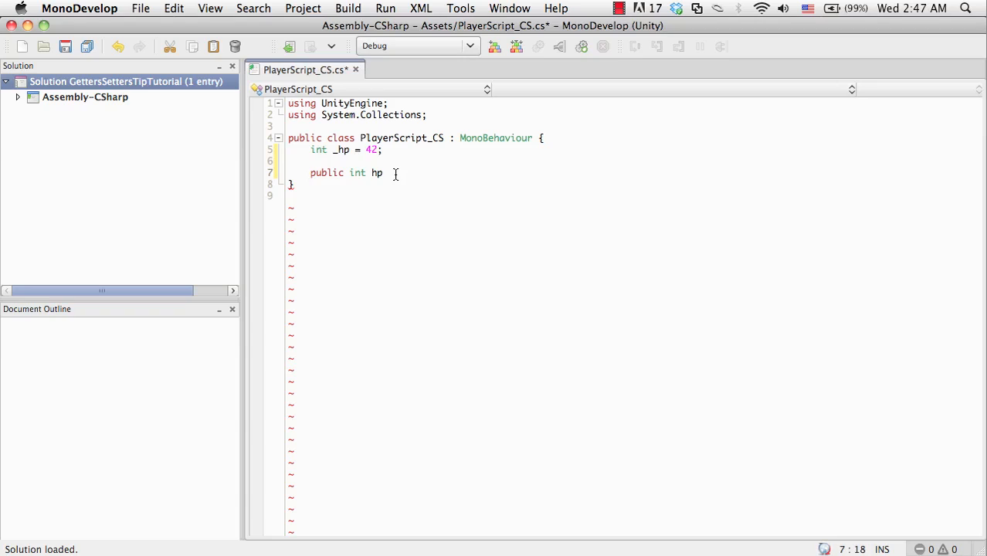
pyautogui.moveTo(528, 182)
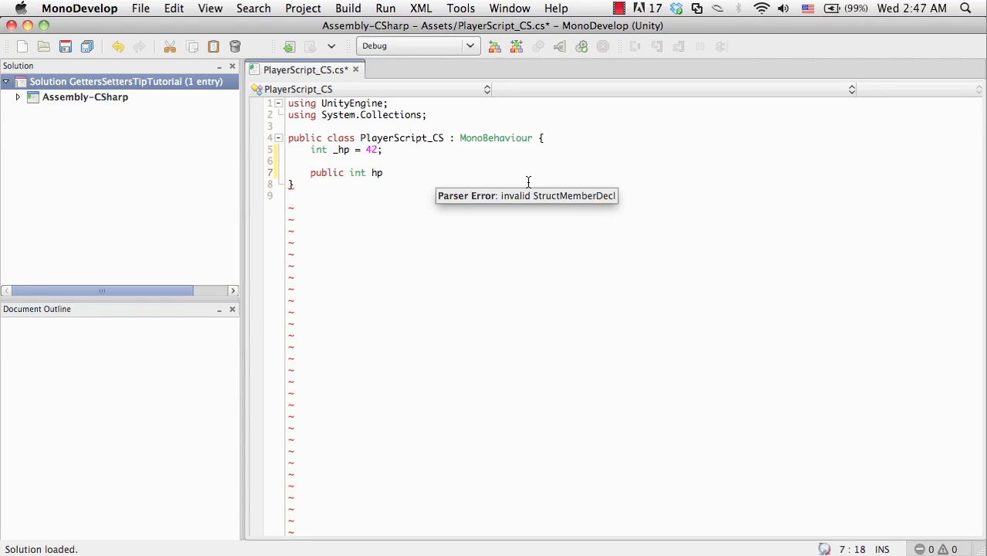
pyautogui.write('{')
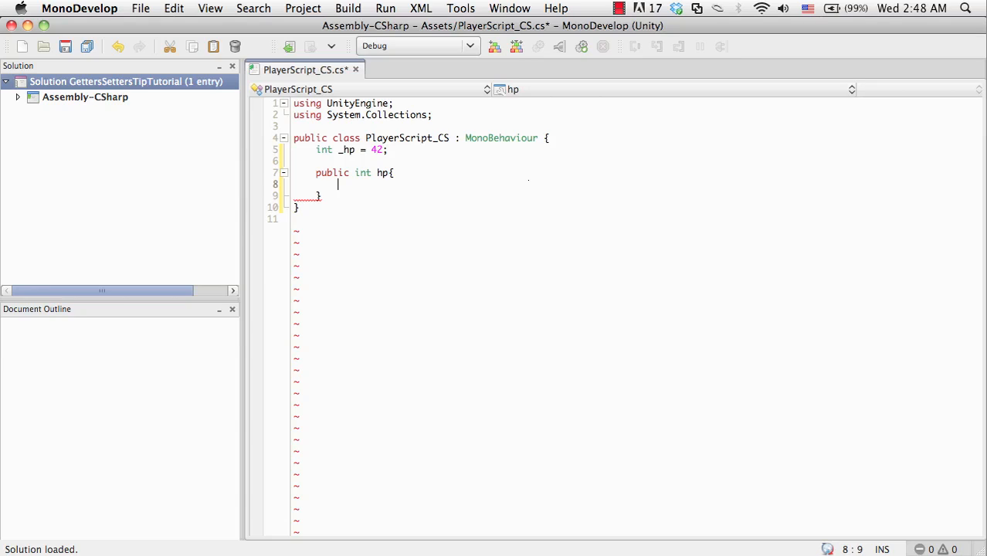
# Step: Add empty get and set blocks inside the hp property
pyautogui.write('get')
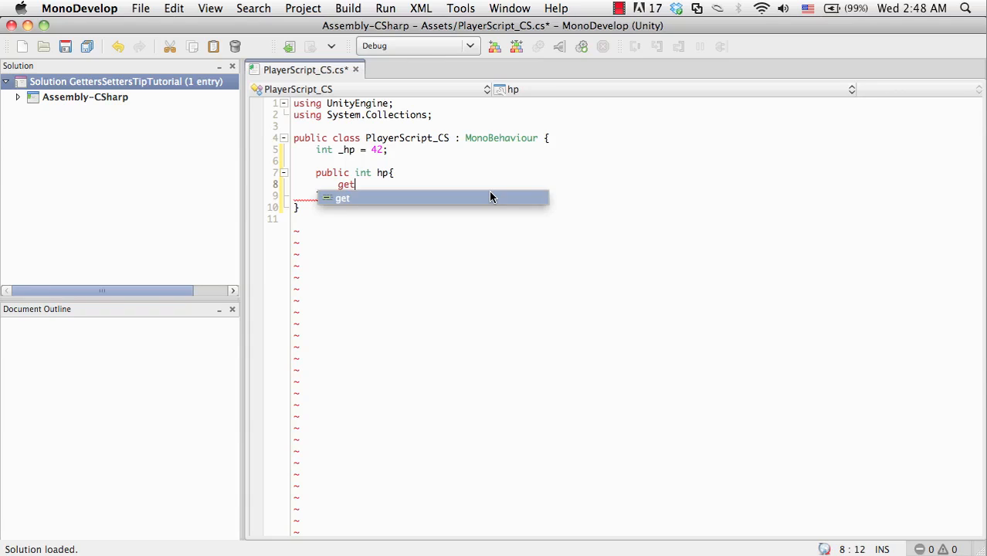
pyautogui.write('{')
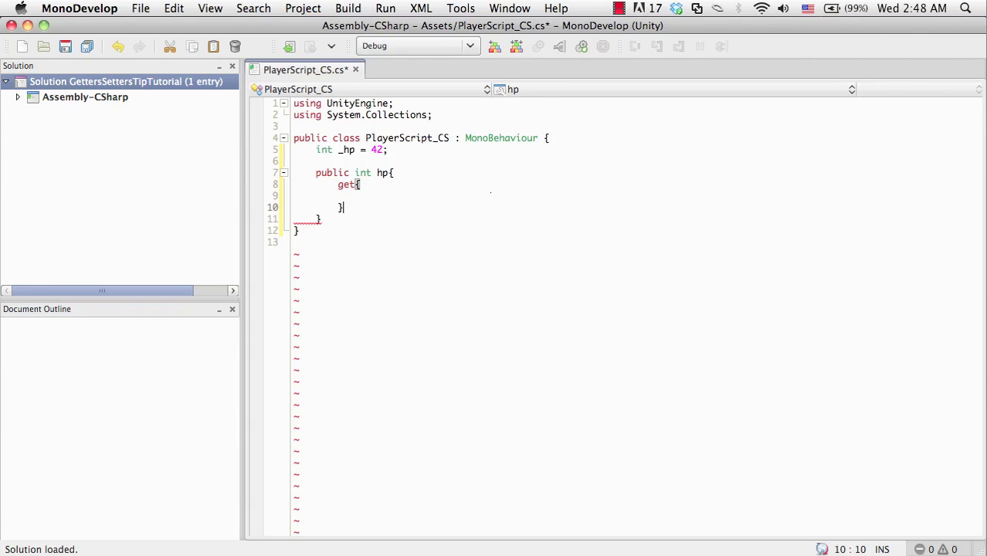
pyautogui.write('set{')
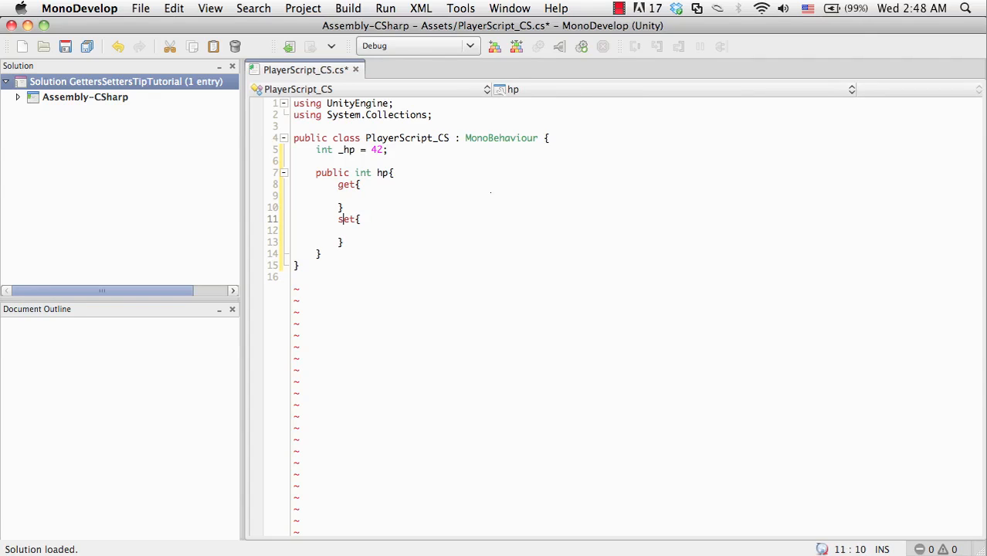
# Step: Make the getter return _hp and the setter assign _hp = value
pyautogui.click(360, 195)
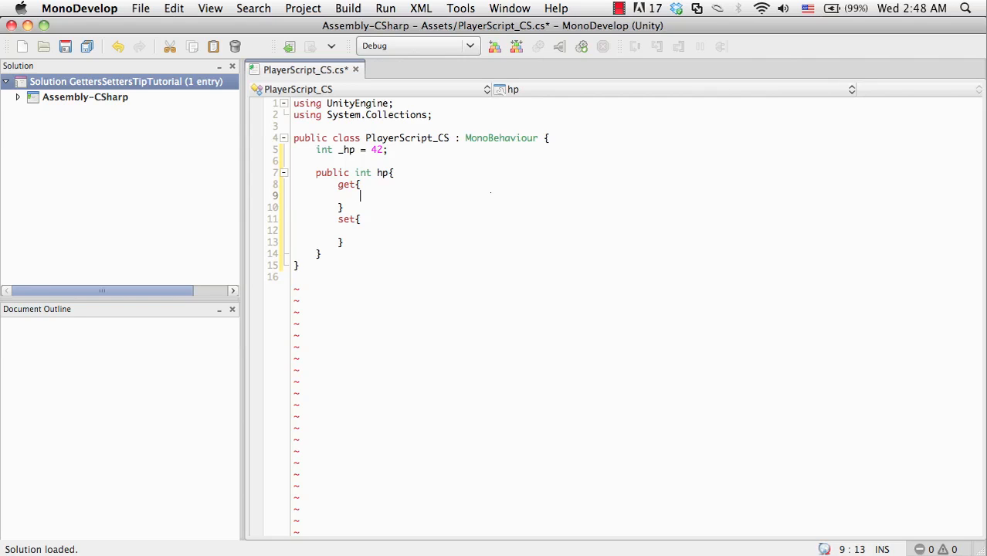
pyautogui.write('return _hp;')
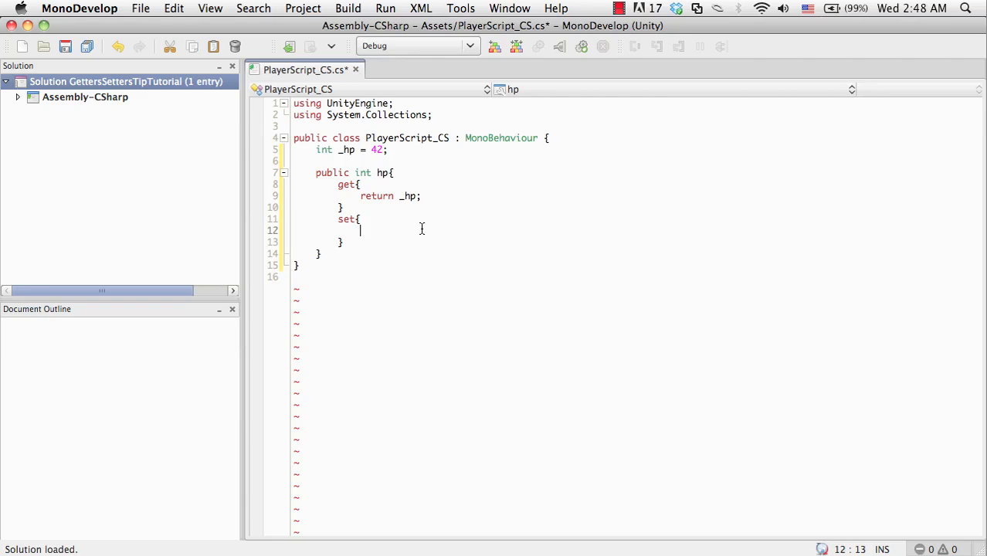
pyautogui.moveTo(529, 270)
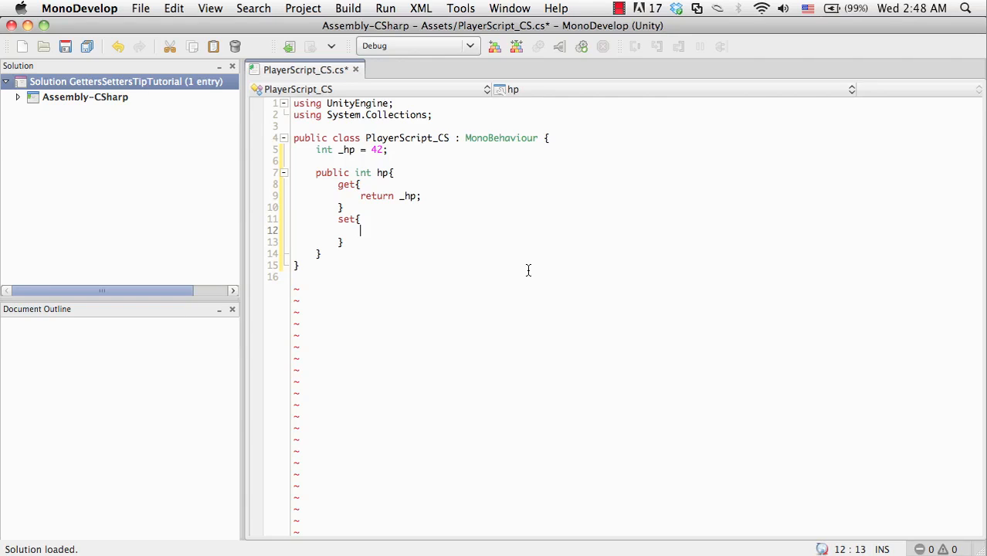
pyautogui.write('_hp =')
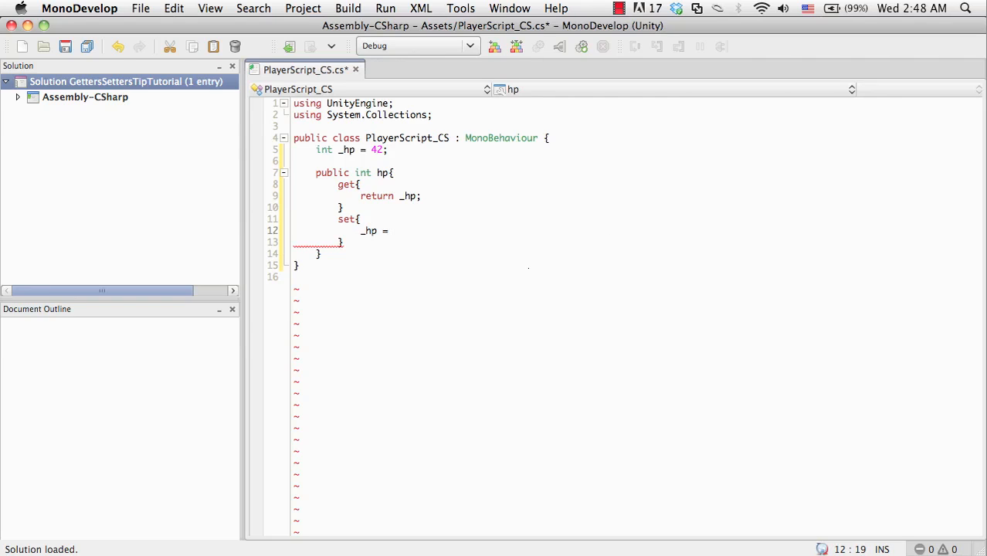
pyautogui.moveTo(467, 245)
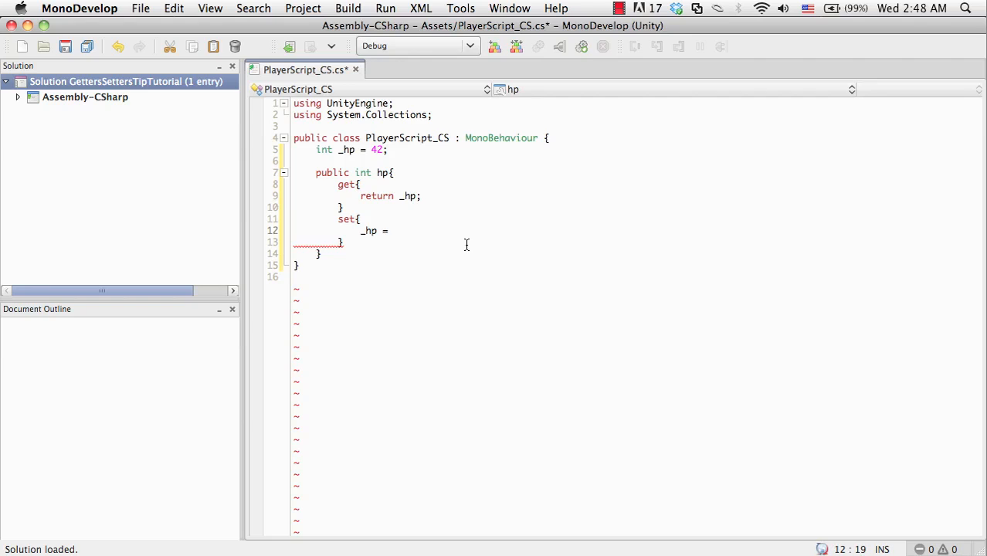
pyautogui.click(395, 230)
pyautogui.write('(')
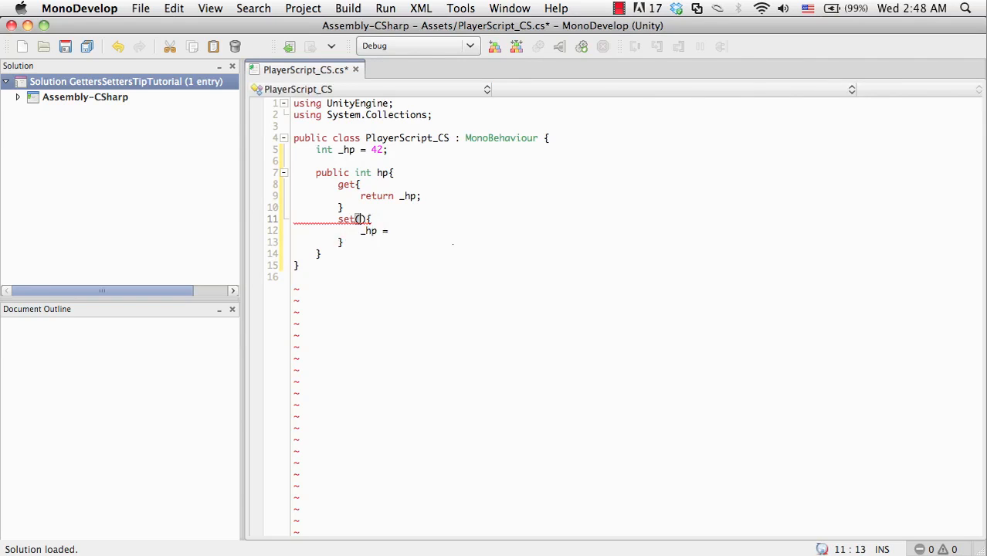
pyautogui.write('dam')
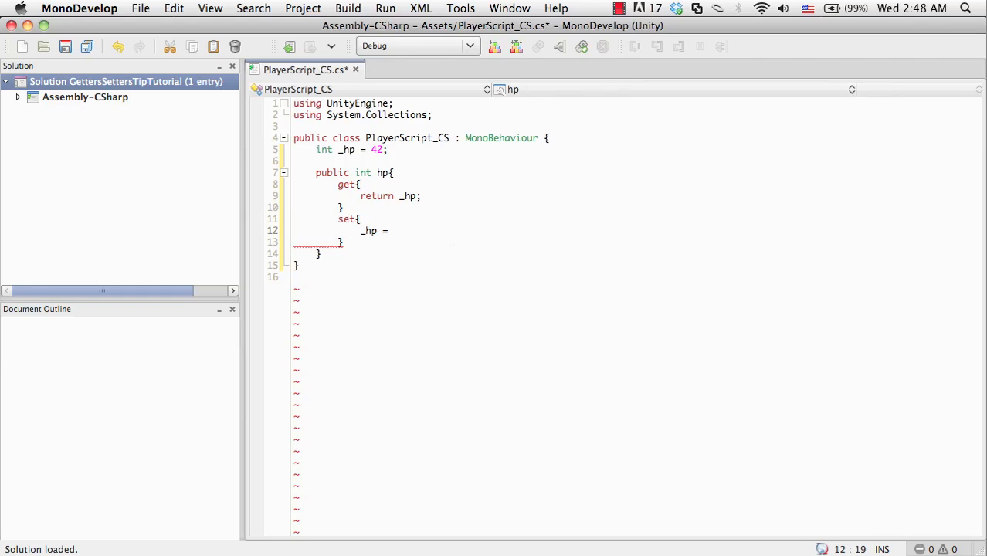
pyautogui.write('vali')
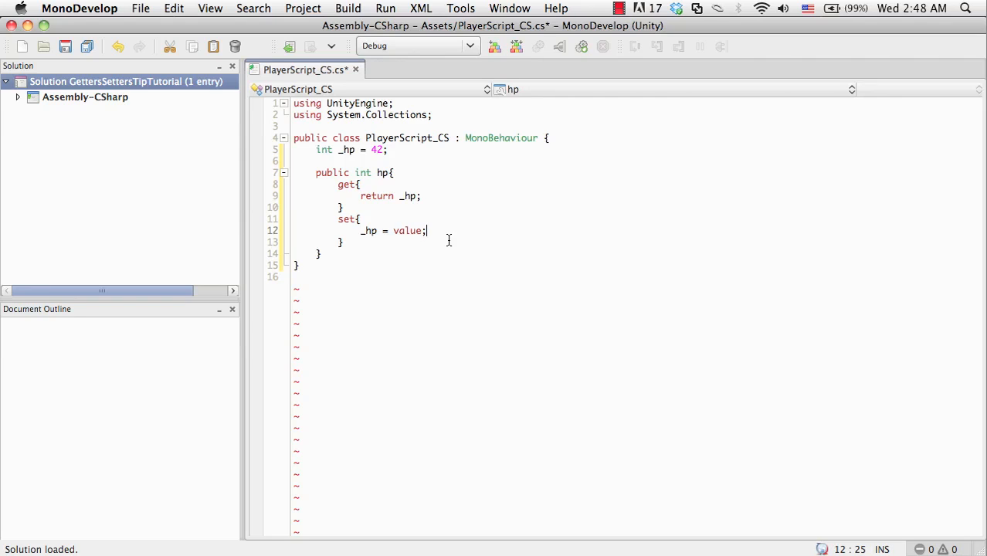
pyautogui.moveTo(499, 257)
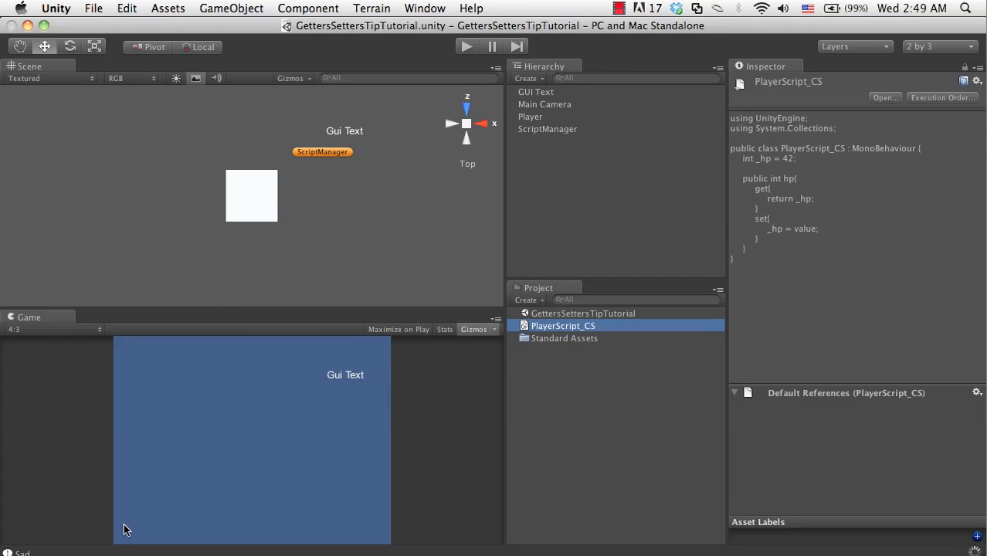
pyautogui.moveTo(147, 524)
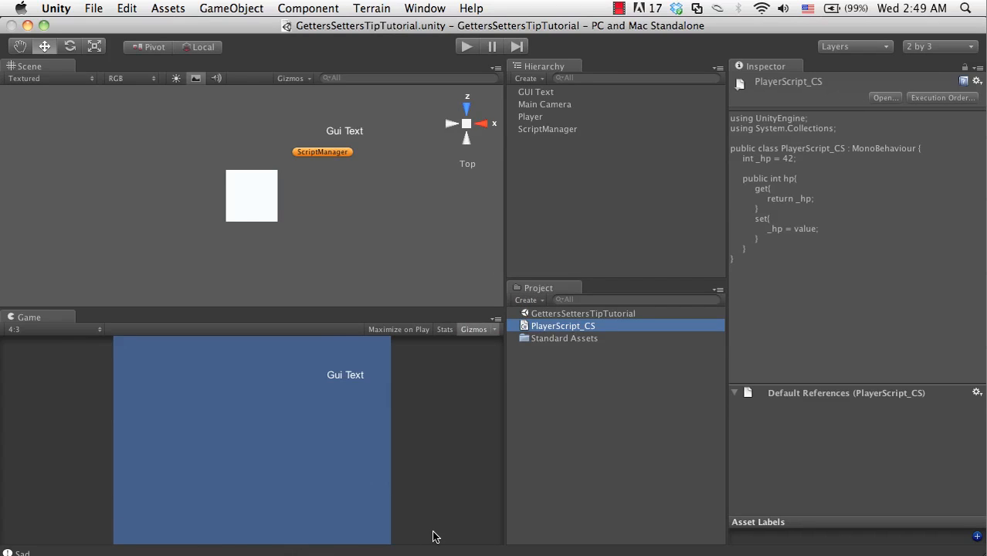
pyautogui.moveTo(569, 311)
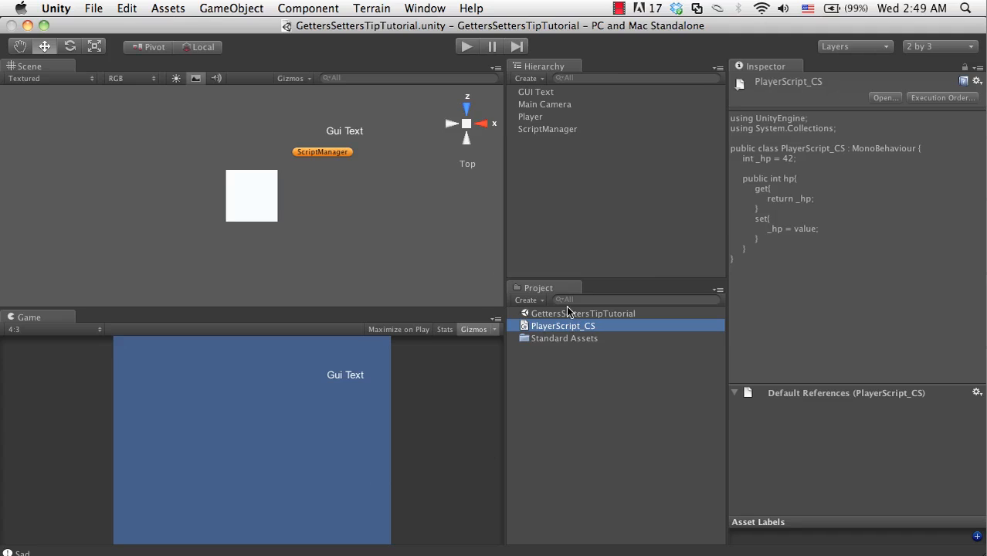
pyautogui.moveTo(535, 314)
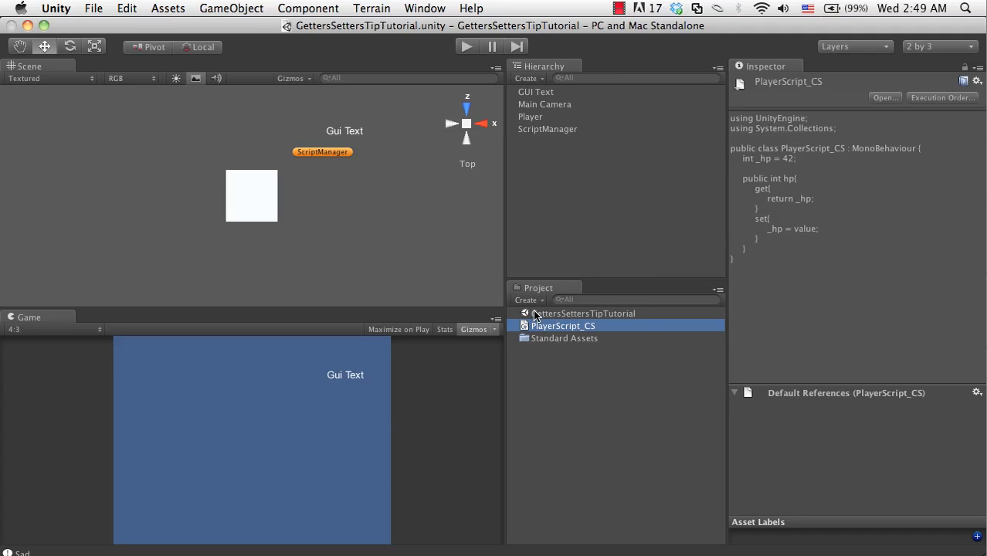
# Step: Create a new JavaScript asset named DummyScript
pyautogui.click(527, 299)
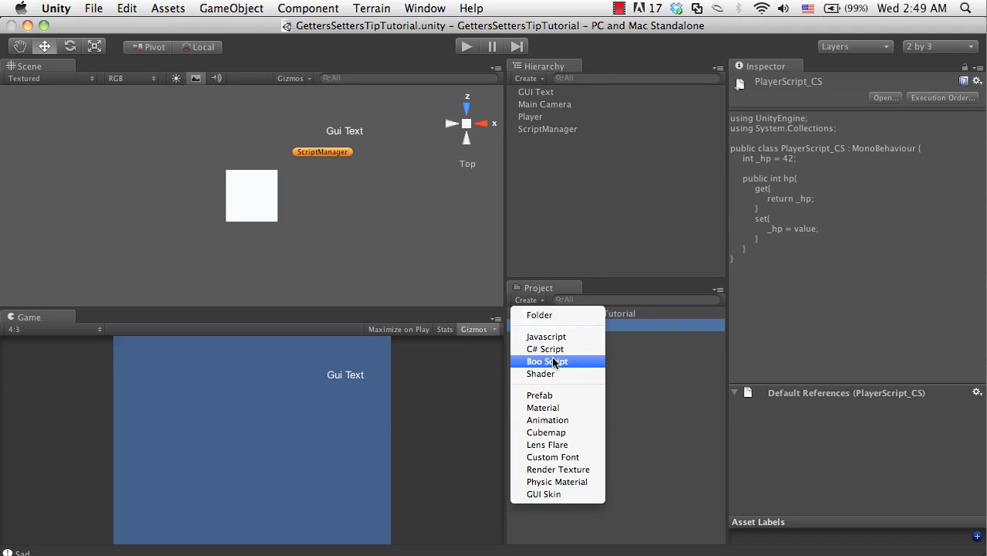
pyautogui.moveTo(560, 337)
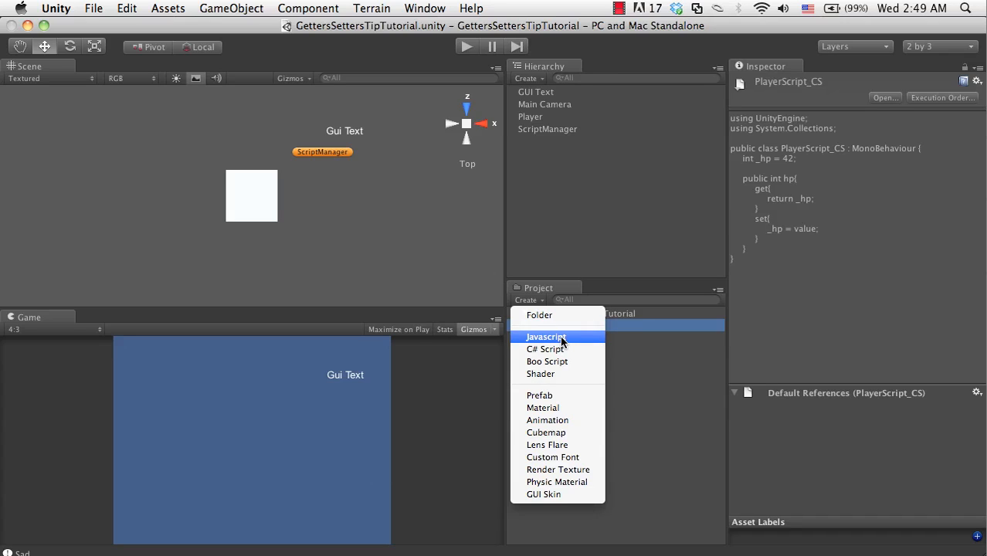
pyautogui.click(546, 337)
pyautogui.write('DummyScript')
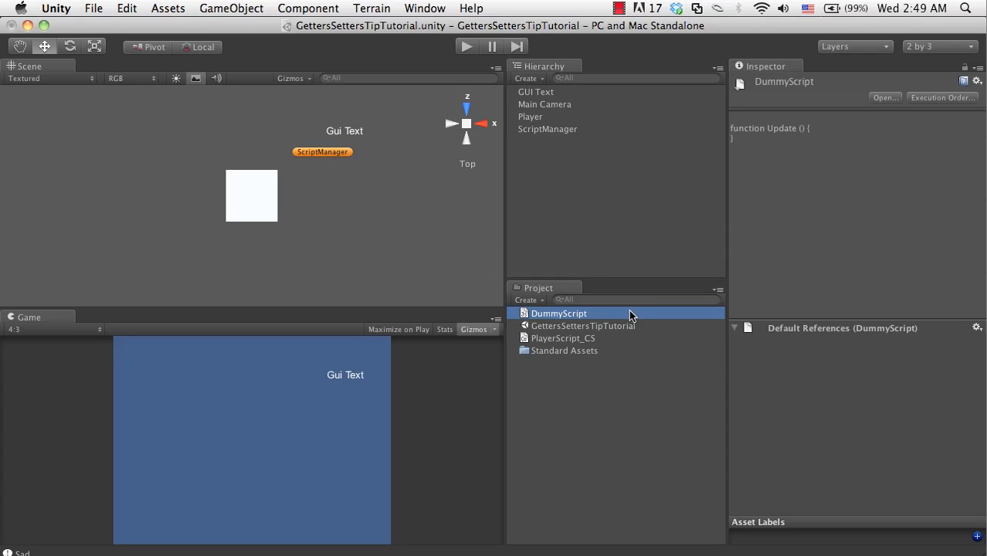
# Step: In DummyScript, declare a PlayerScript_CS variable and a Start function with Debug.Log
pyautogui.doubleClick(558, 312)
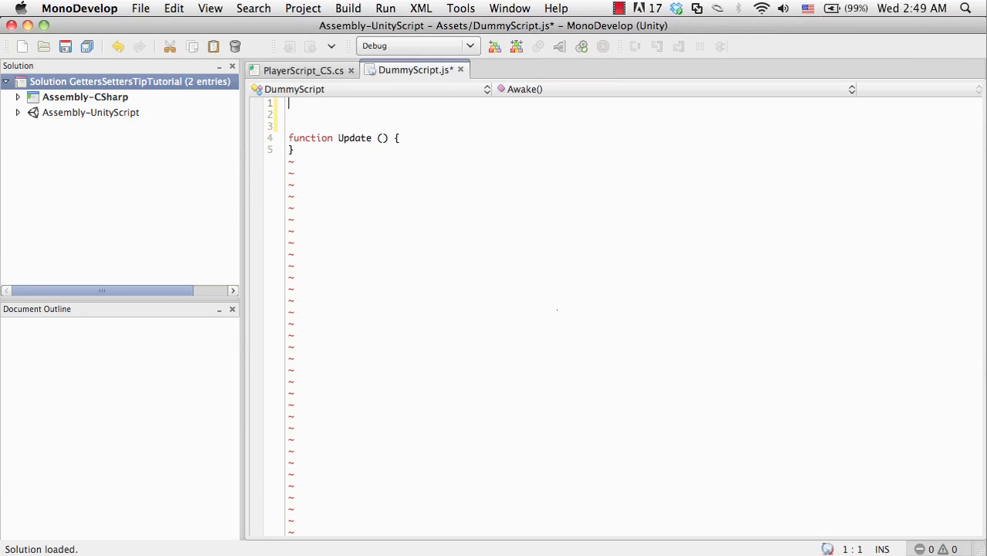
pyautogui.write('var pla')
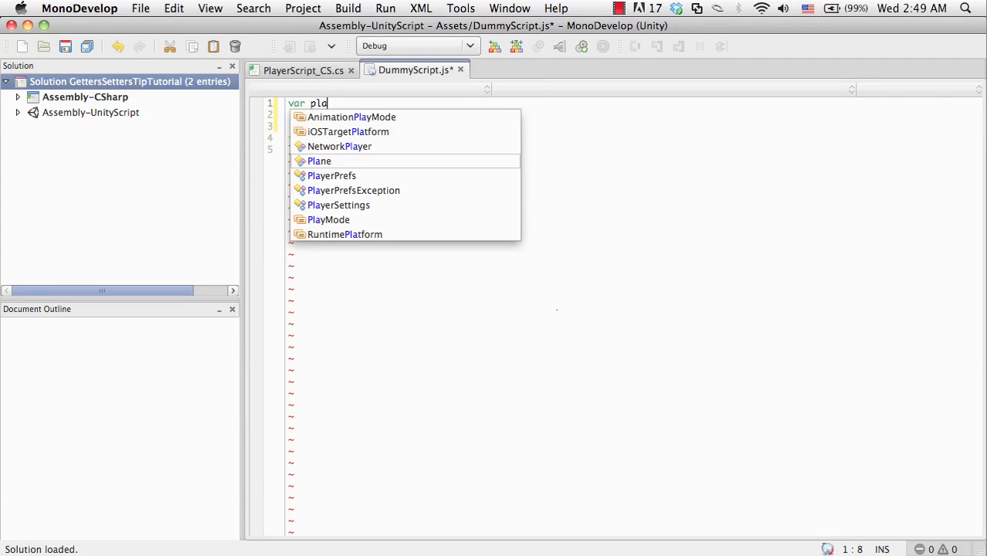
pyautogui.write('yer')
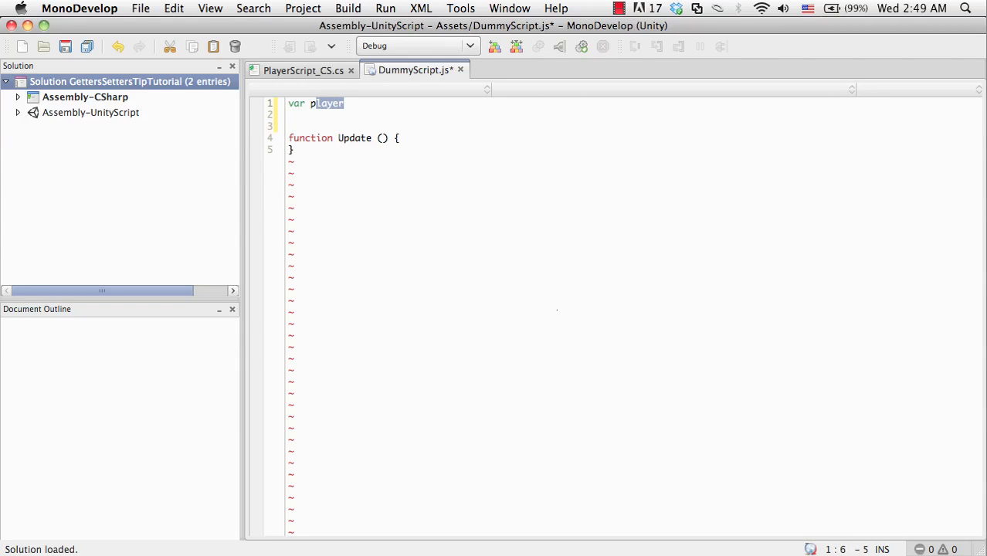
pyautogui.write('Script_CS')
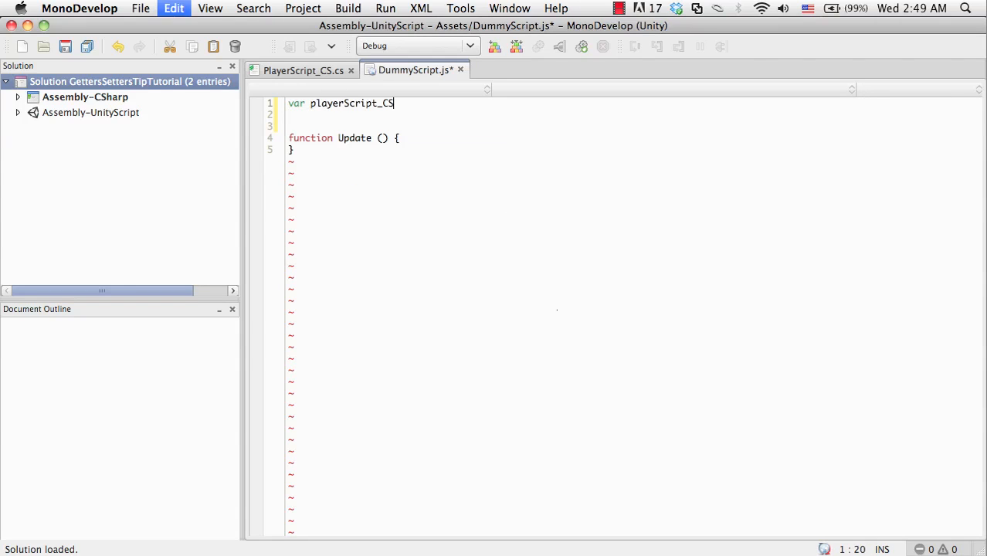
pyautogui.write(':PlayerScript_CS')
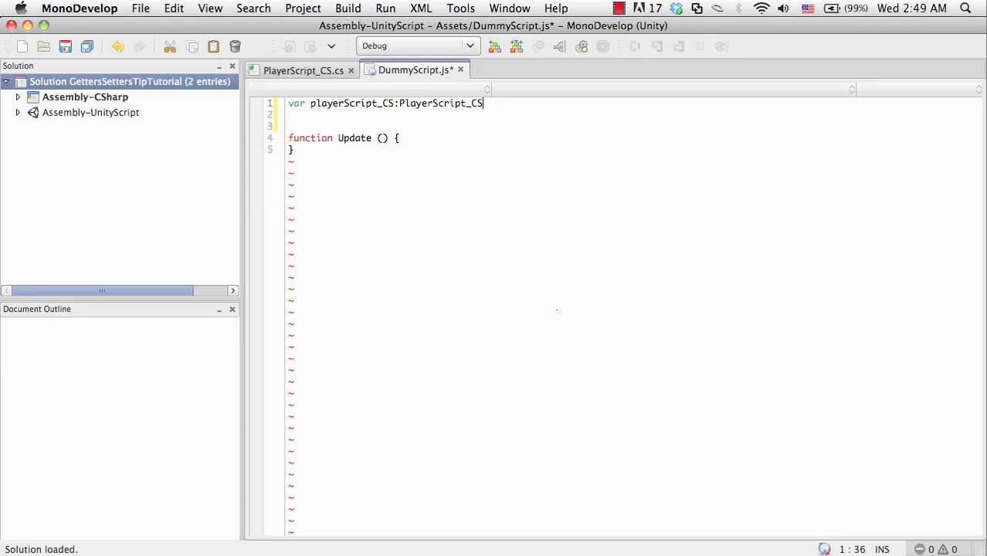
pyautogui.write(';')
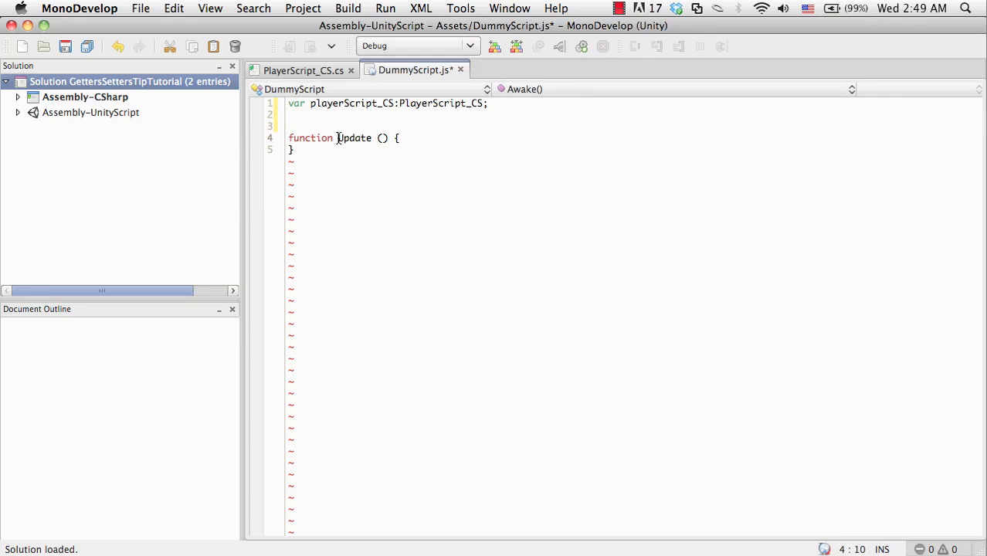
pyautogui.write('Star')
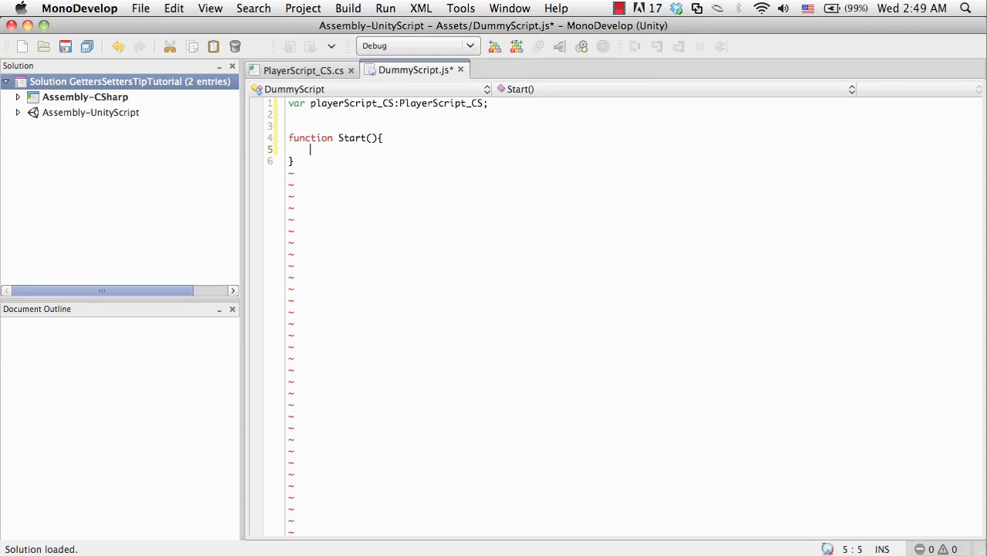
pyautogui.write('Debug.Log(')
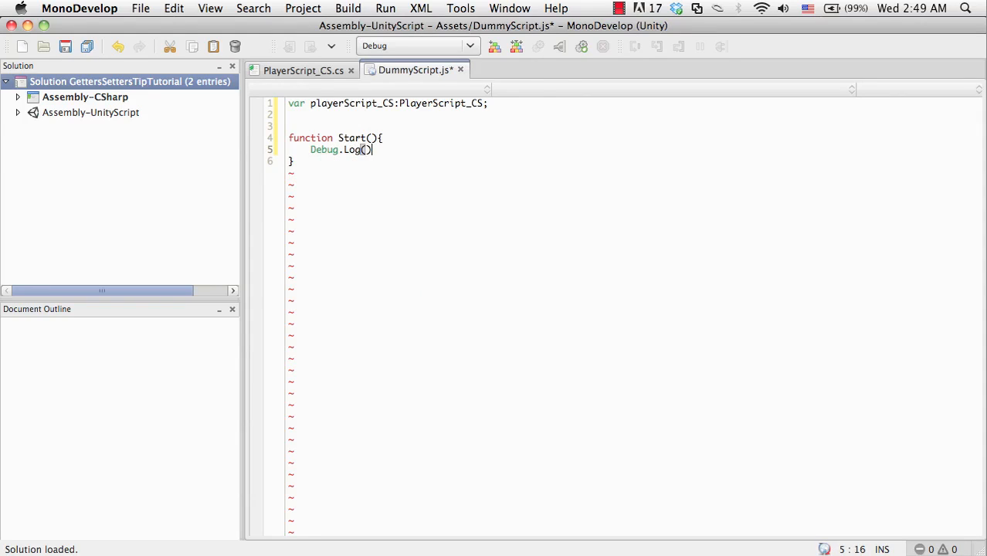
pyautogui.write(';')
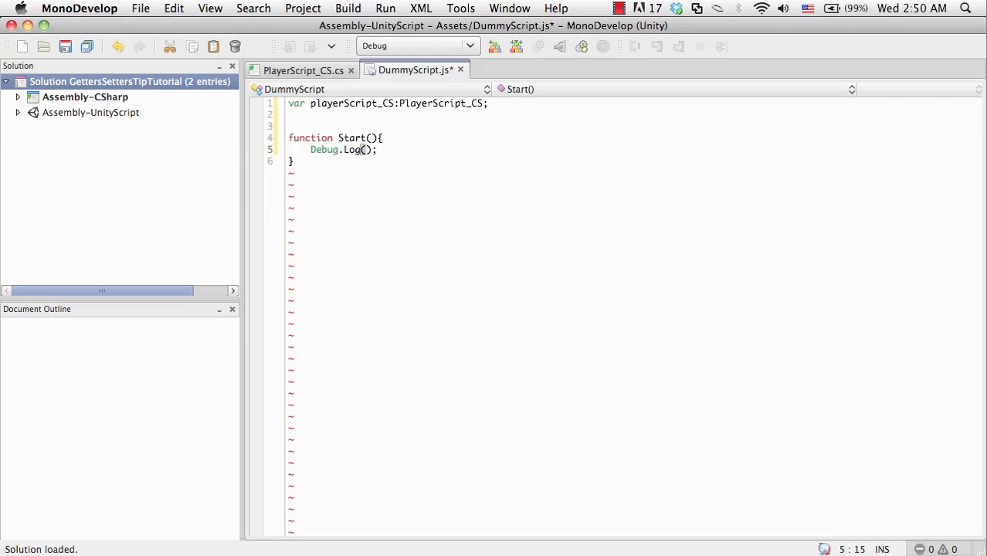
# Step: Rename the variable to pcs, log pcs.hp, and return to Unity
pyautogui.write('p')
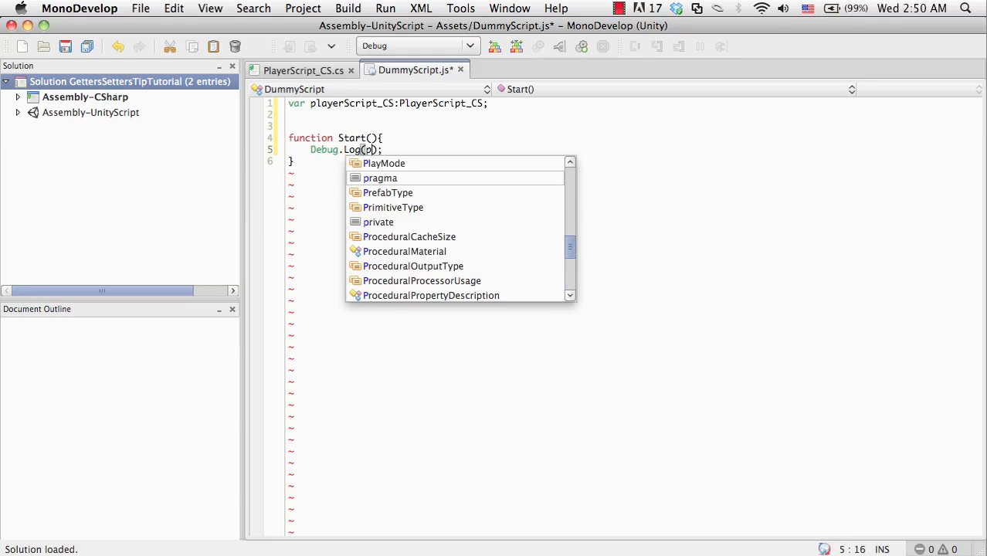
pyautogui.write('playerScript_CS')
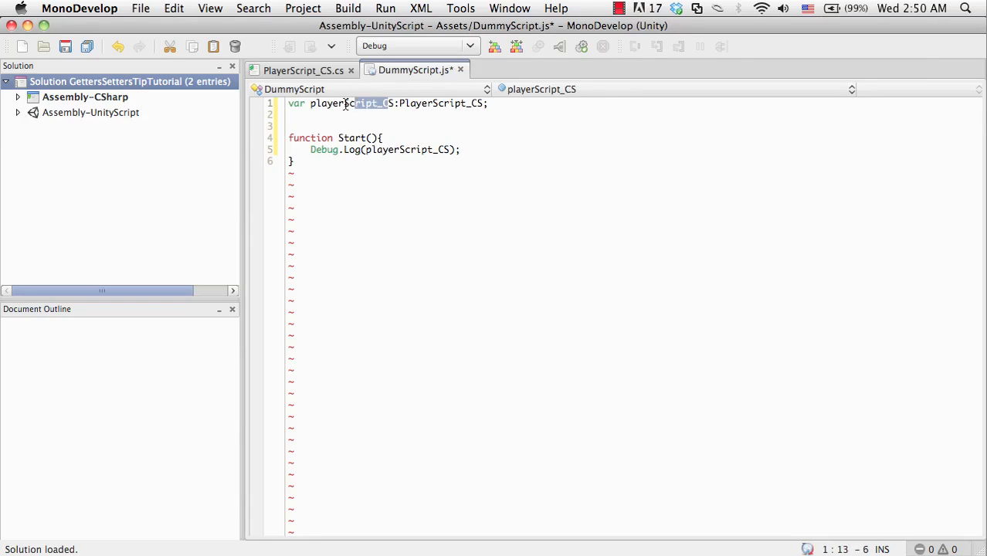
pyautogui.press('Delete')
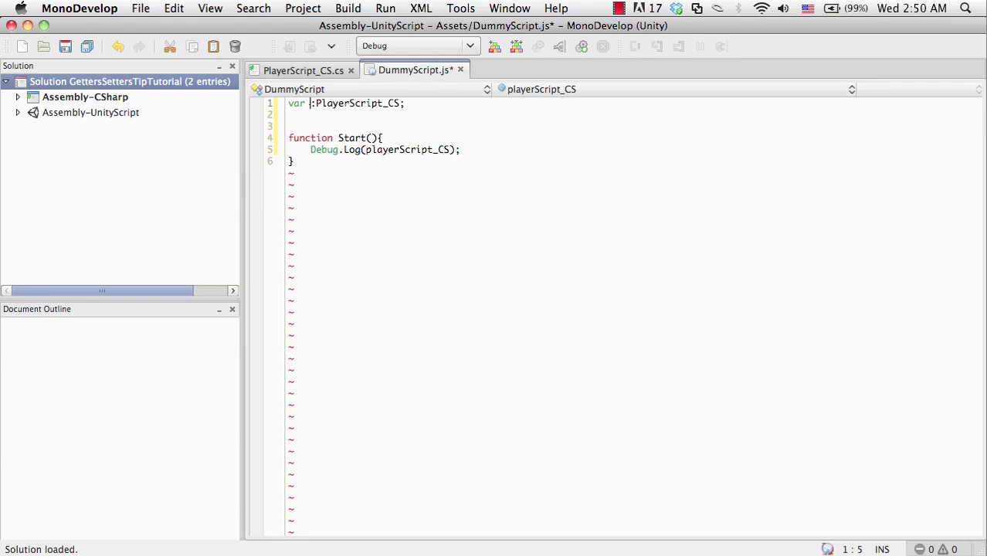
pyautogui.write('pcs')
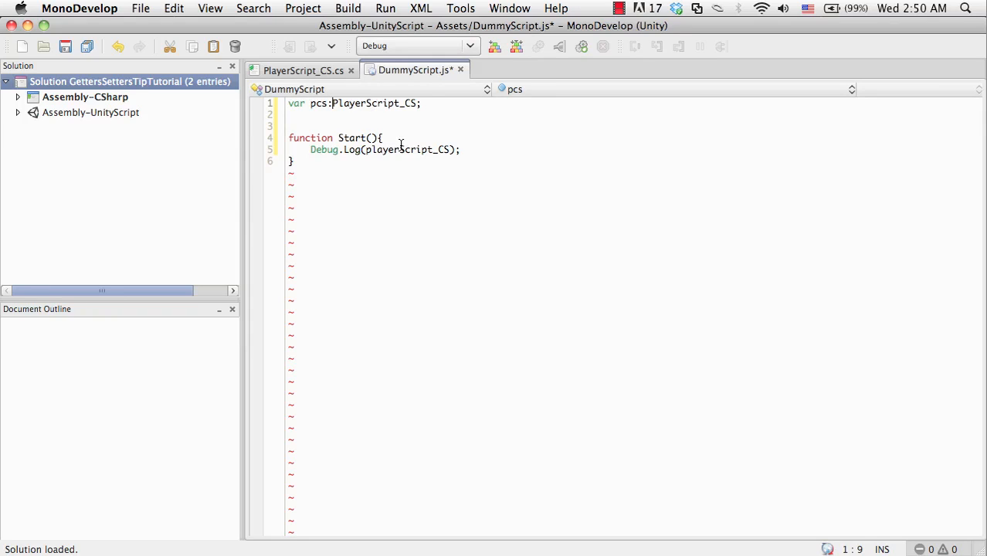
pyautogui.click(408, 149)
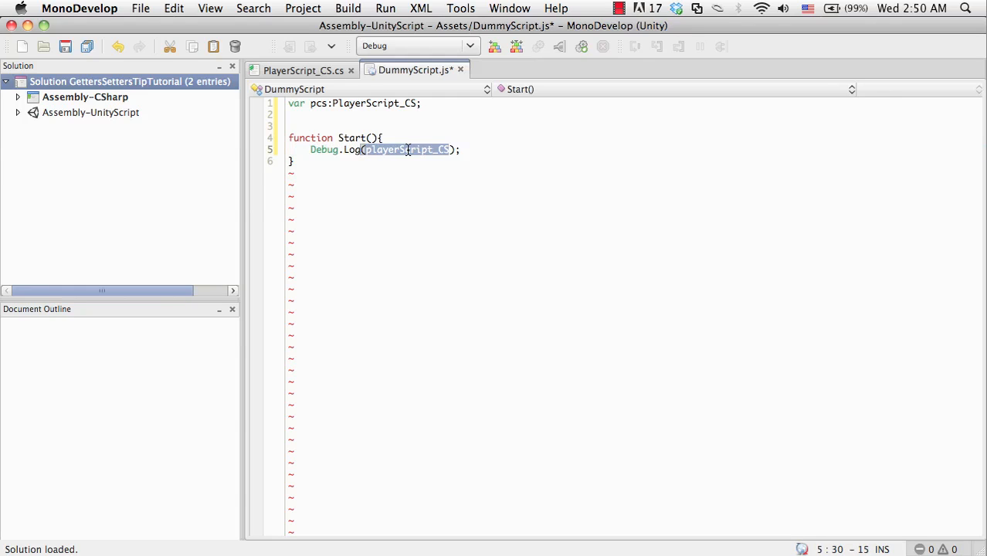
pyautogui.write('p);')
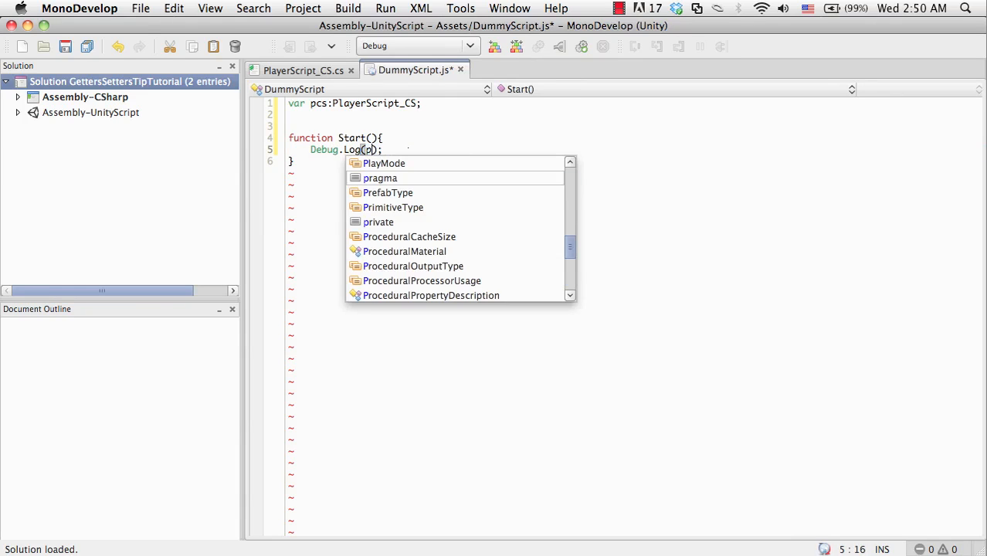
pyautogui.write('cs.hp')
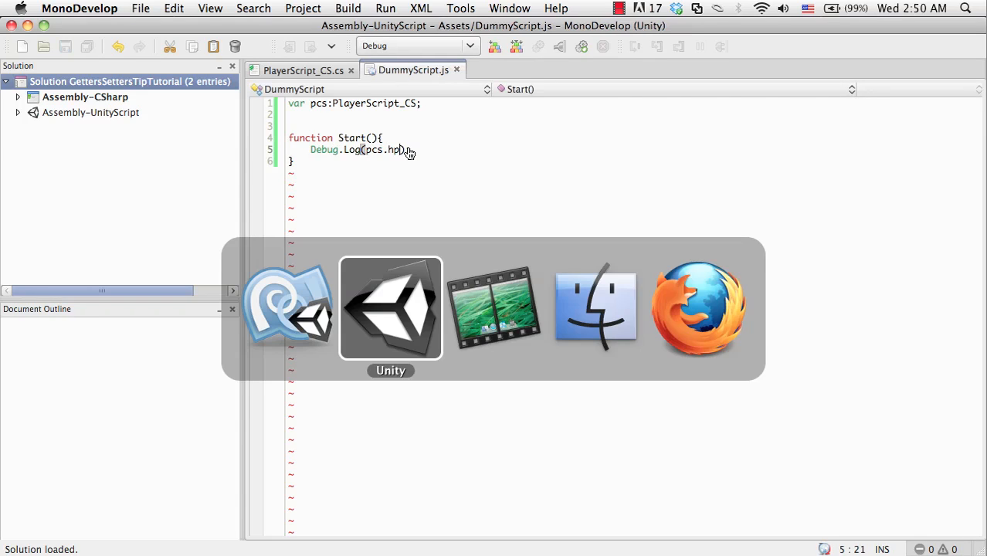
pyautogui.click(390, 309)
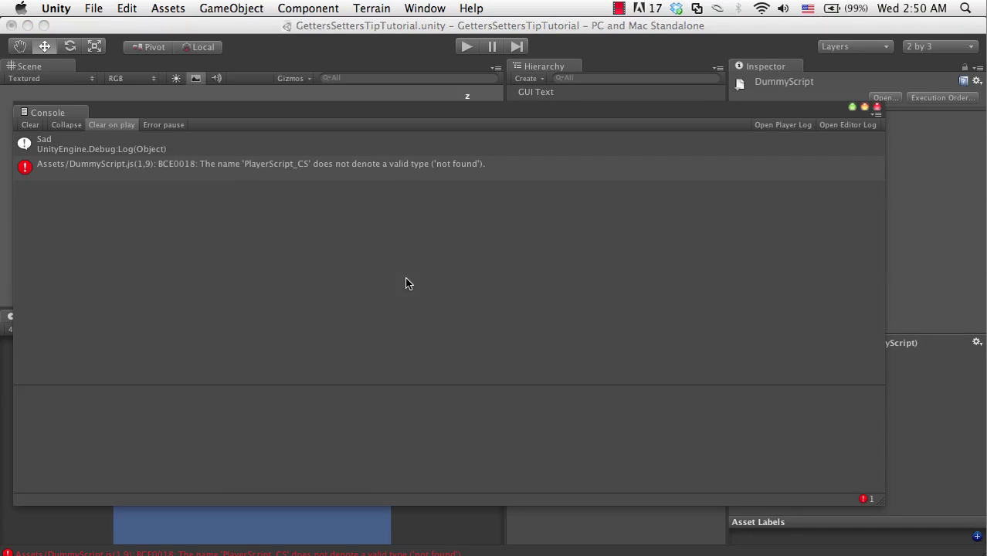
pyautogui.moveTo(263, 178)
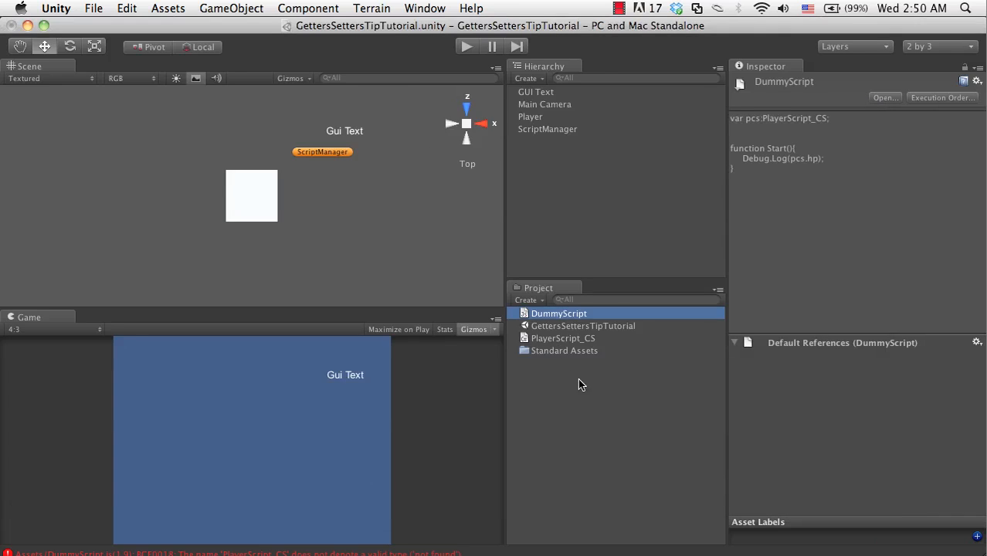
pyautogui.moveTo(586, 358)
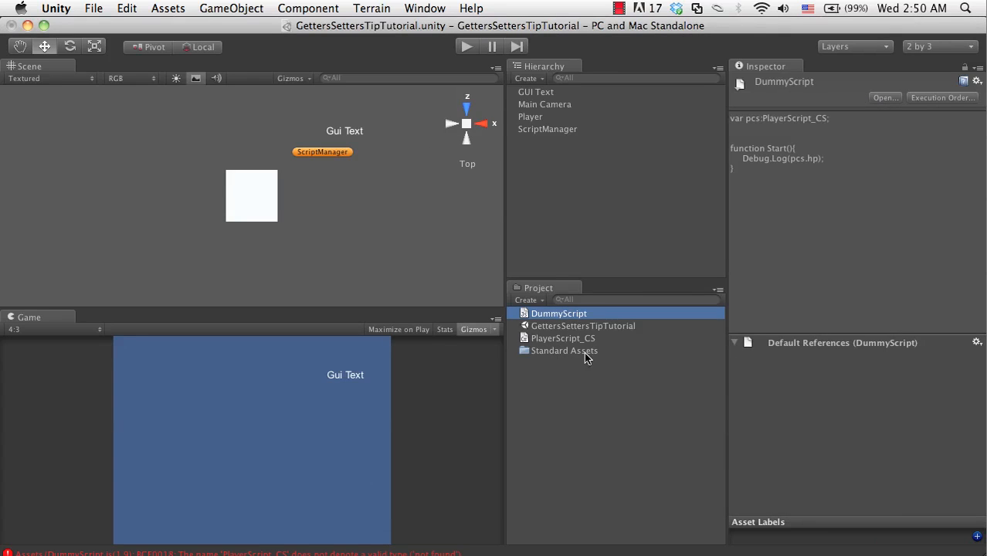
pyautogui.moveTo(592, 350)
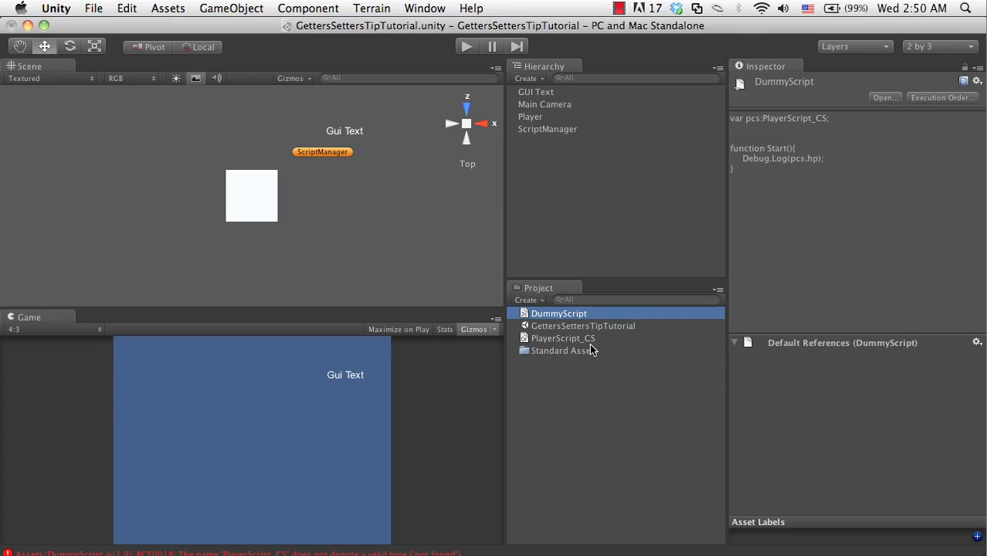
pyautogui.moveTo(570, 343)
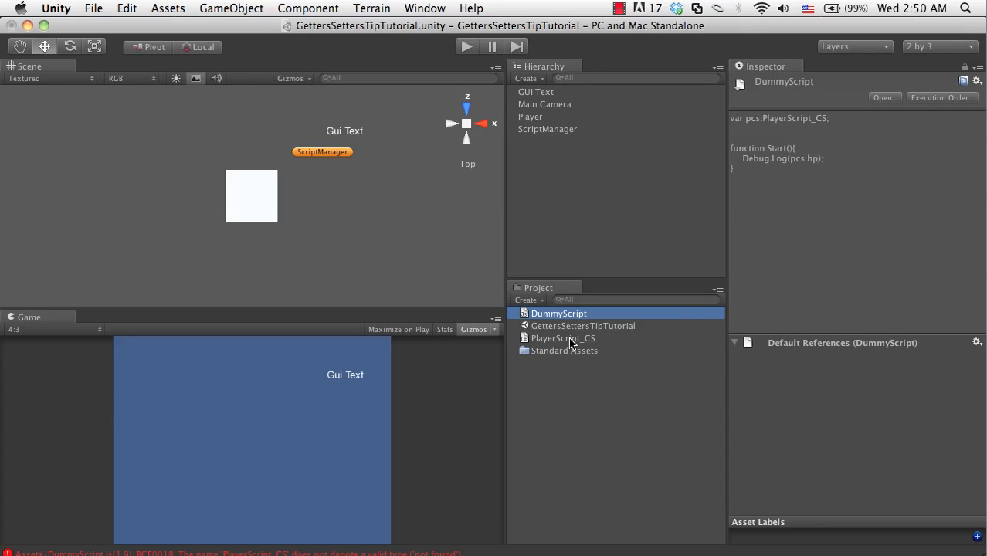
pyautogui.moveTo(552, 318)
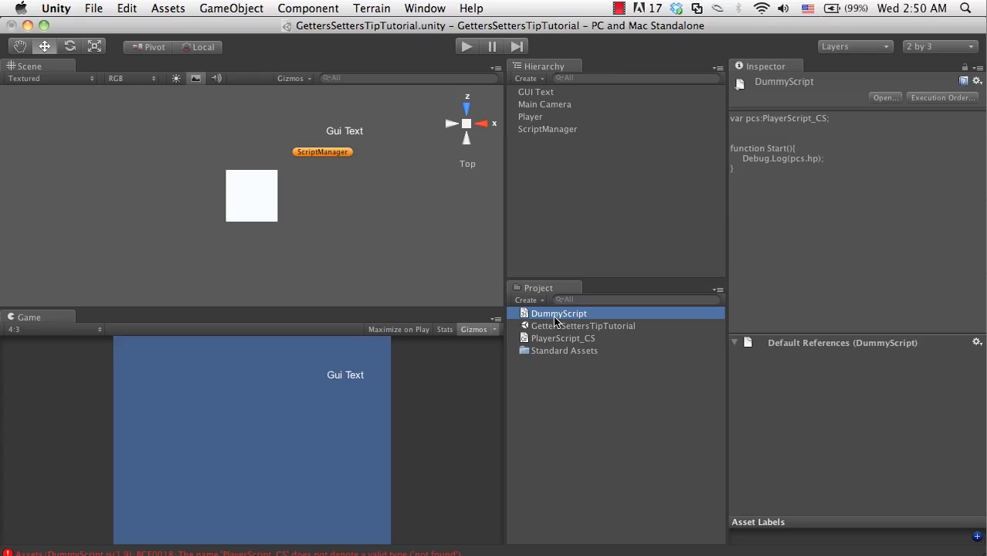
pyautogui.moveTo(554, 343)
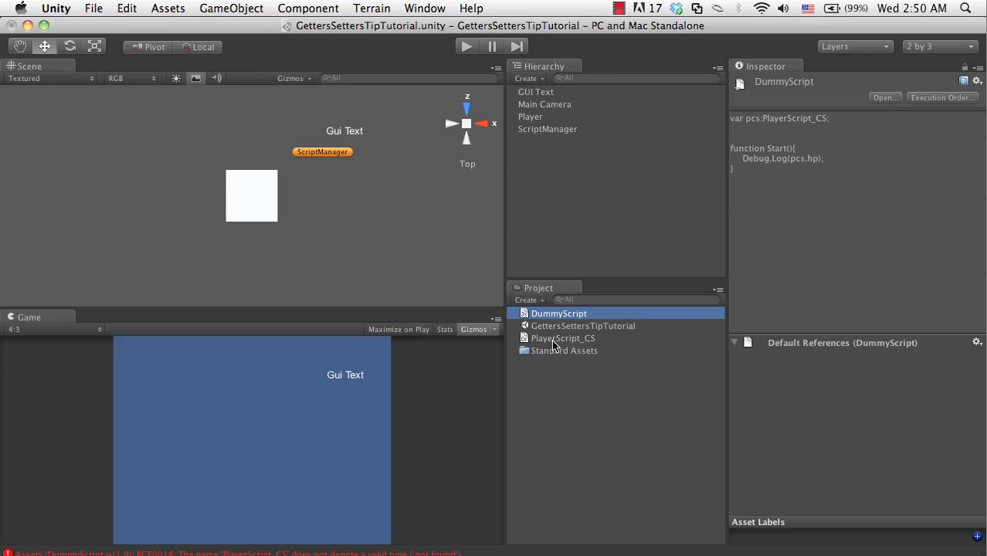
# Step: Move PlayerScript_CS into the Standard Assets folder, then collapse that folder
pyautogui.click(564, 339)
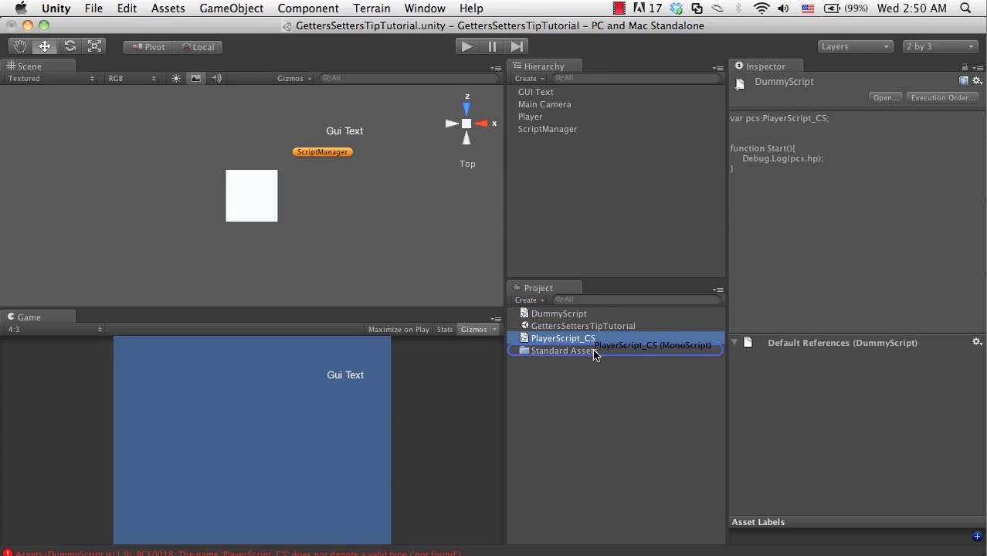
pyautogui.click(564, 339)
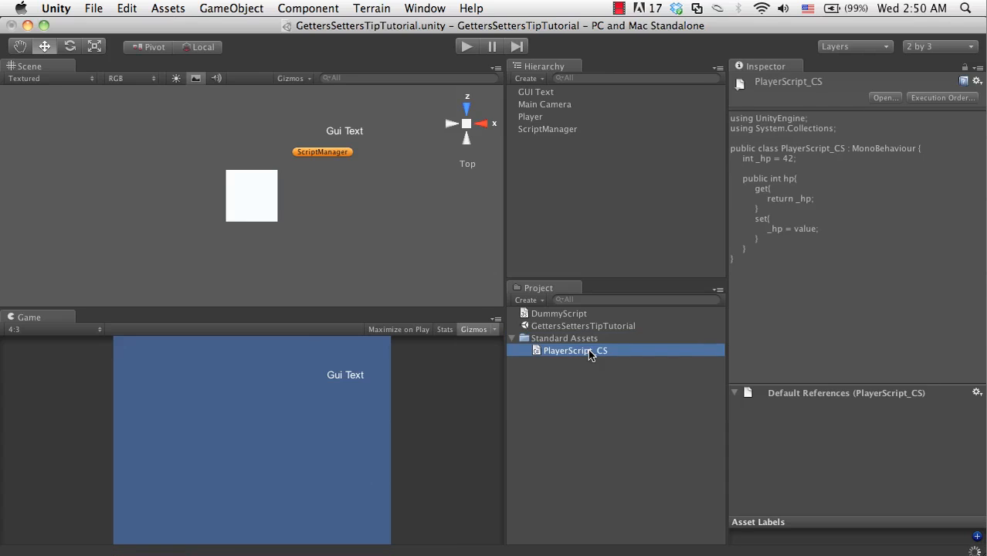
pyautogui.click(564, 338)
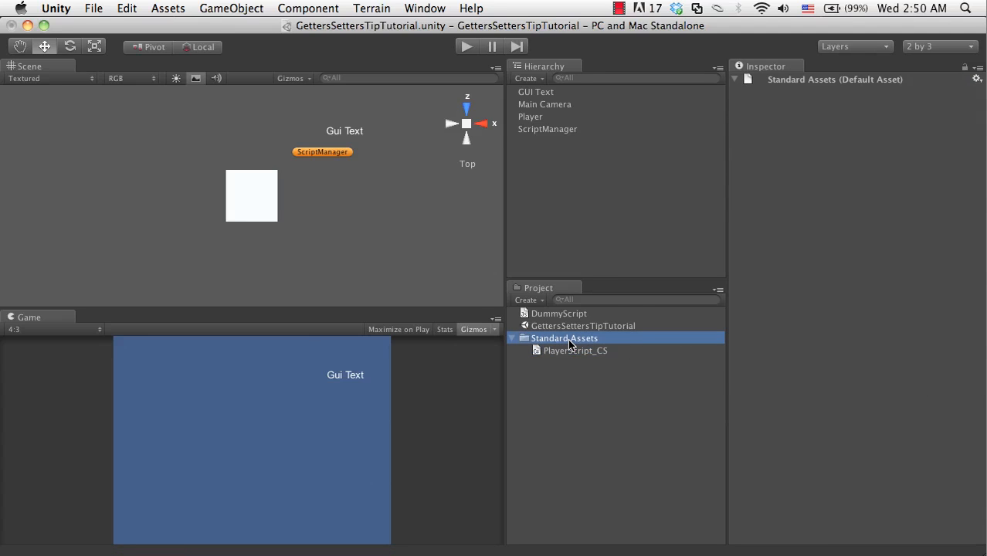
pyautogui.click(524, 337)
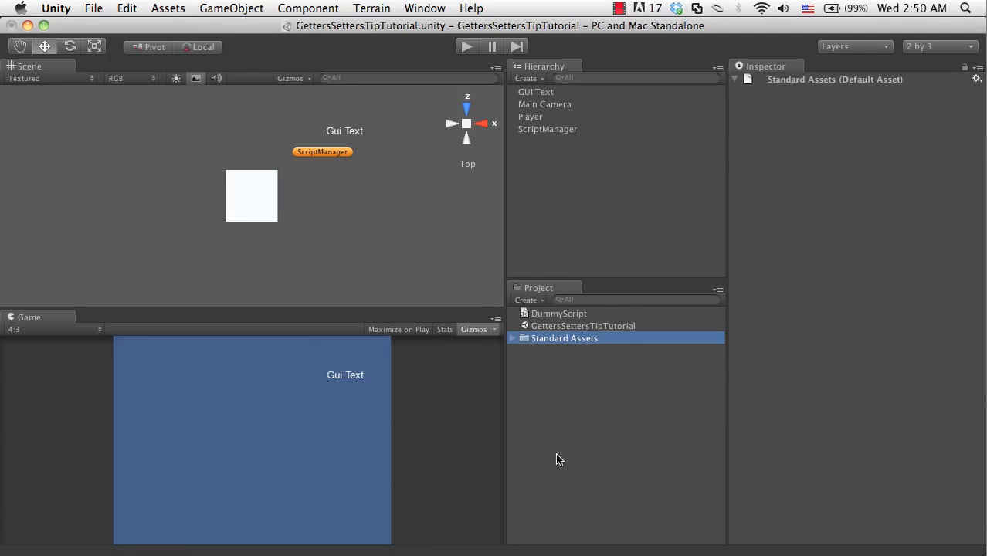
pyautogui.moveTo(471, 225)
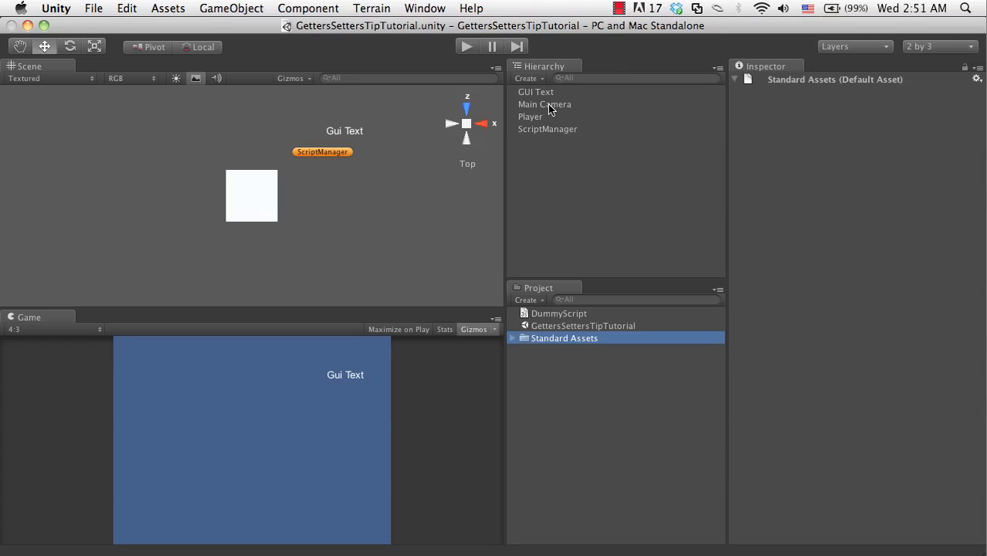
# Step: Remove the Missing Mono Behaviour components from ScriptManager and the Player cube
pyautogui.click(548, 129)
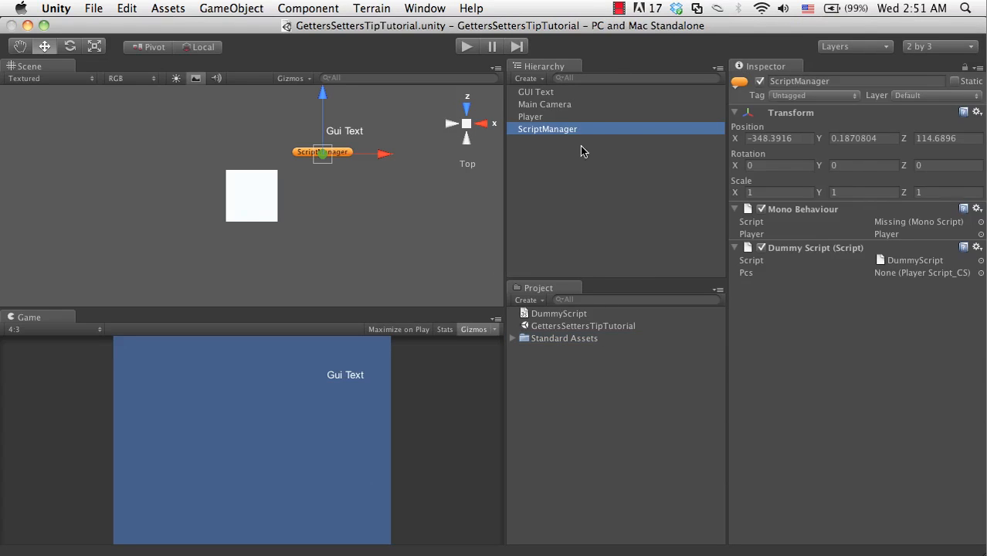
pyautogui.click(978, 209)
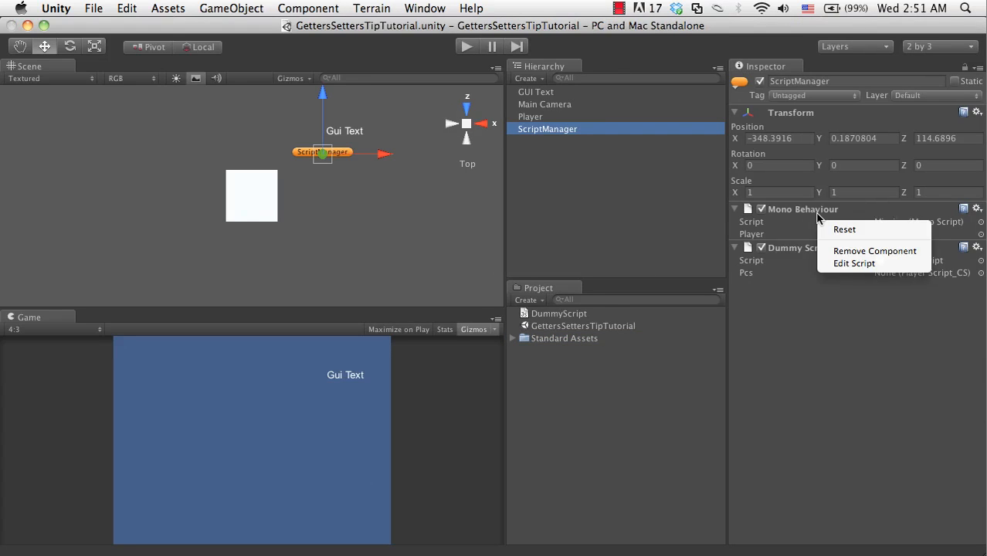
pyautogui.click(874, 250)
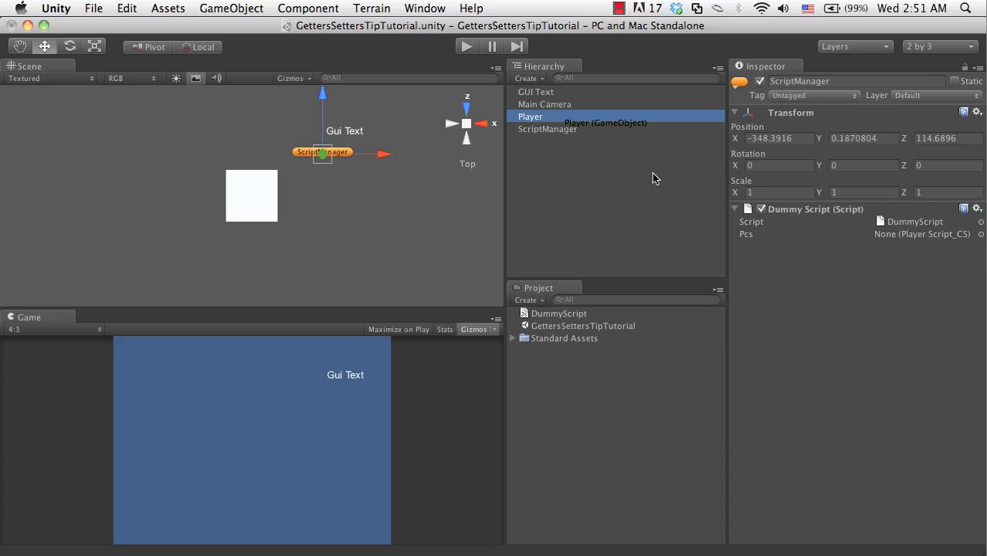
pyautogui.click(548, 129)
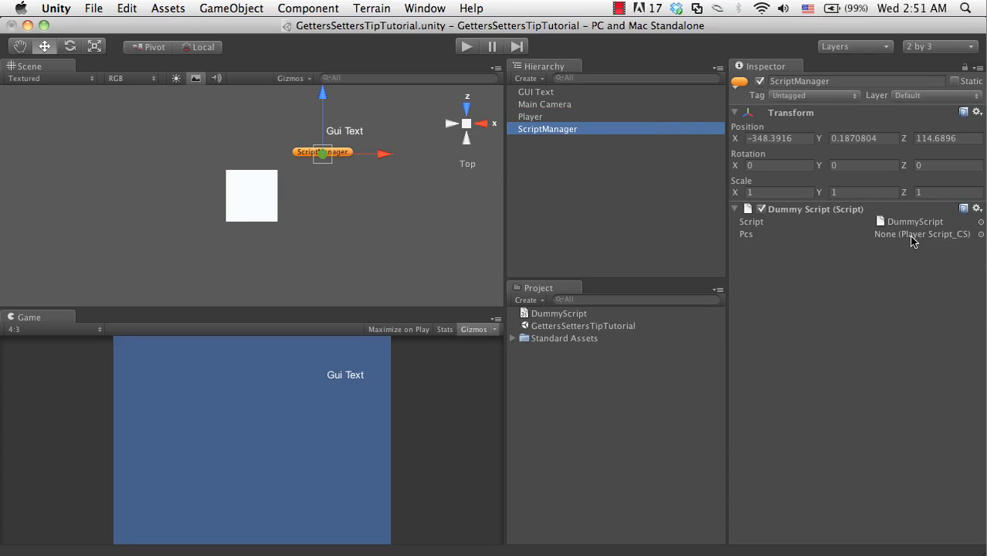
pyautogui.click(531, 116)
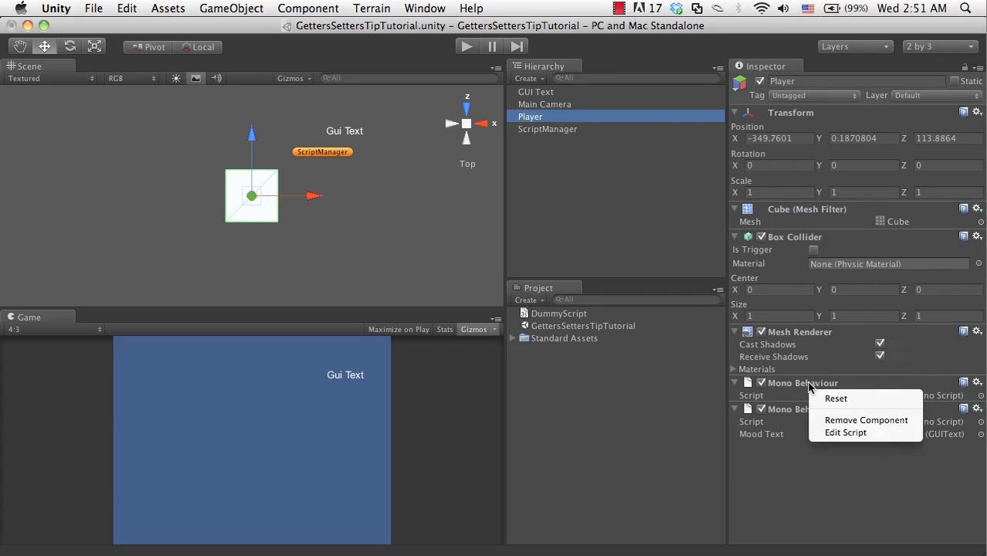
pyautogui.click(866, 420)
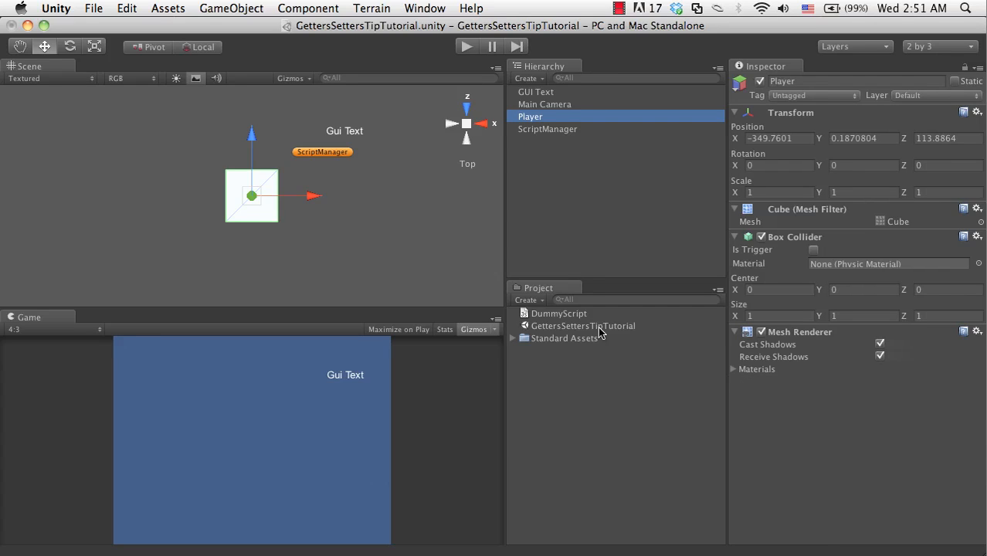
# Step: Attach PlayerScript_CS to the Player cube and set ScriptManager's Pcs field to Player
pyautogui.click(564, 337)
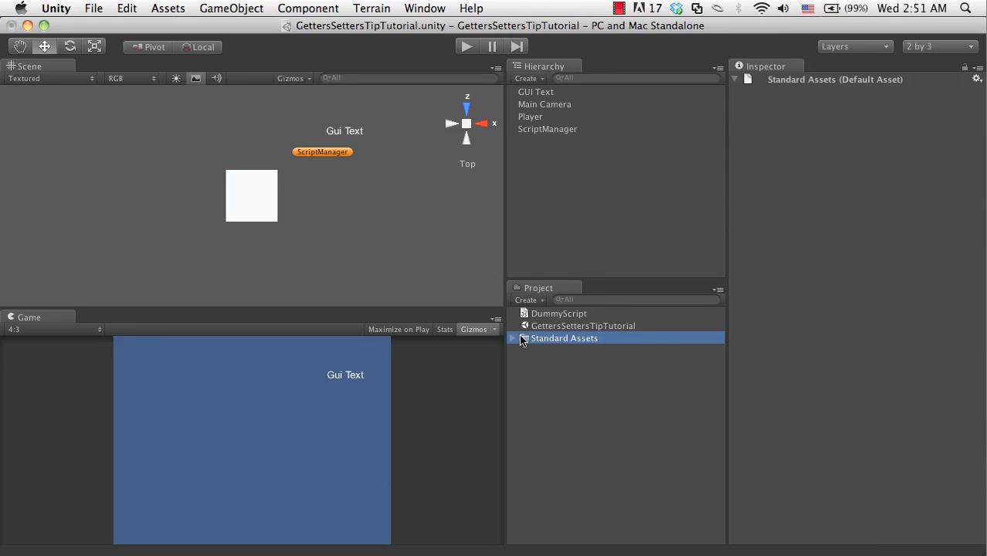
pyautogui.moveTo(575, 350); pyautogui.dragTo(274, 212)
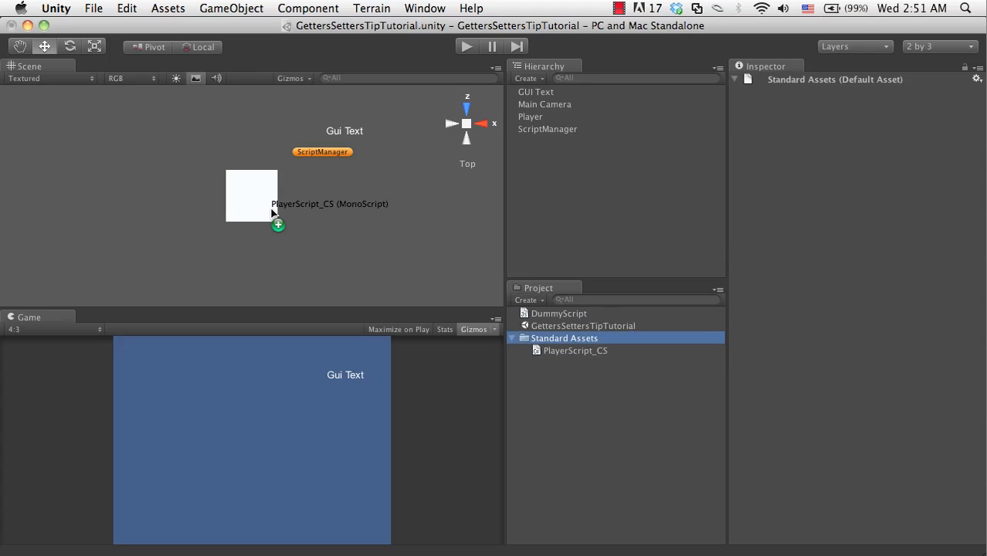
pyautogui.click(548, 129)
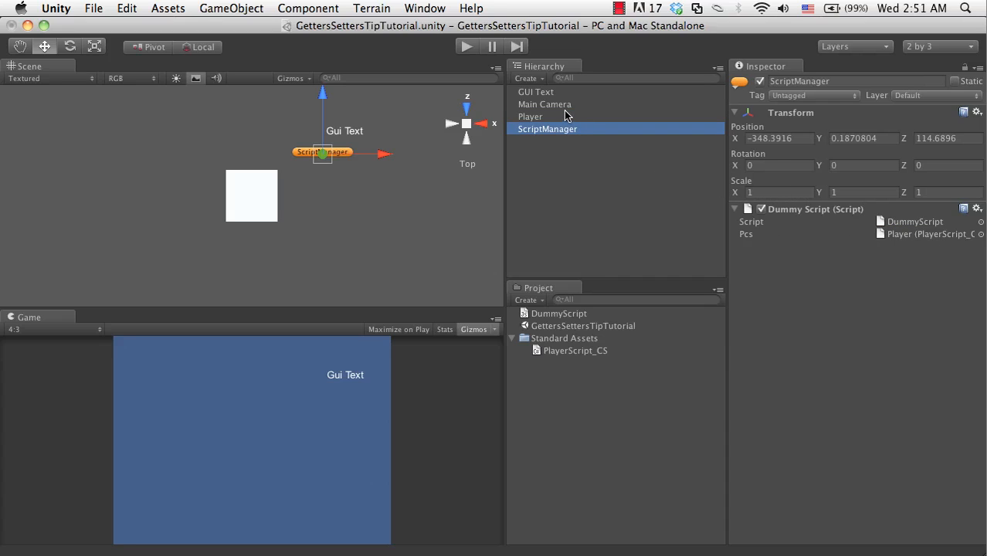
pyautogui.click(530, 116)
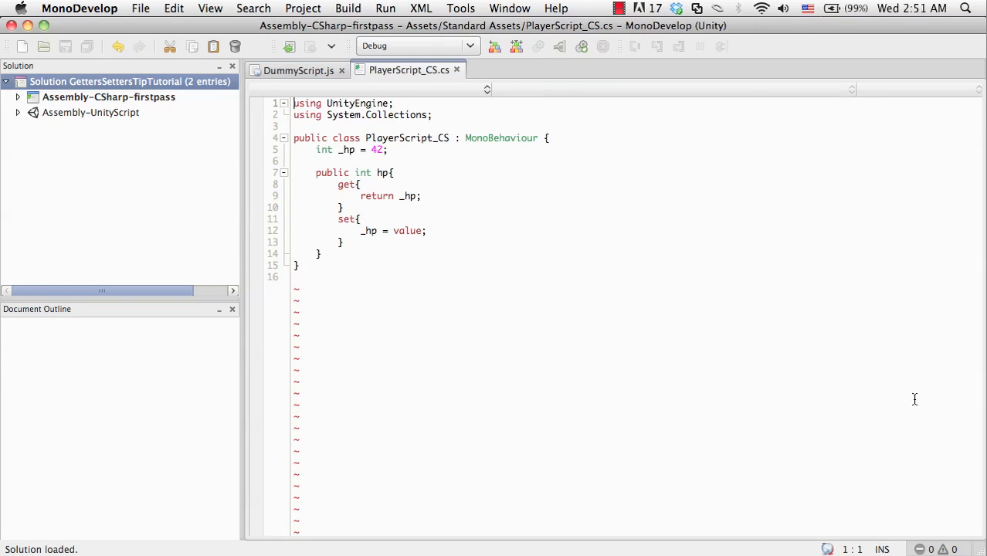
# Step: Review PlayerScript_CS, then add a pcs.hp line above Debug.Log in DummyScript
pyautogui.click(304, 69)
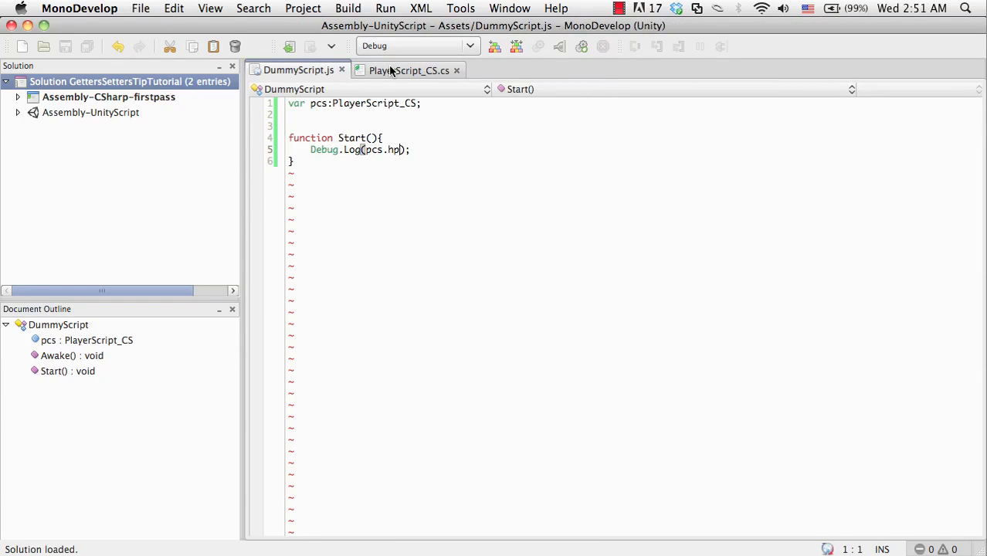
pyautogui.click(404, 69)
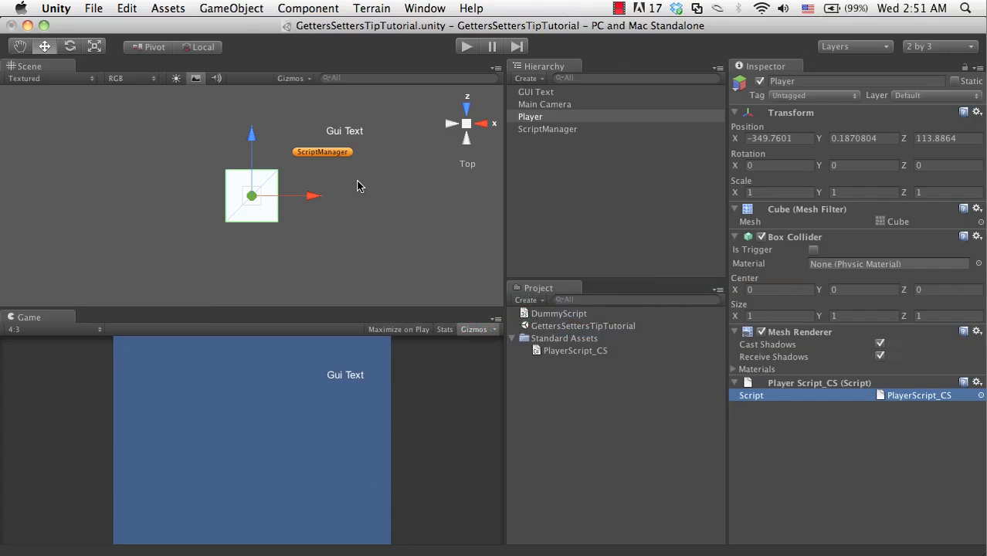
pyautogui.moveTo(307, 225)
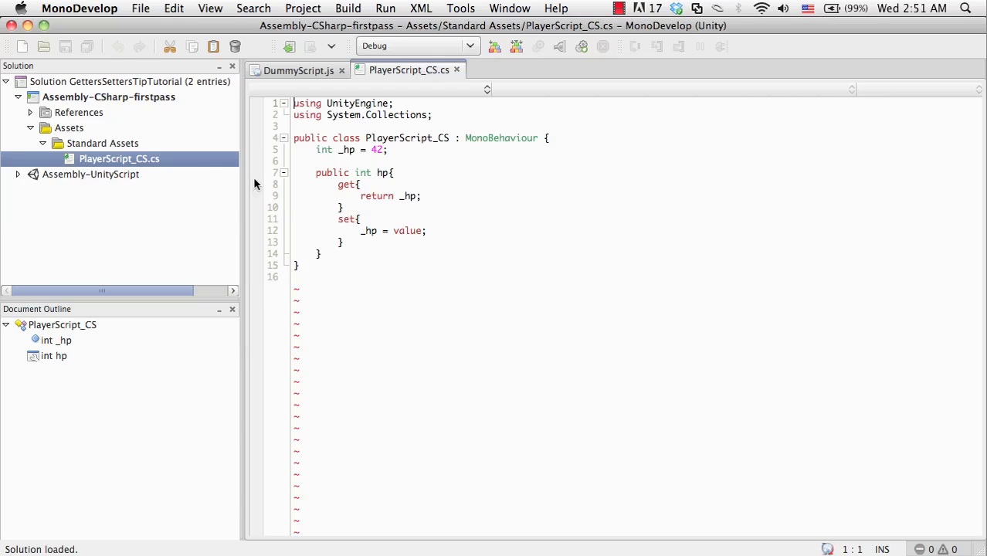
pyautogui.click(296, 70)
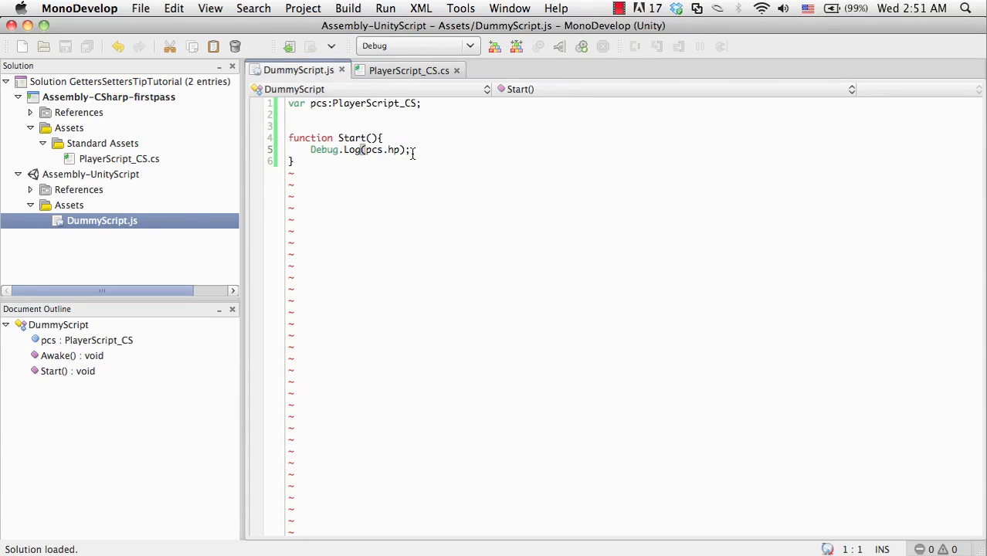
pyautogui.press('Return')
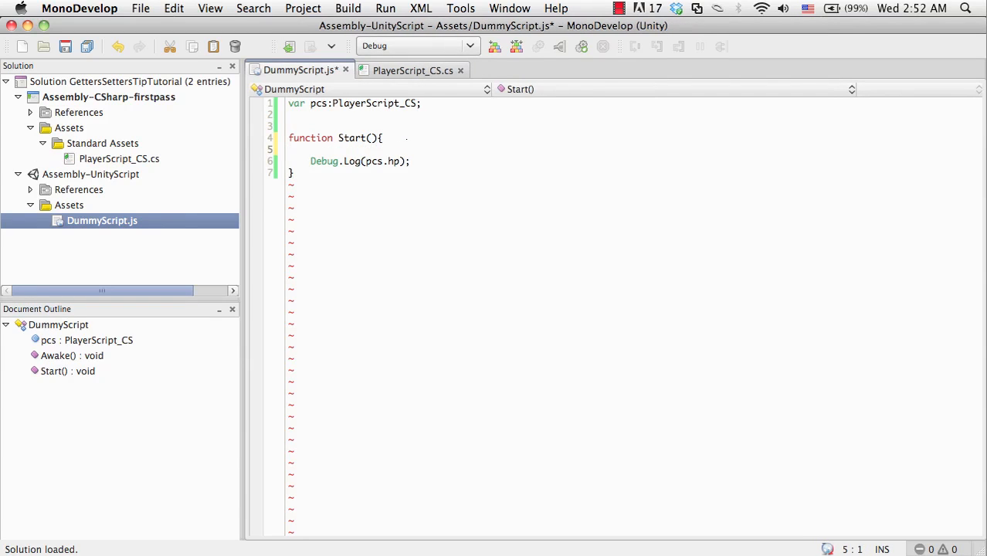
pyautogui.write('pcs.hp')
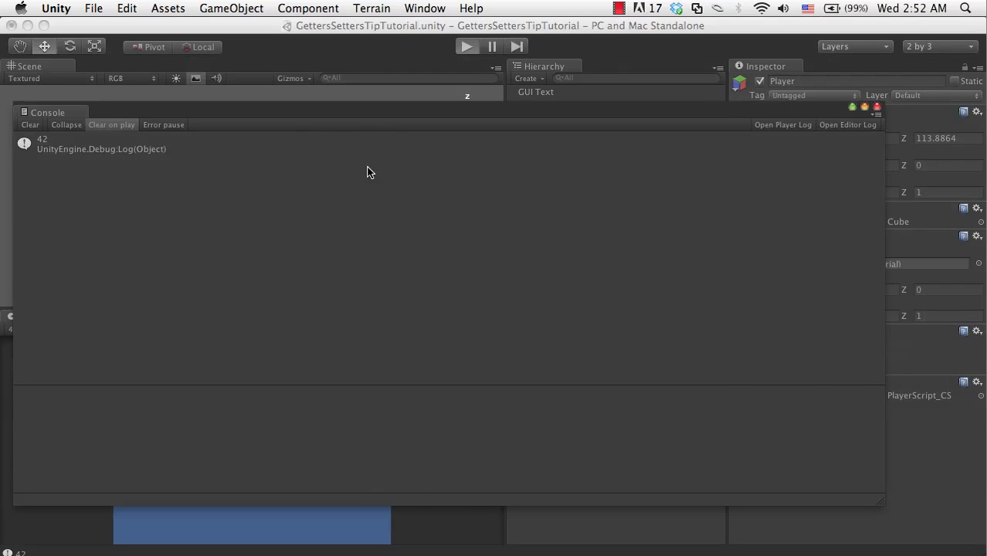
# Step: Play the scene in Unity and confirm the Console logs 42
pyautogui.click(467, 47)
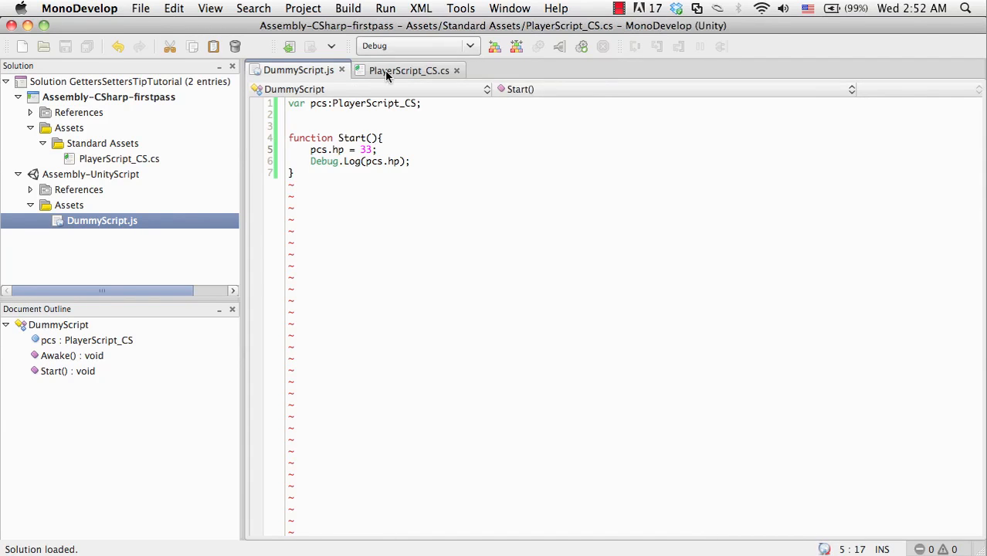
# Step: Clamp the hp setter to Mathf.Clamp(value, 0, 100), and save both scripts with DummyScript adding 75
pyautogui.click(407, 69)
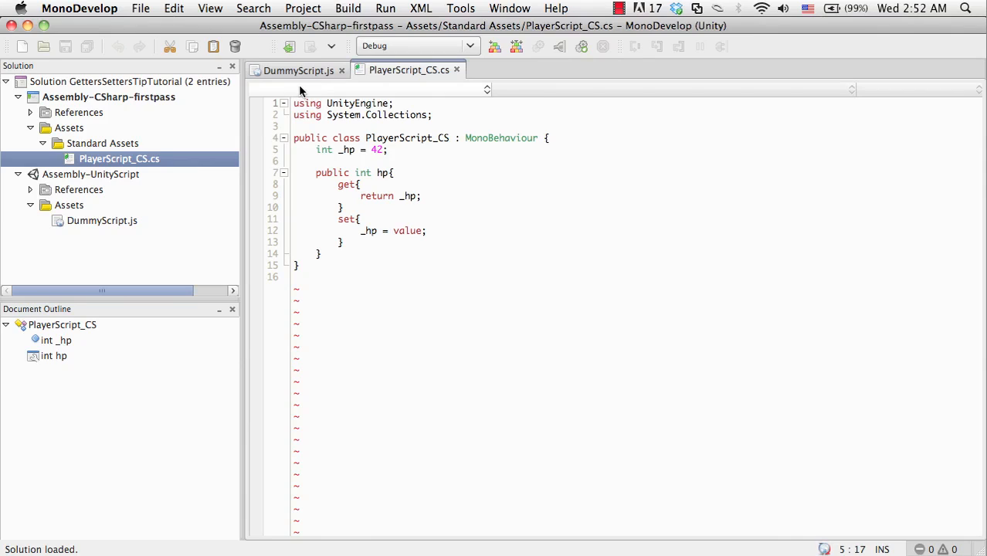
pyautogui.click(360, 219)
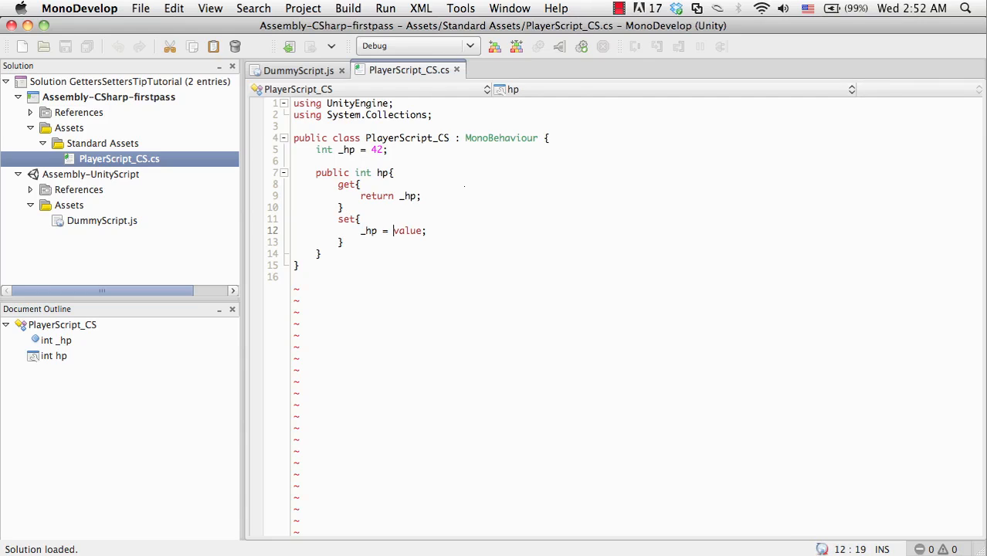
pyautogui.doubleClick(407, 231)
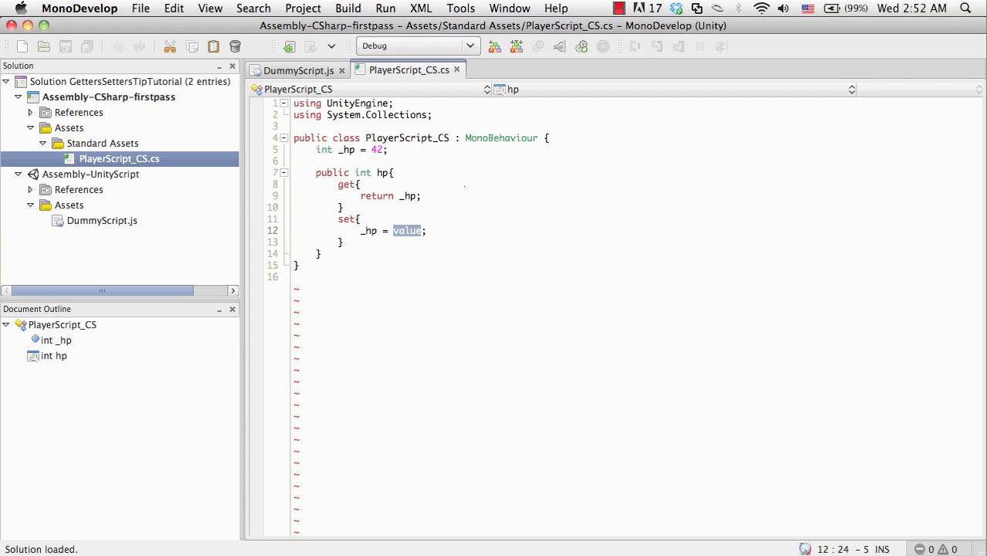
pyautogui.write('Mathf.C')
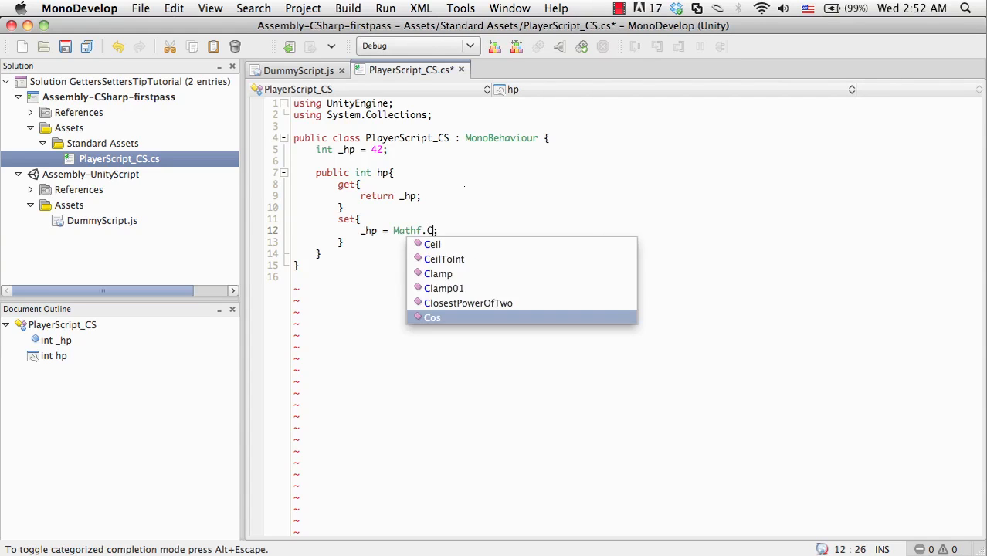
pyautogui.write('Clamp(')
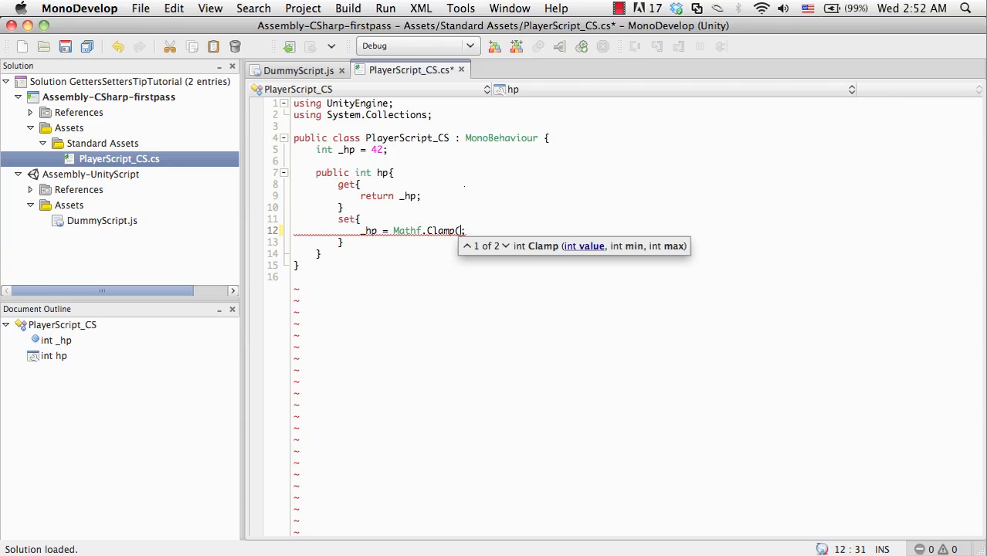
pyautogui.write('value,')
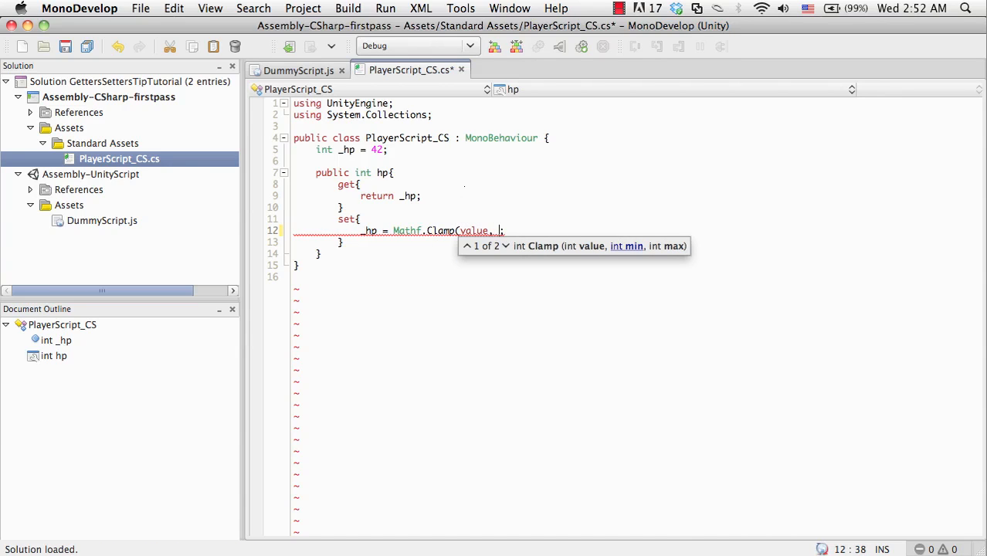
pyautogui.write('0, 100')
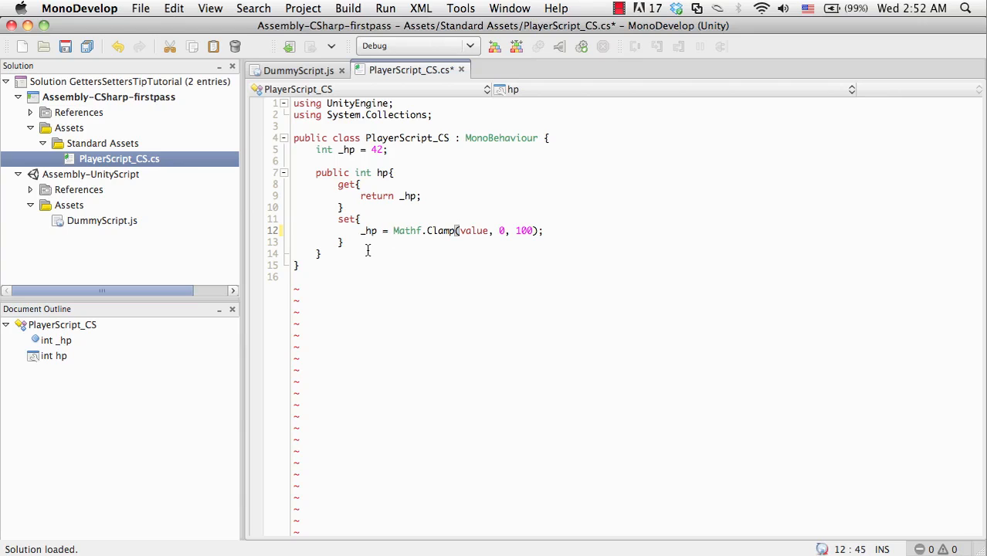
pyautogui.press('cmd+s')
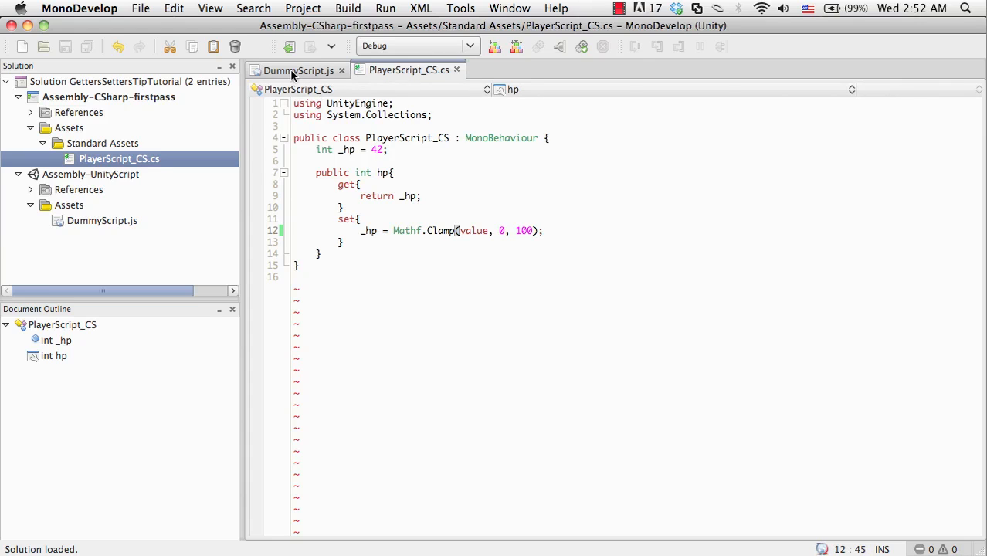
pyautogui.click(296, 69)
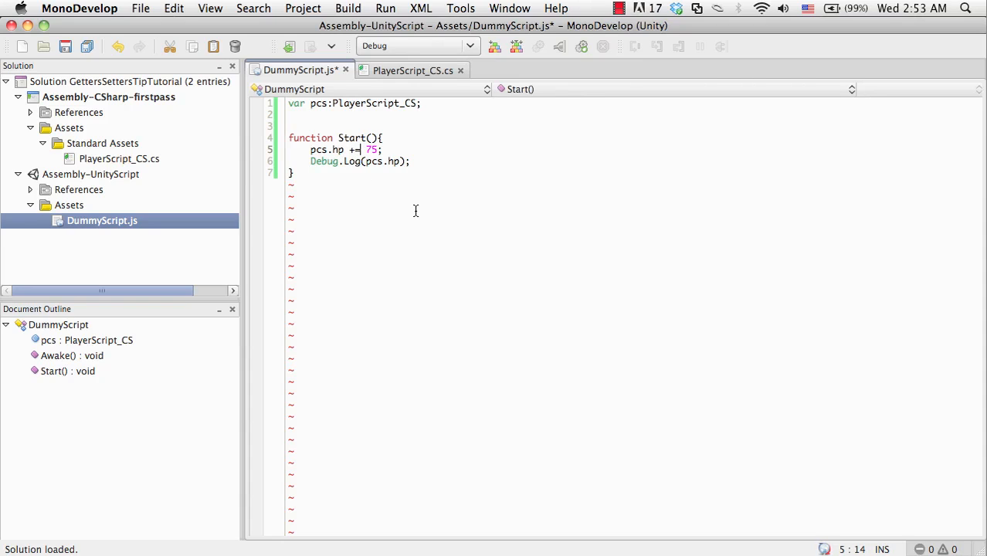
pyautogui.press('cmd+s')
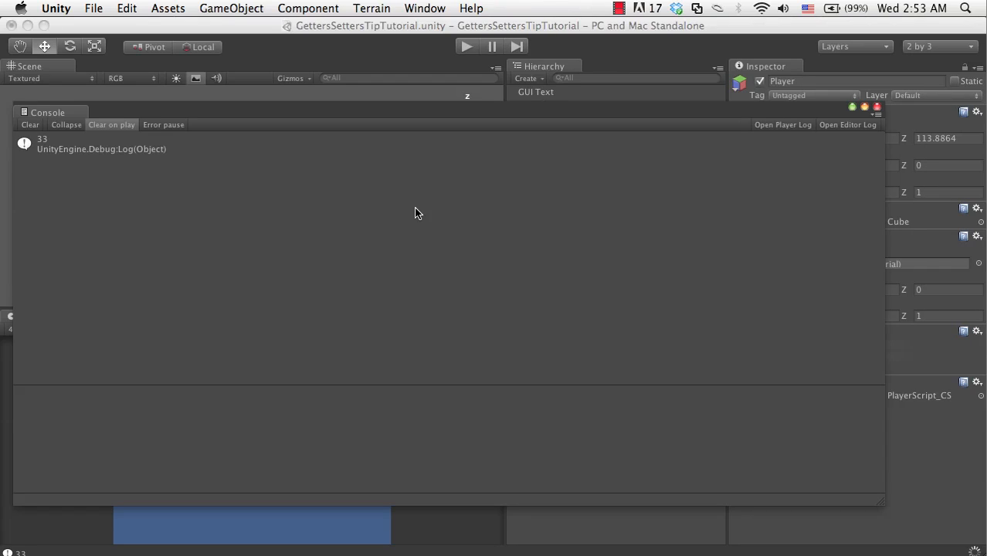
pyautogui.moveTo(412, 196)
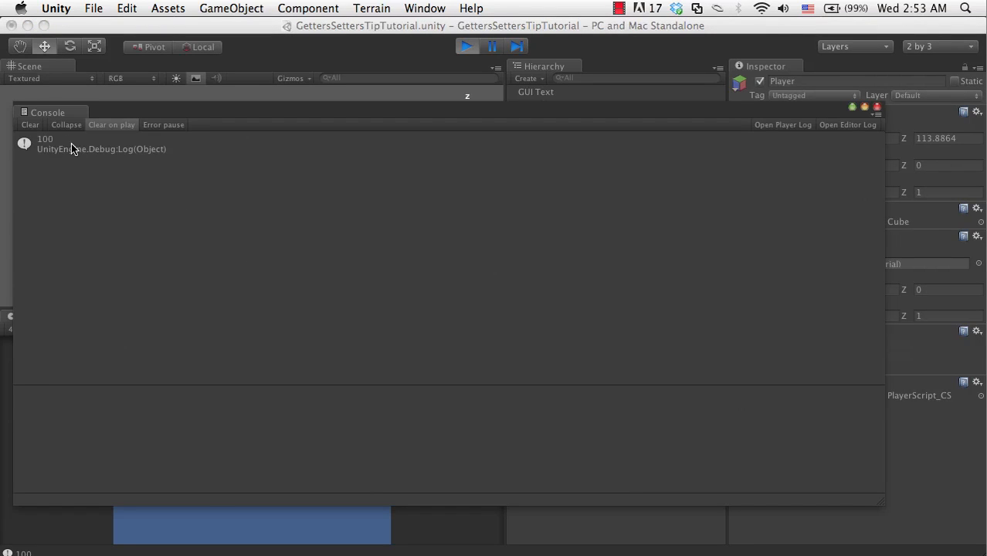
# Step: Run the scene in Unity and confirm the Console logs hp as 100
pyautogui.click(74, 144)
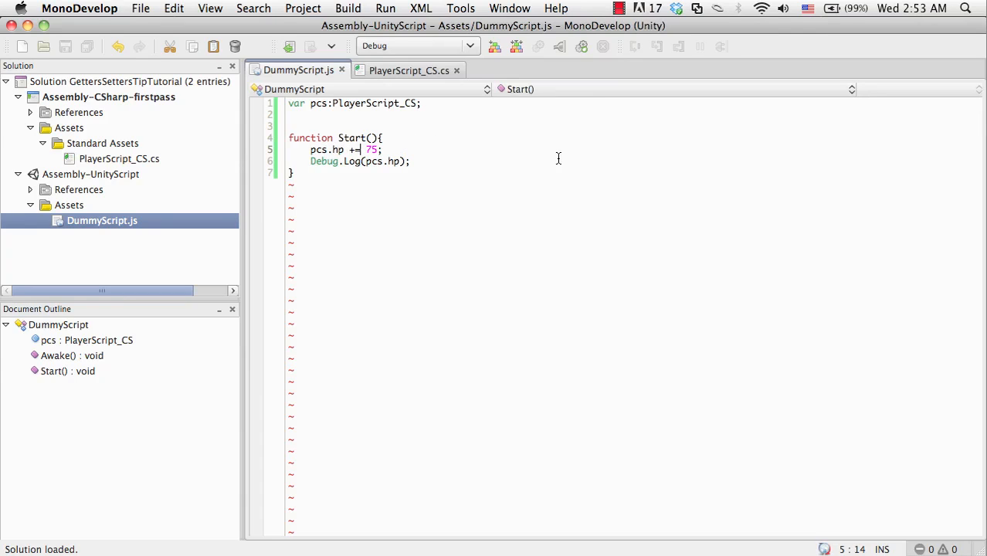
# Step: Bring up PlayerScript_CS to review its Mathf.Clamp hp setter capping at 0–100
pyautogui.click(407, 70)
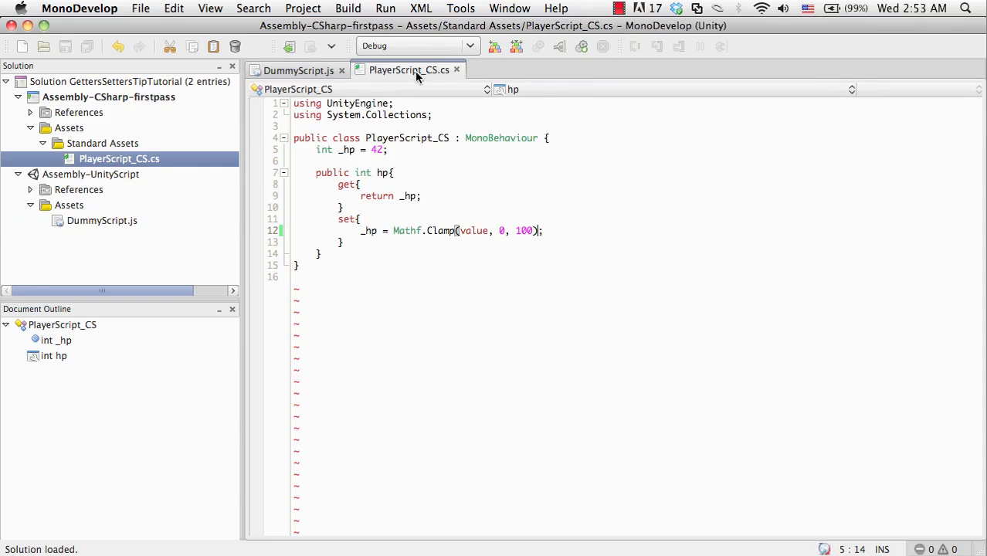
pyautogui.moveTo(293, 214)
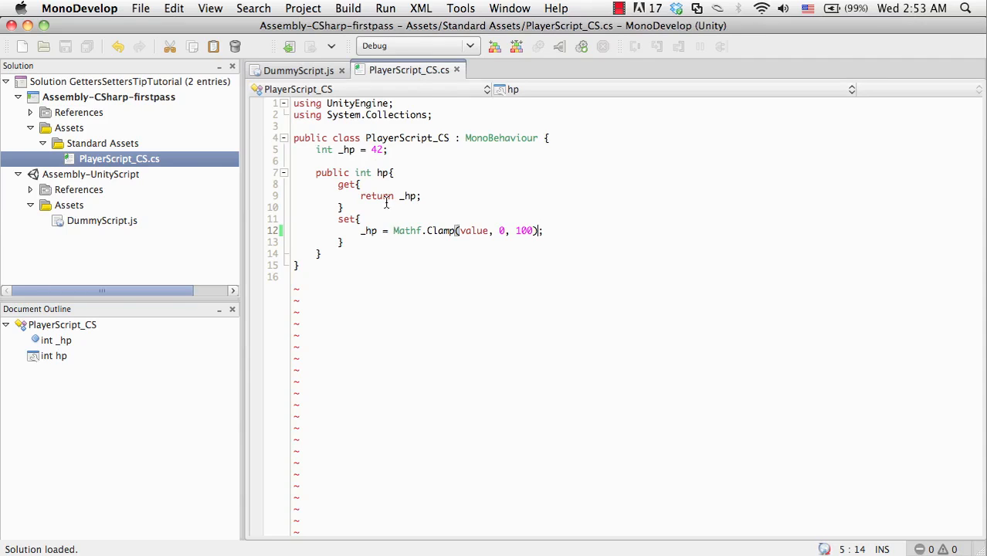
pyautogui.moveTo(291, 75)
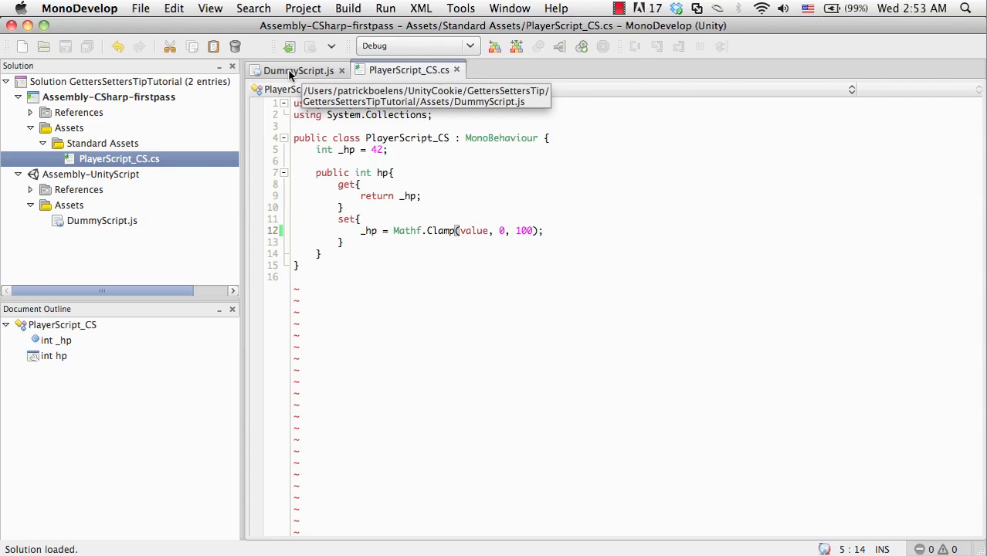
pyautogui.moveTo(319, 91)
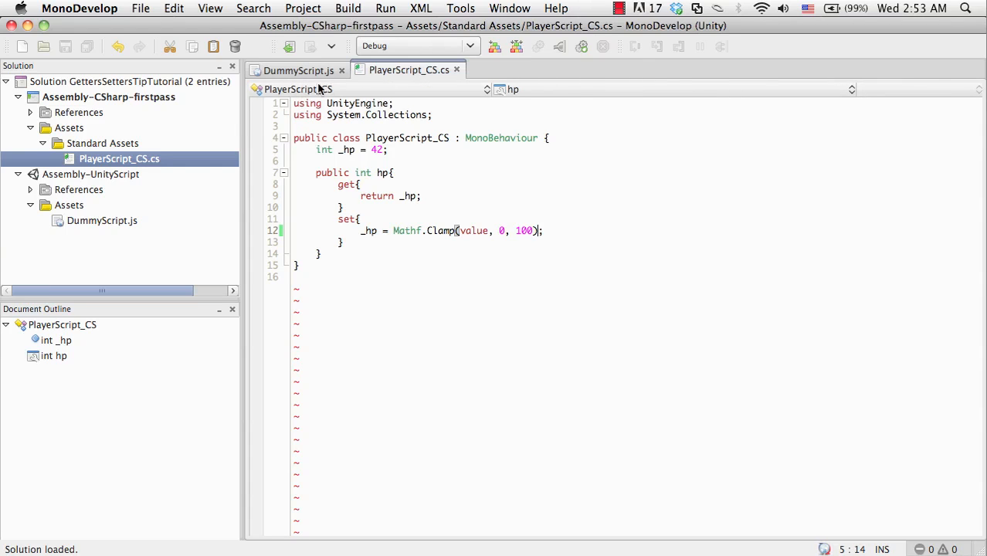
pyautogui.moveTo(438, 77)
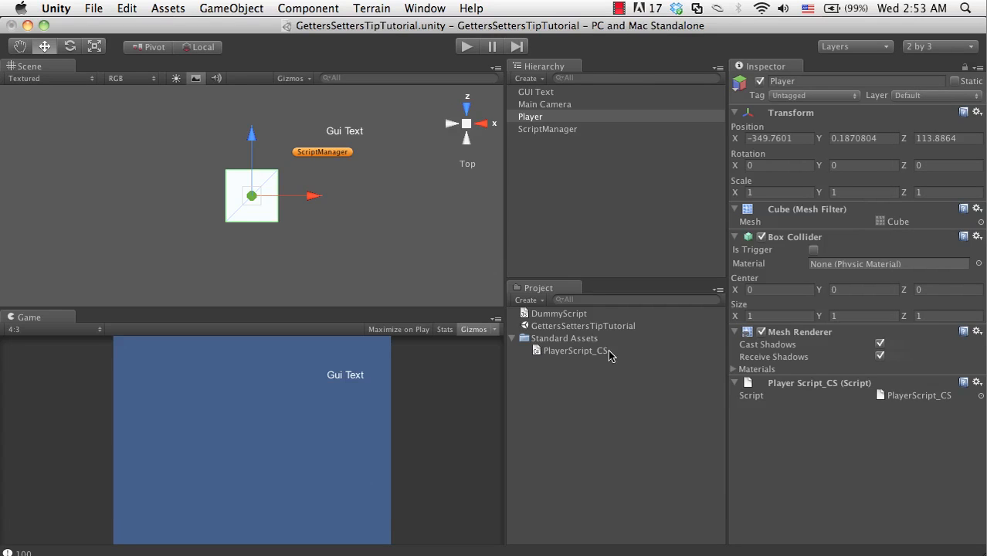
# Step: Create a new JavaScript asset named PlayerScript_JS in Standard Assets and select it
pyautogui.click(575, 351)
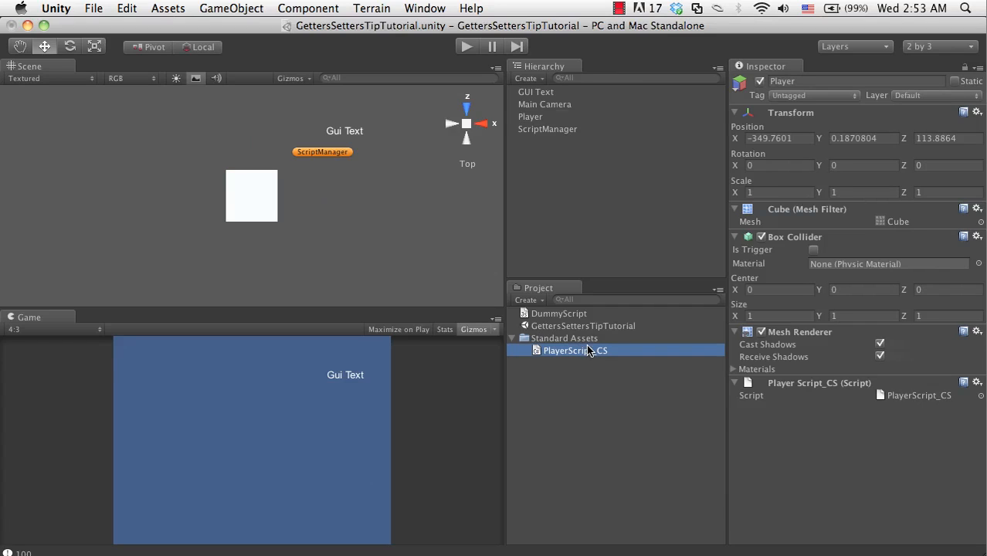
pyautogui.click(575, 351)
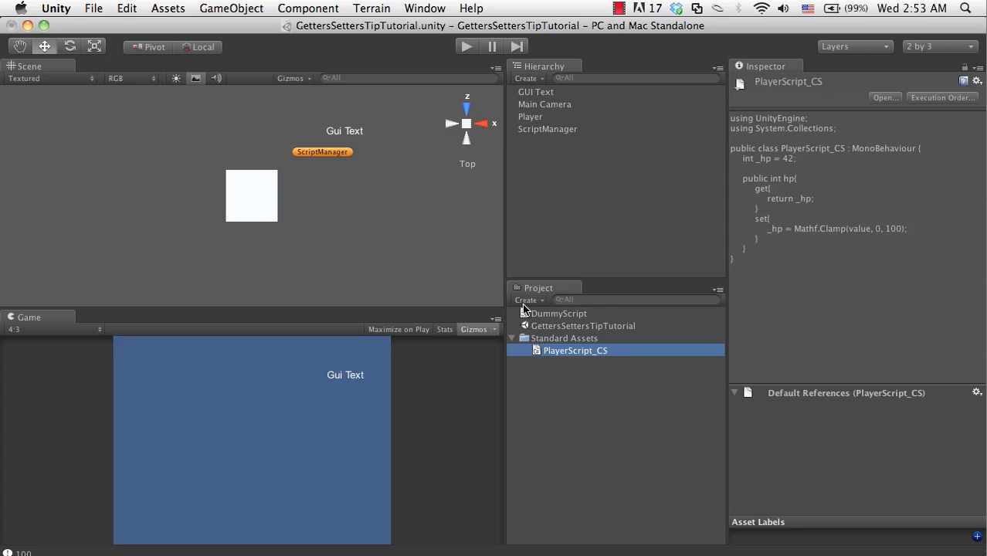
pyautogui.click(527, 300)
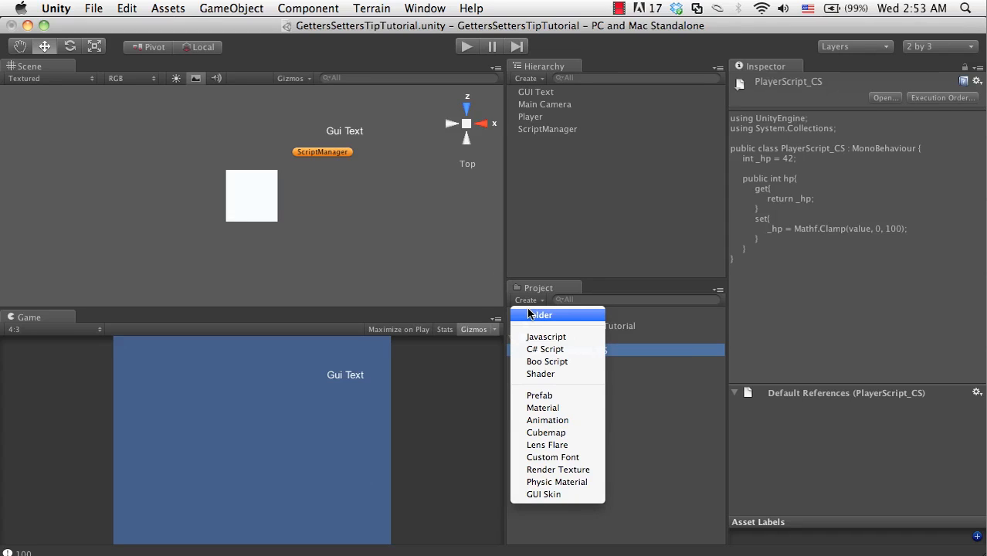
pyautogui.moveTo(538, 345)
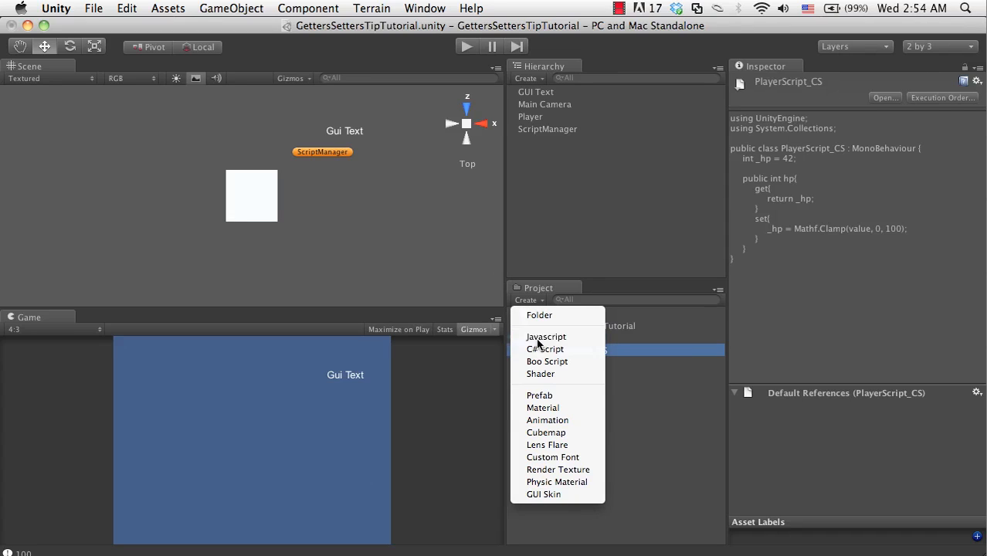
pyautogui.click(545, 349)
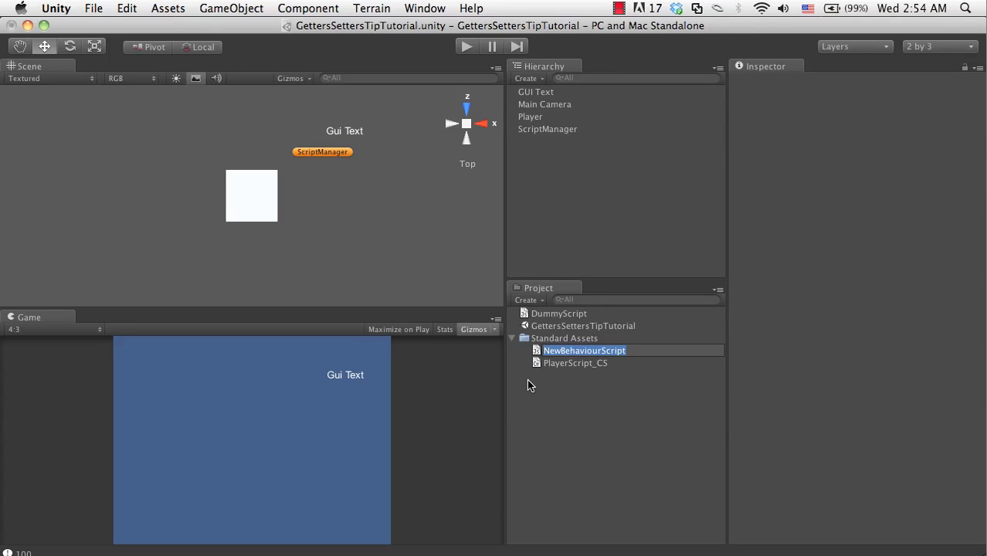
pyautogui.write('PlayerScript_CS')
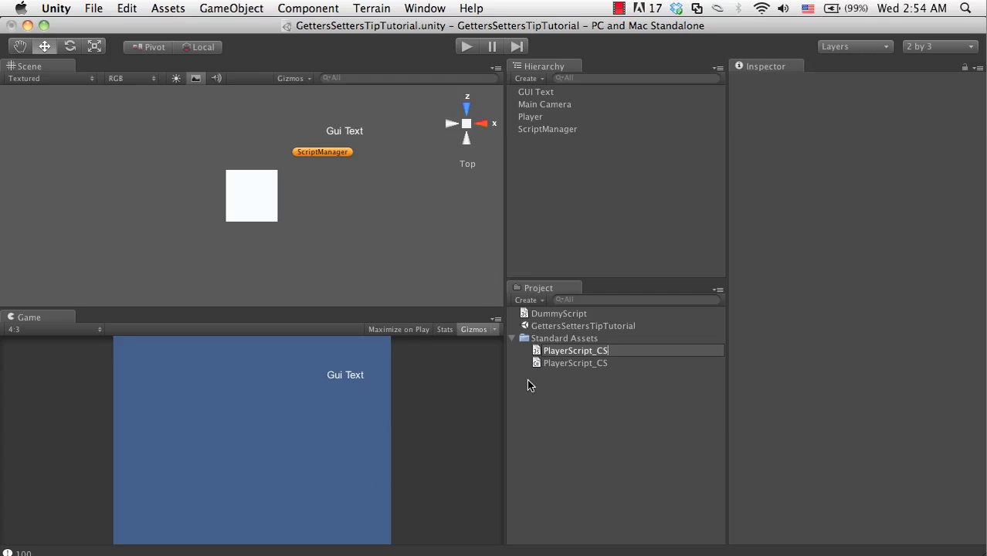
pyautogui.write('PlayerScript_JS')
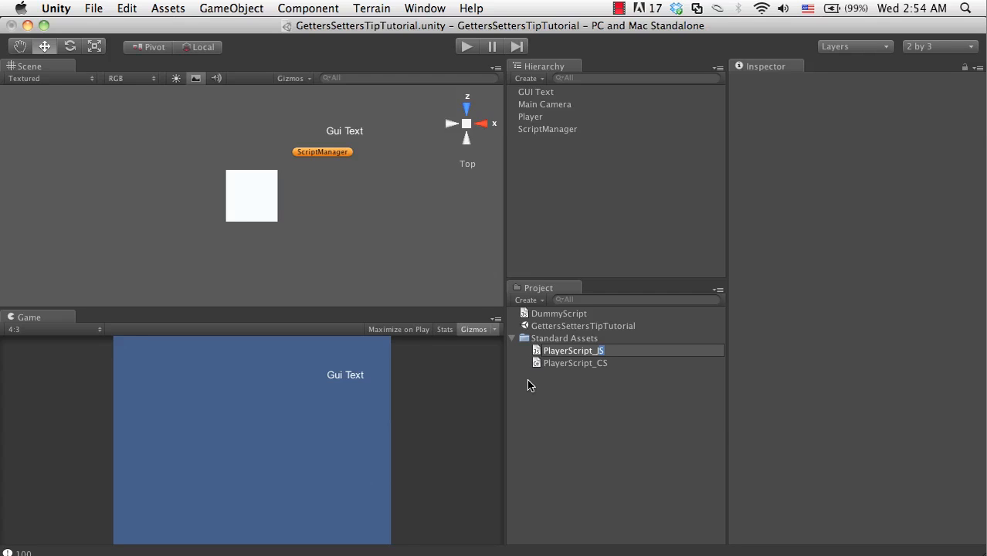
pyautogui.click(573, 363)
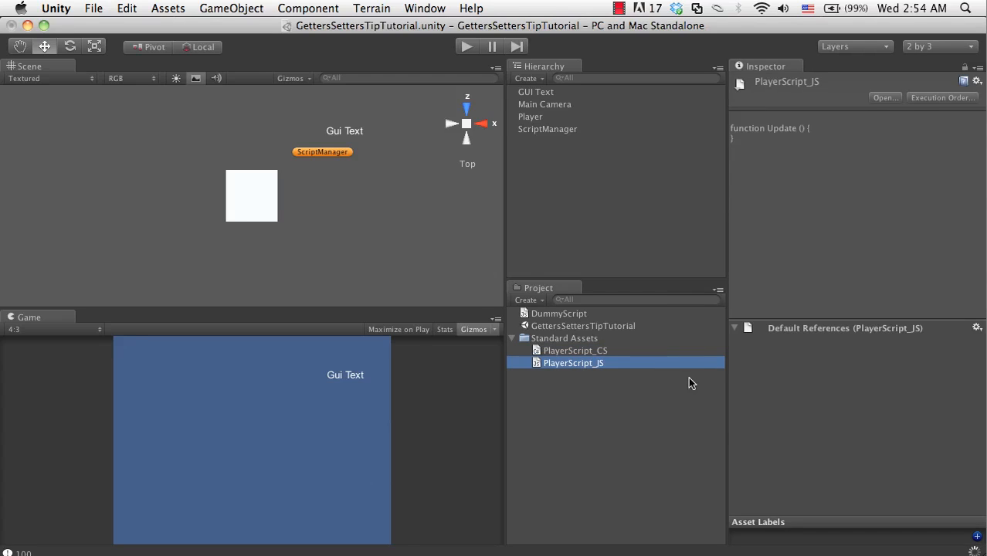
# Step: Open PlayerScript_JS in MonoDevelop and declare private var _mood:String
pyautogui.doubleClick(574, 362)
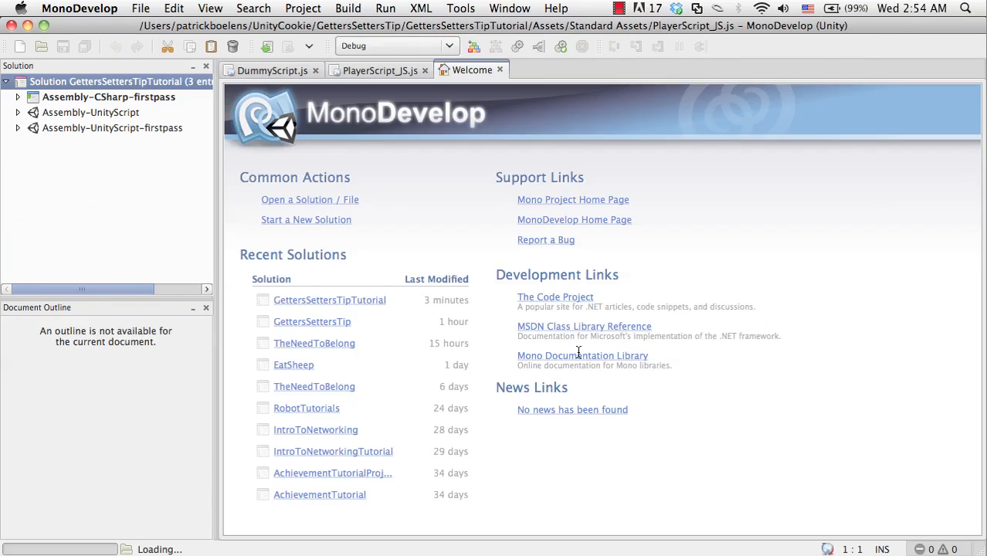
pyautogui.click(387, 70)
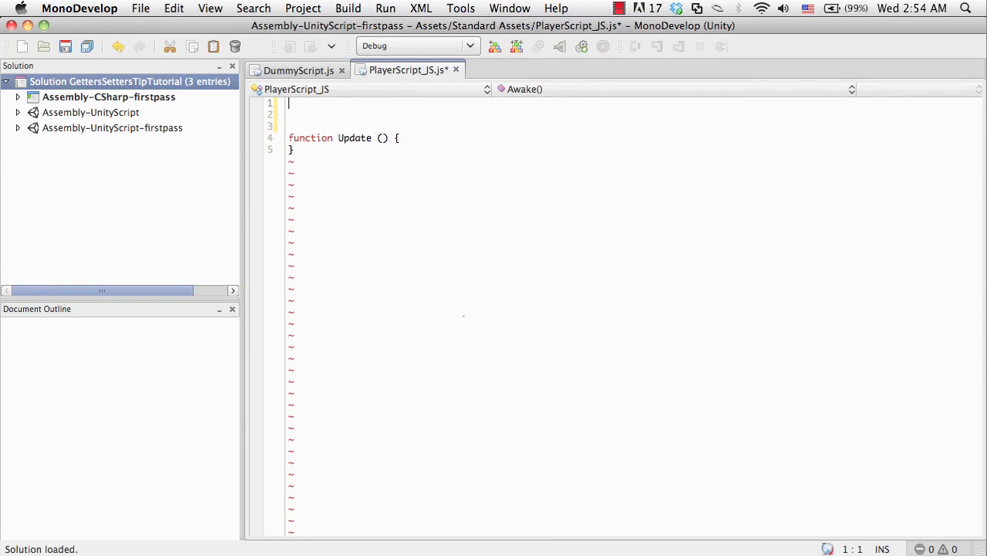
pyautogui.write('v')
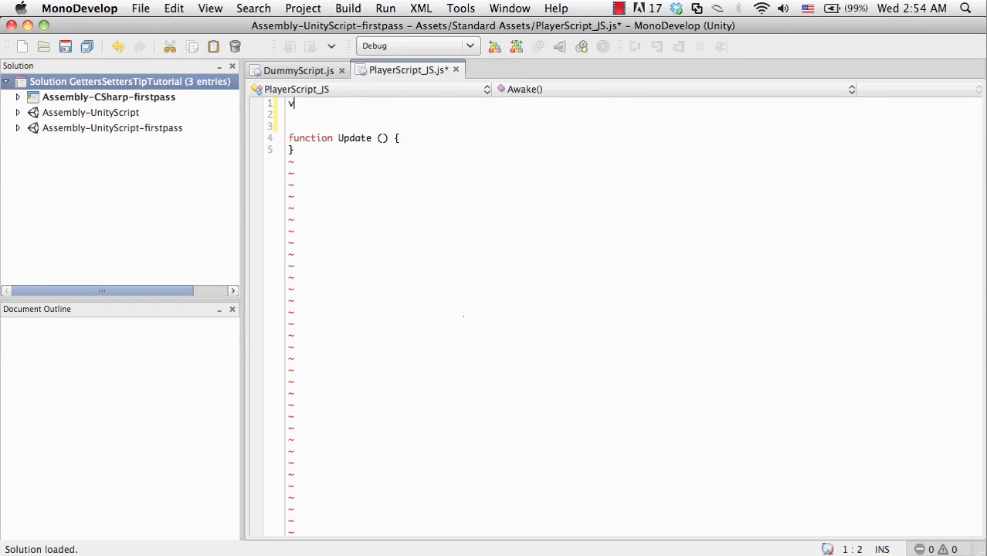
pyautogui.write('ar mood')
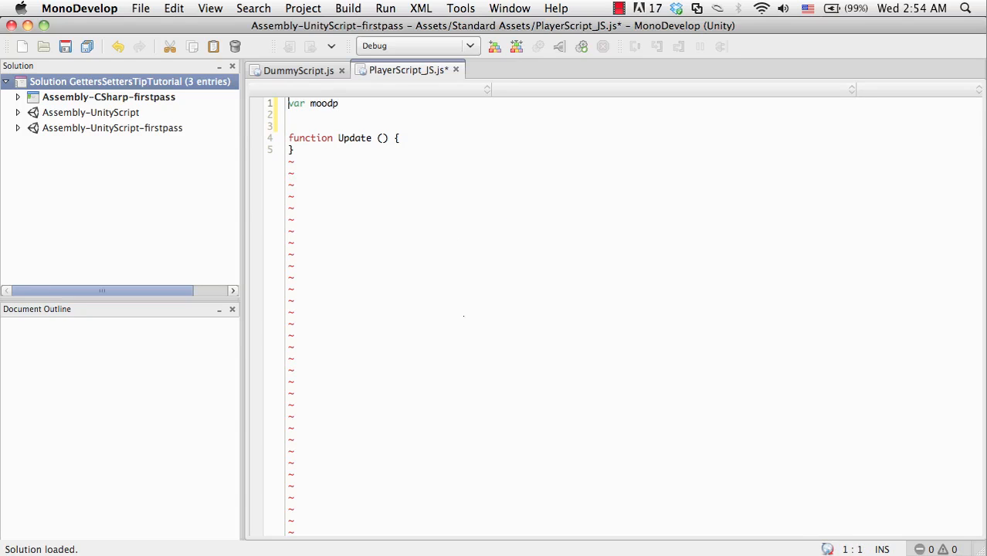
pyautogui.write('private')
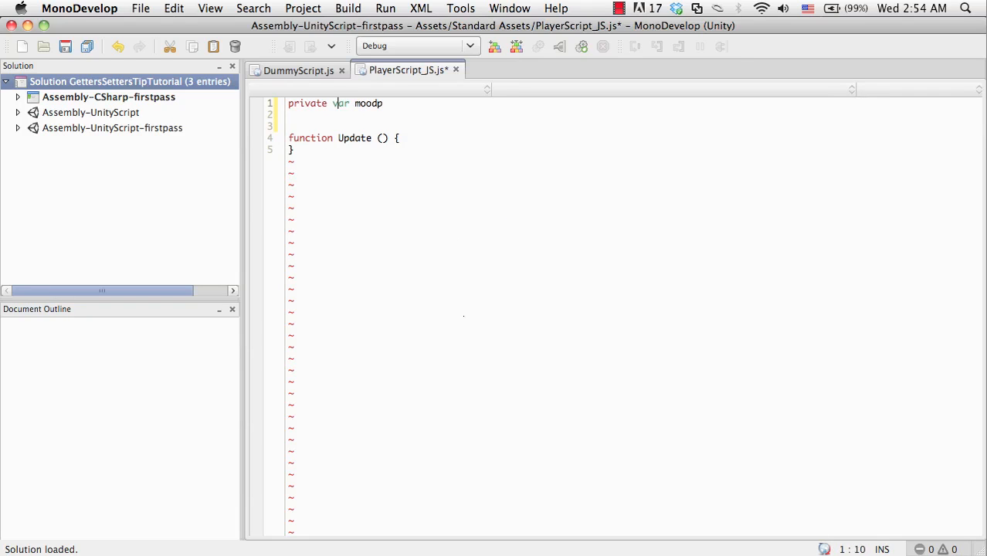
pyautogui.write('_')
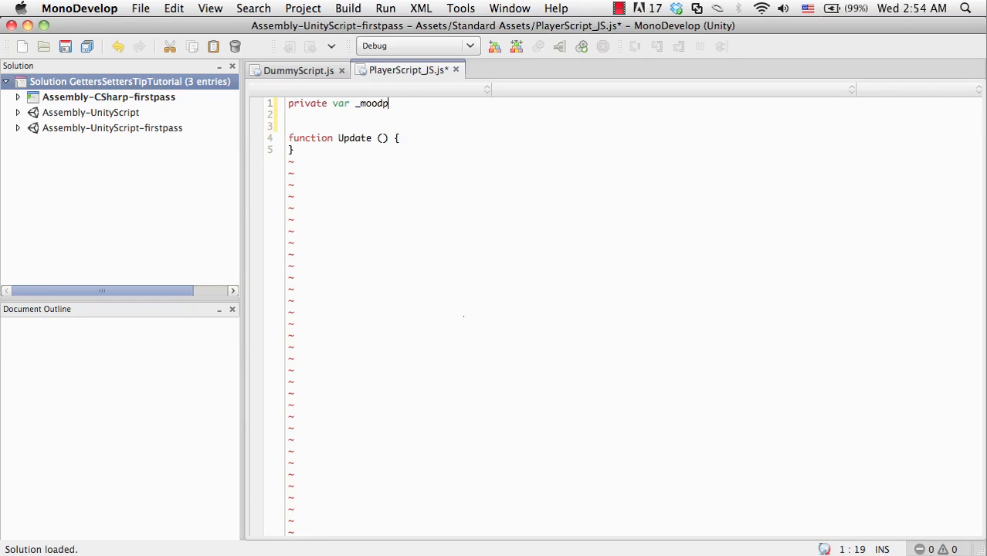
pyautogui.write(':String;')
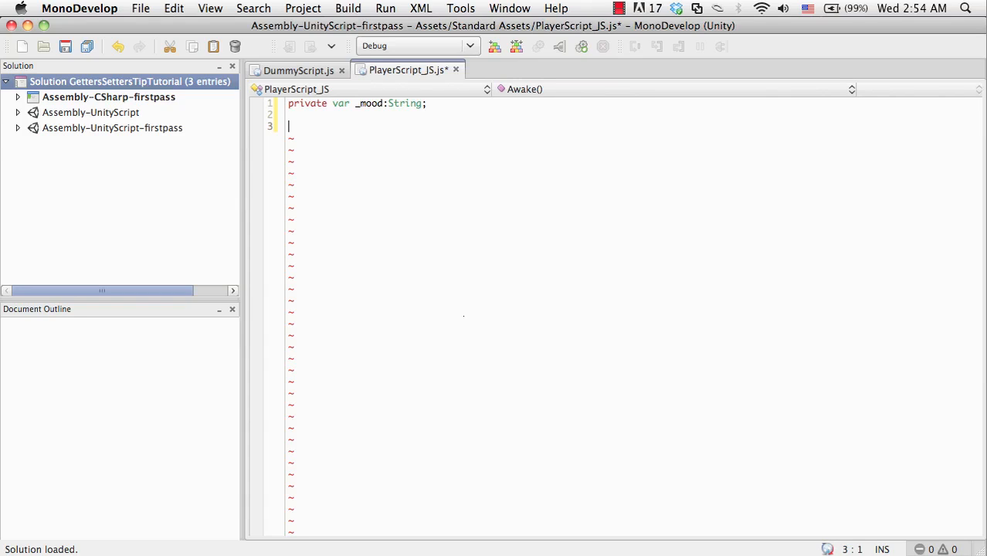
# Step: Add an empty get mood function returning String and a set mood(value:String) function
pyautogui.write('func')
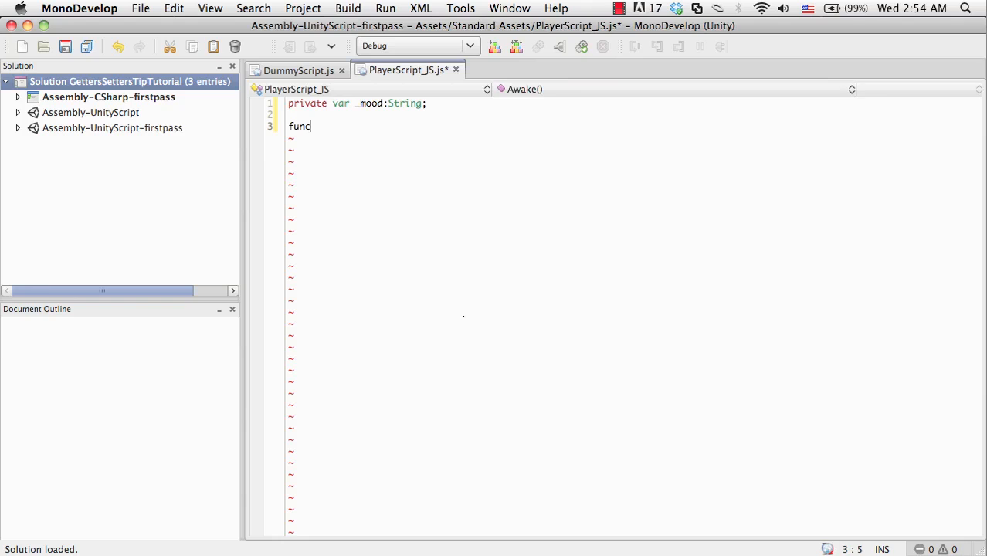
pyautogui.write('tion')
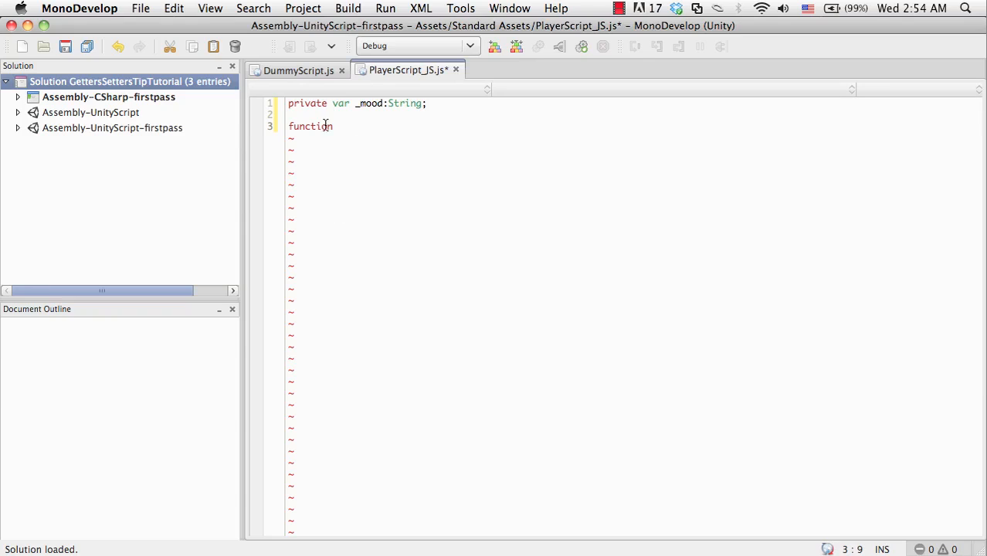
pyautogui.moveTo(354, 154)
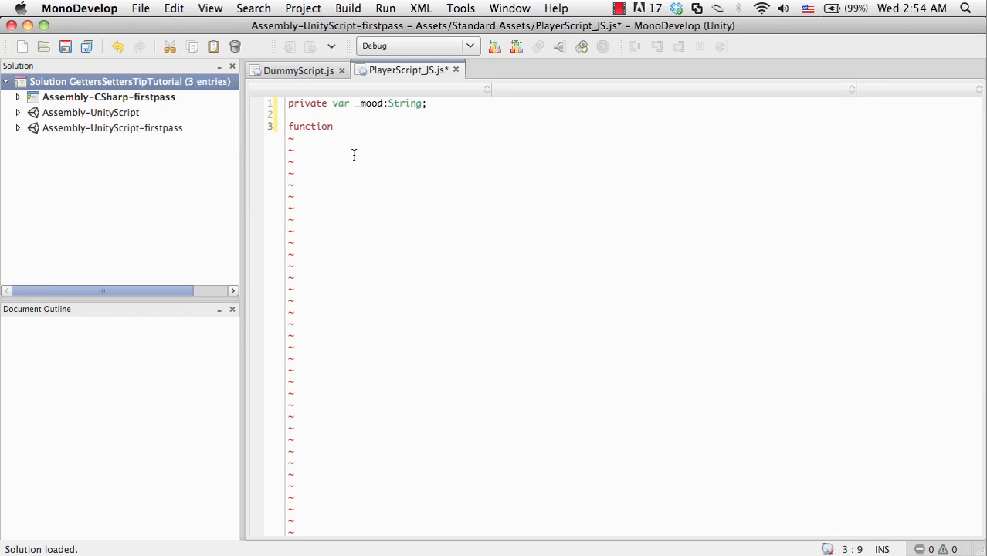
pyautogui.write('" "')
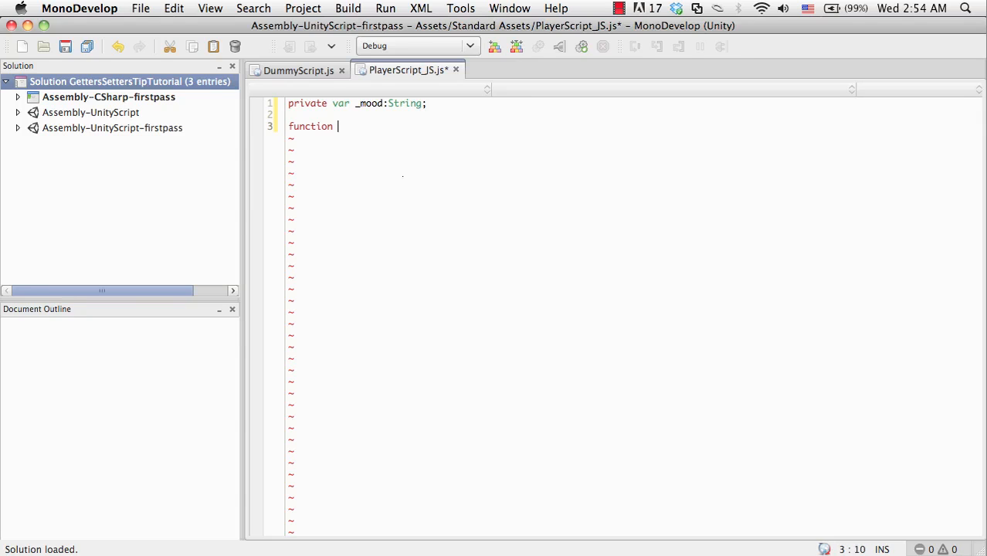
pyautogui.write('get')
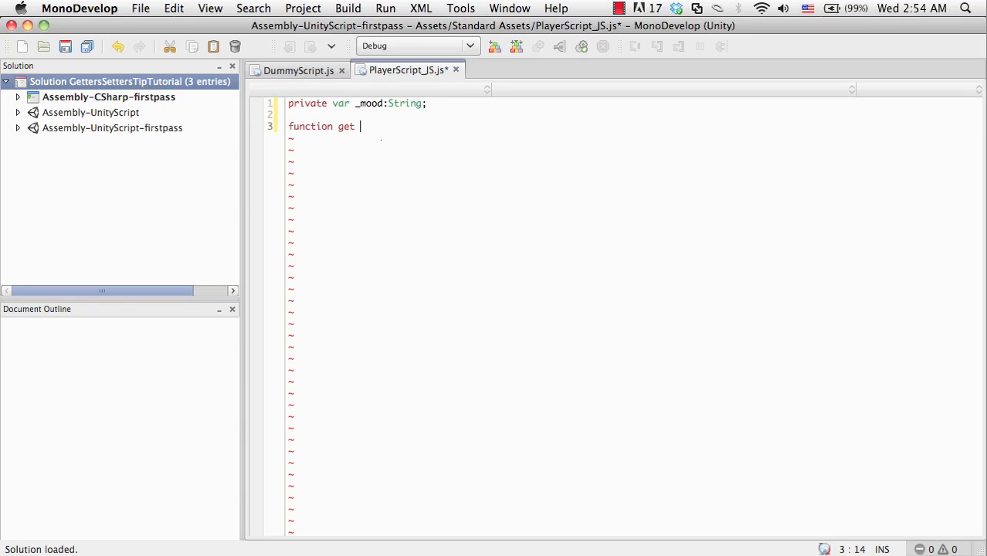
pyautogui.write('mood(){')
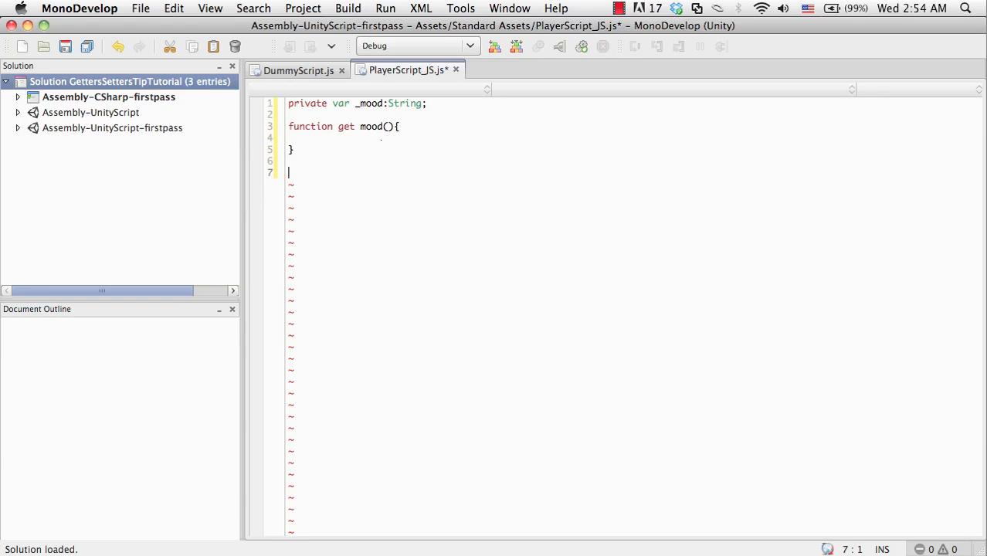
pyautogui.write('function set mood(')
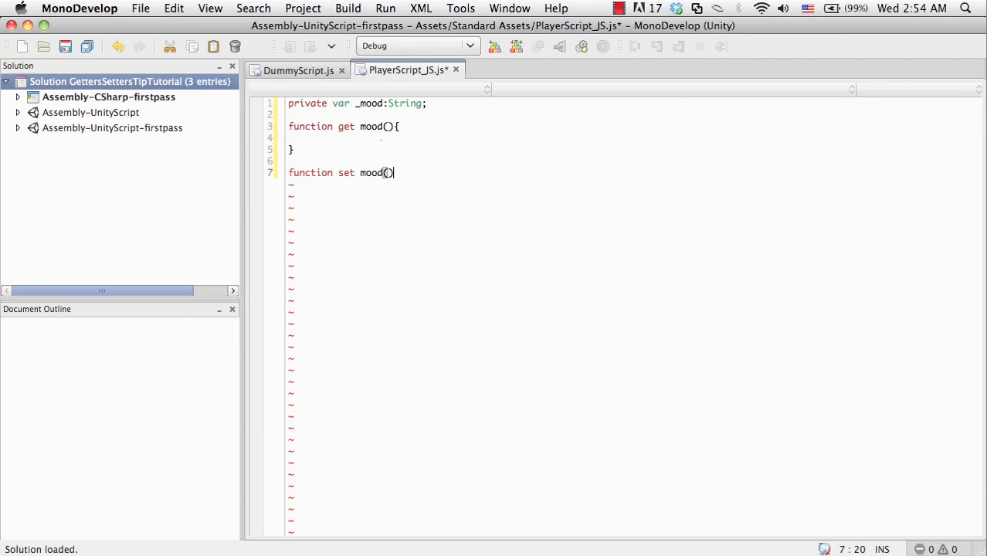
pyautogui.write('{')
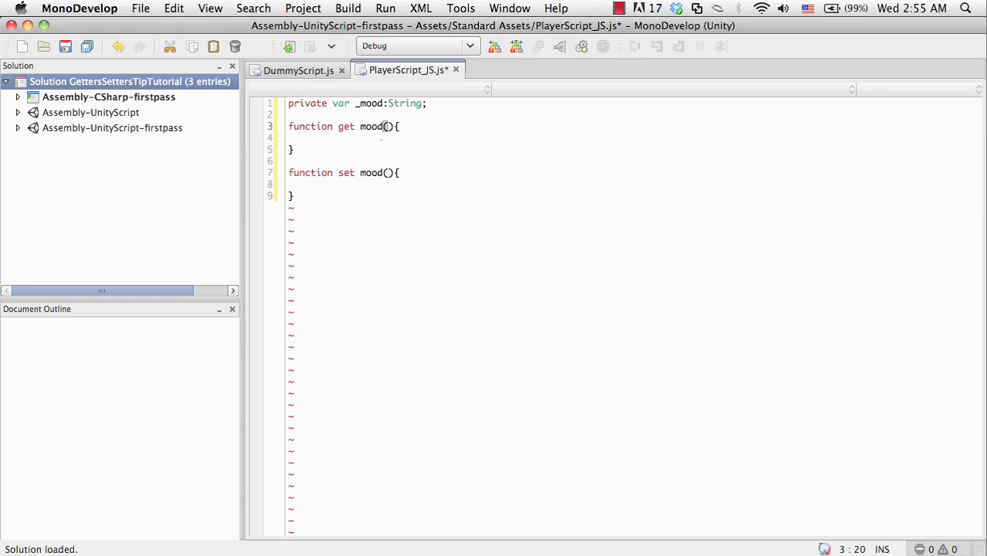
pyautogui.write(':String')
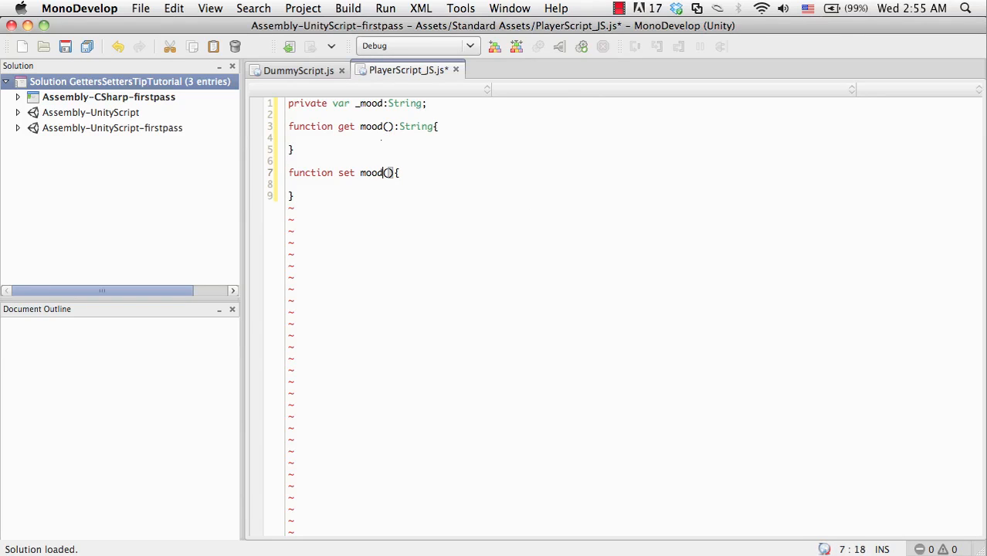
pyautogui.write('value')
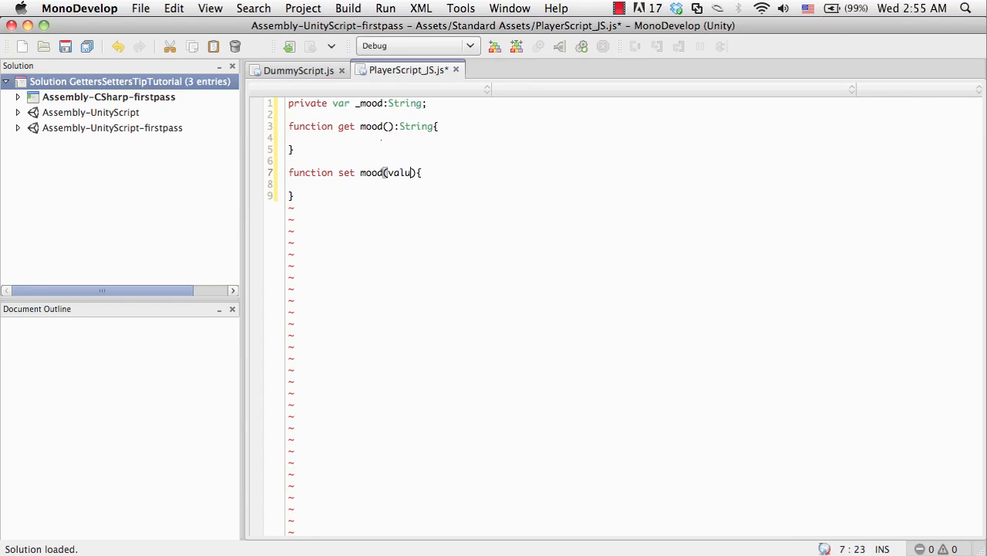
pyautogui.write(':Stri')
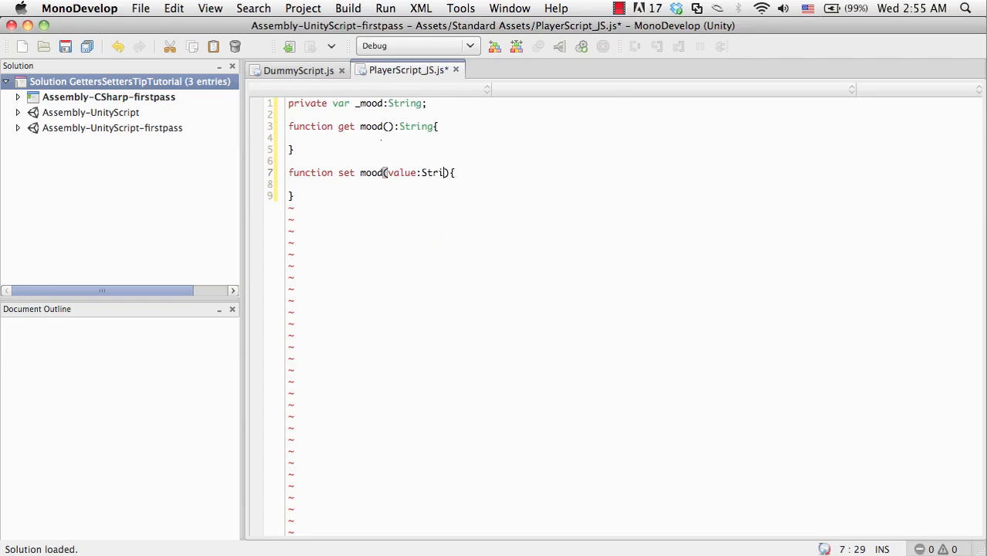
pyautogui.write('ng')
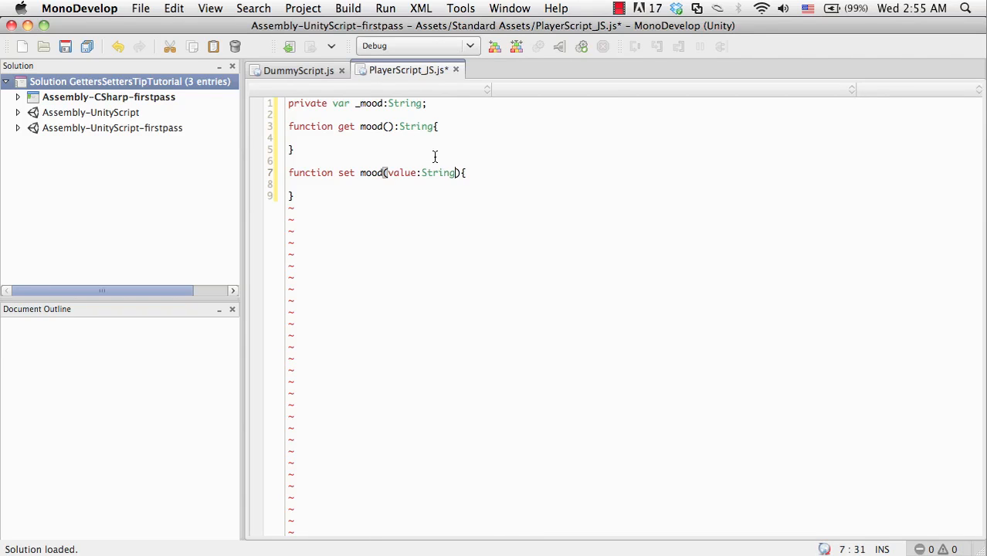
pyautogui.click(400, 173)
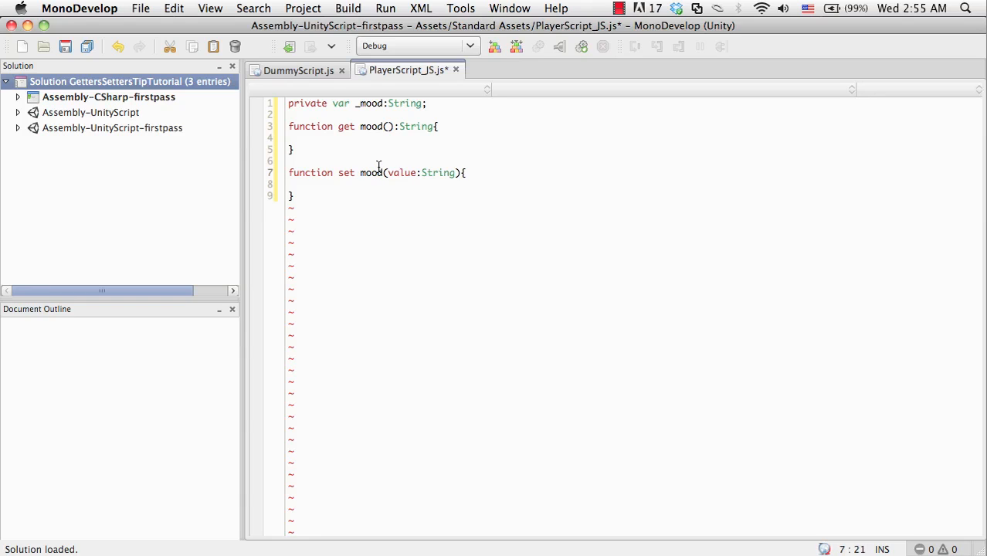
# Step: Wrap the code in class PlayerScript_JS extends MonoBehaviour
pyautogui.moveTo(289, 149); pyautogui.dragTo(293, 195)
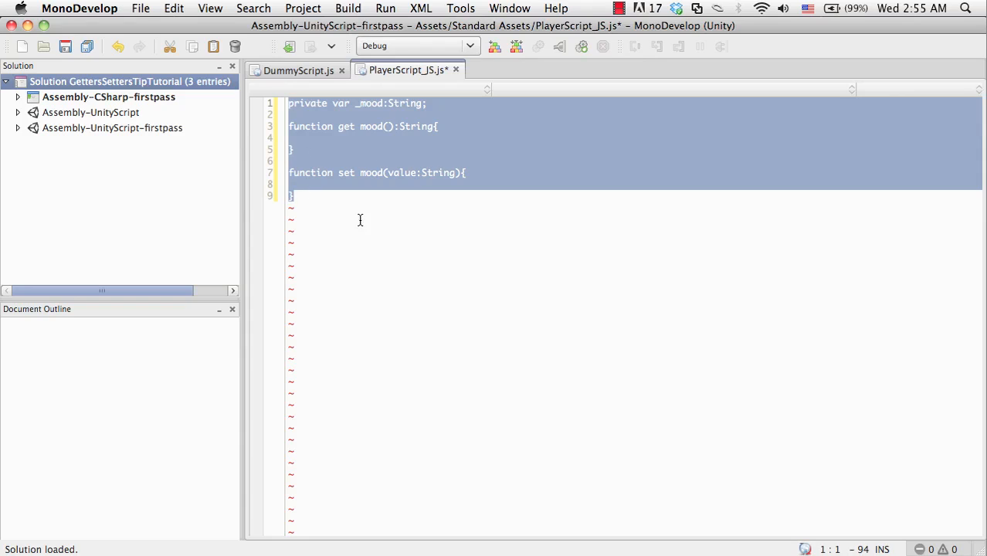
pyautogui.moveTo(353, 196)
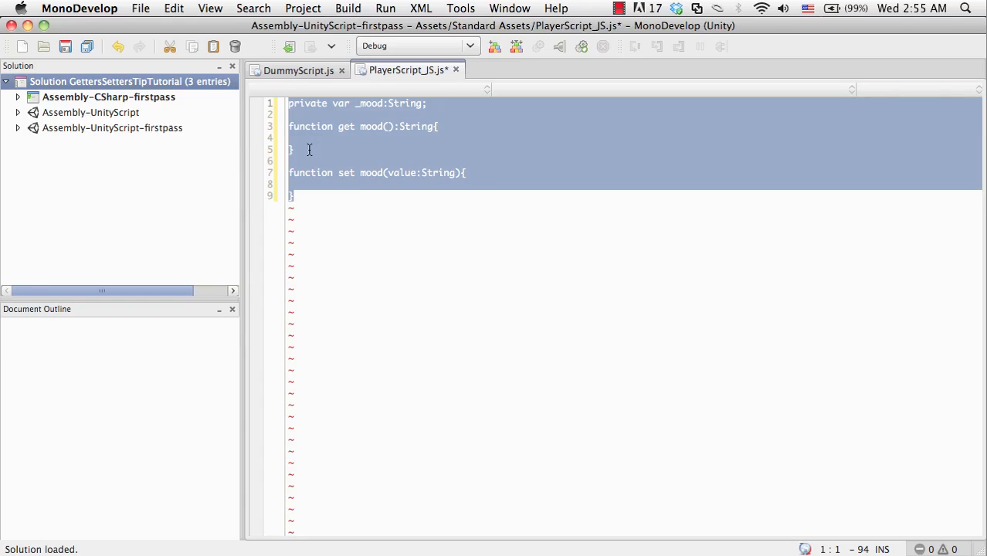
pyautogui.moveTo(336, 134)
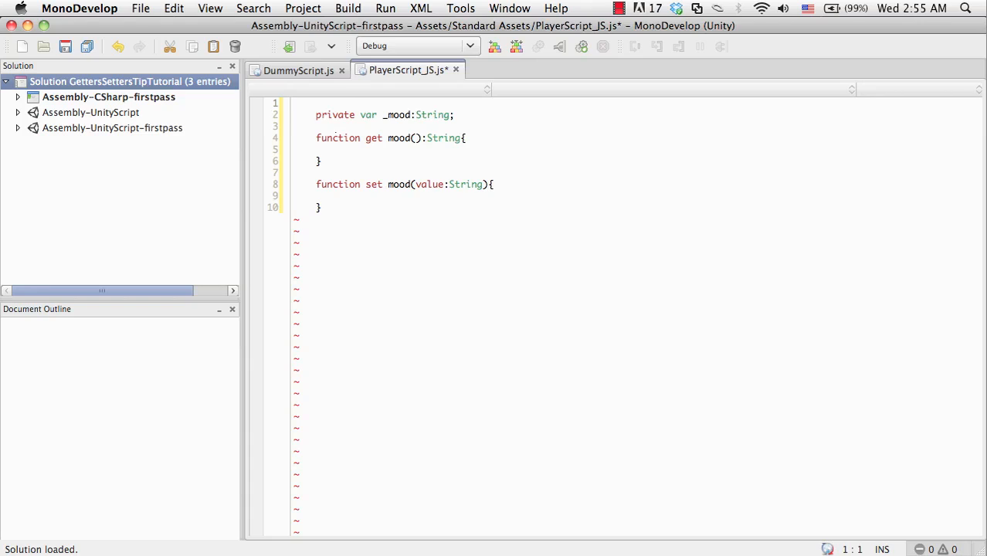
pyautogui.write('c')
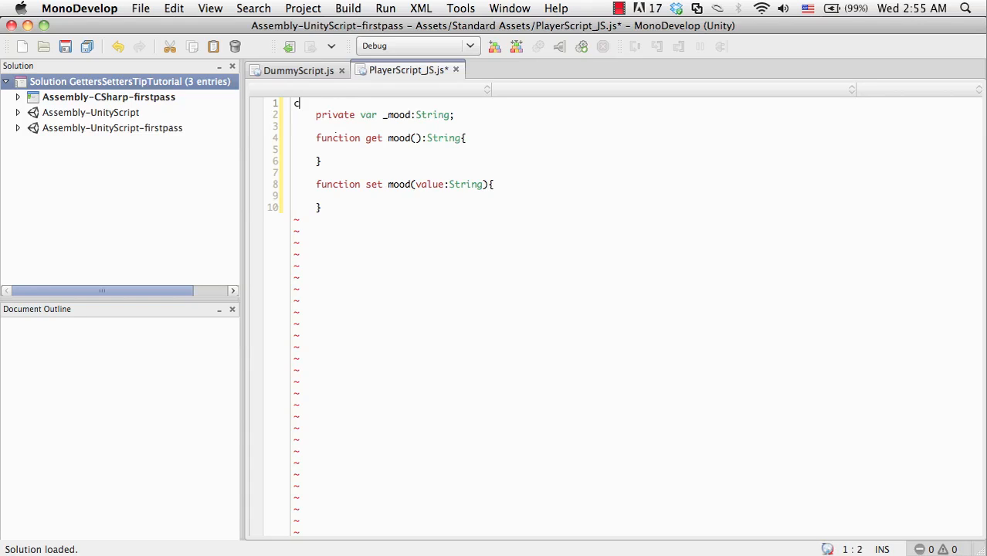
pyautogui.write('lass')
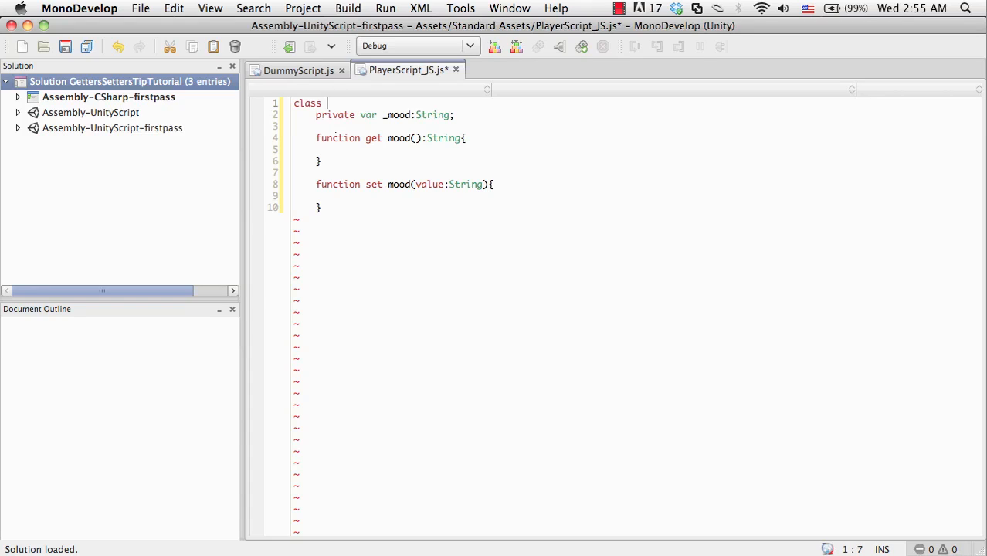
pyautogui.write('PlayerScript_JS exte')
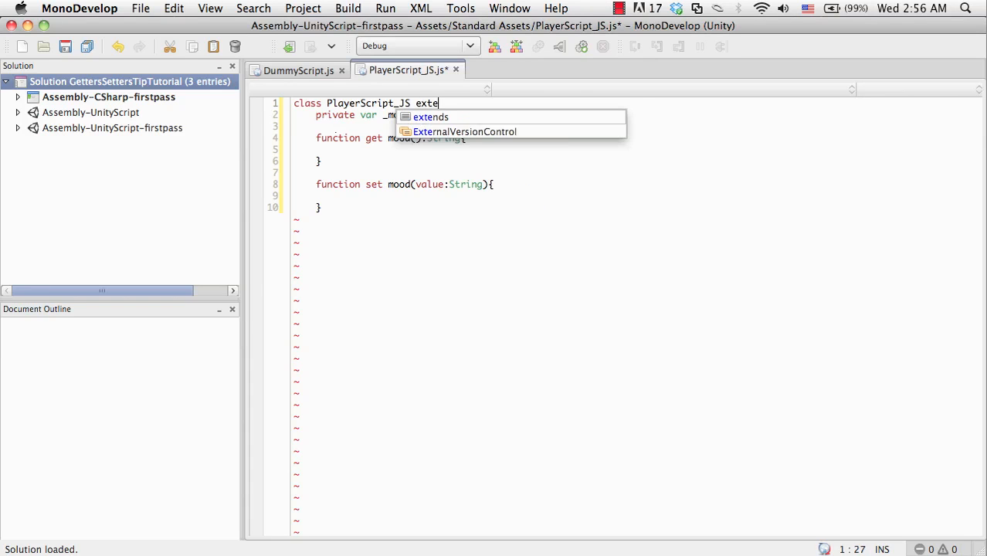
pyautogui.write('nds MonoBehaviour{')
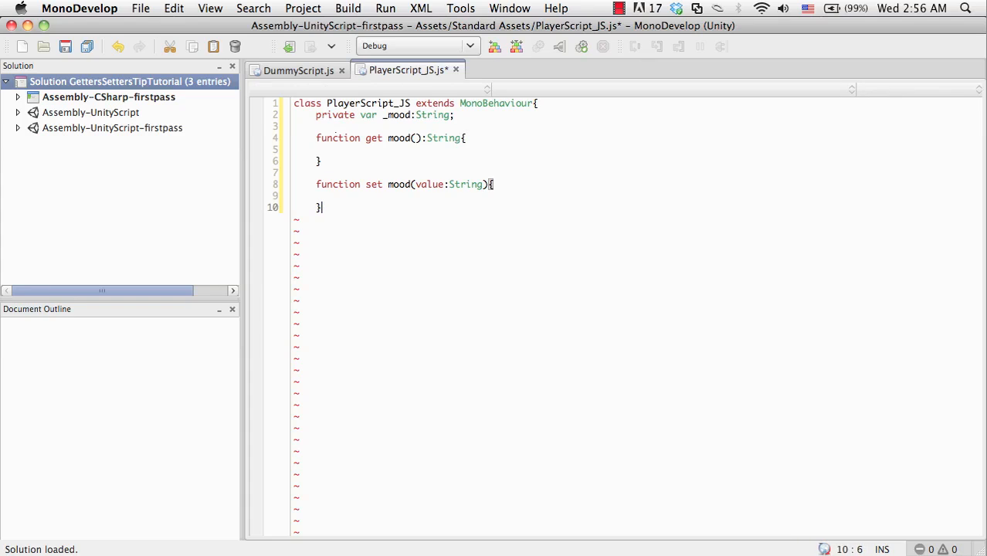
pyautogui.write('}')
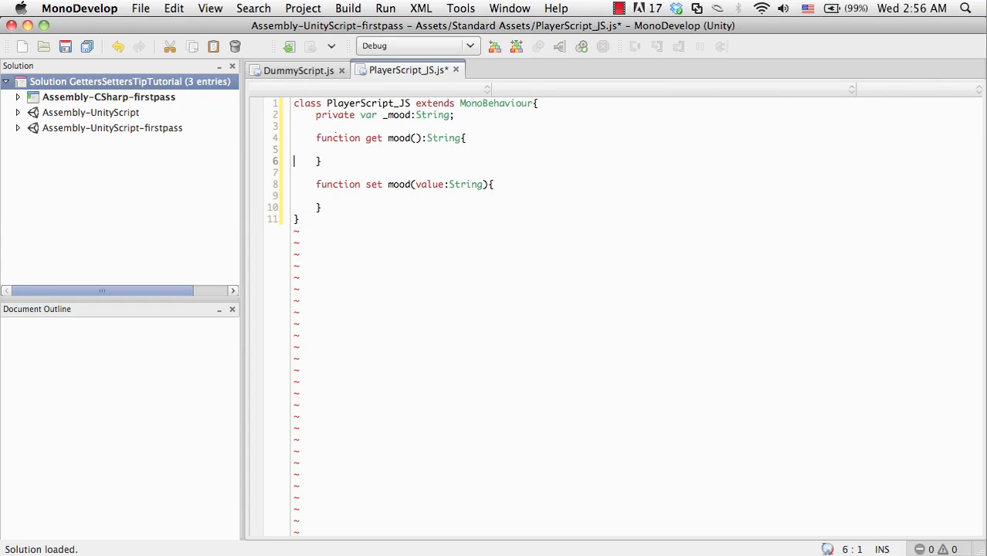
# Step: Make the mood getter return _mood and the setter assign _mood
pyautogui.write('retu')
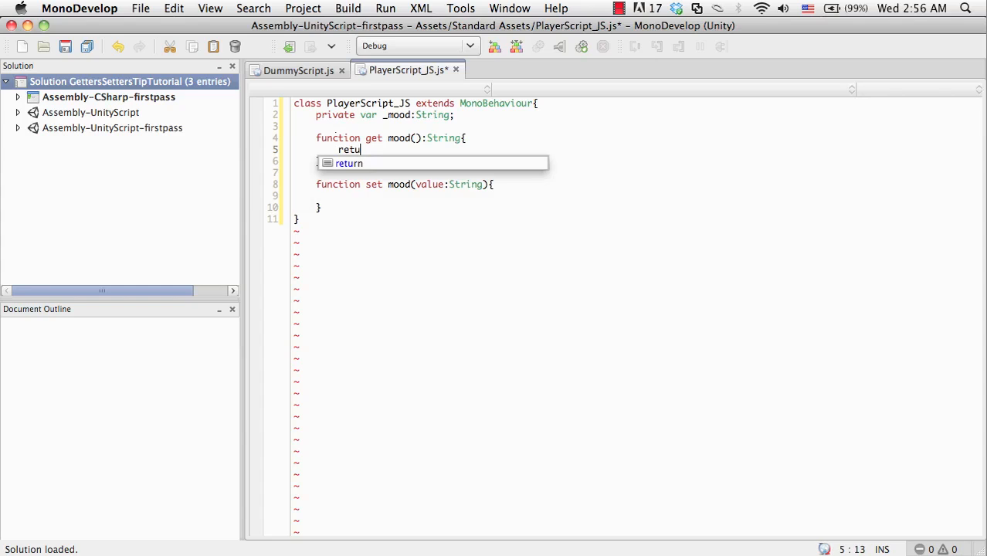
pyautogui.write('rn _mood;')
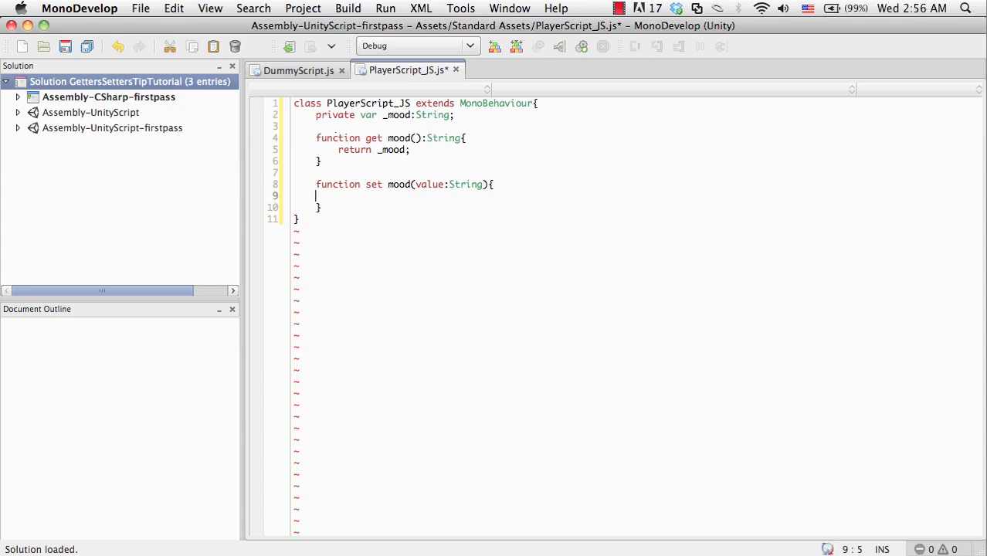
pyautogui.write('_mood =')
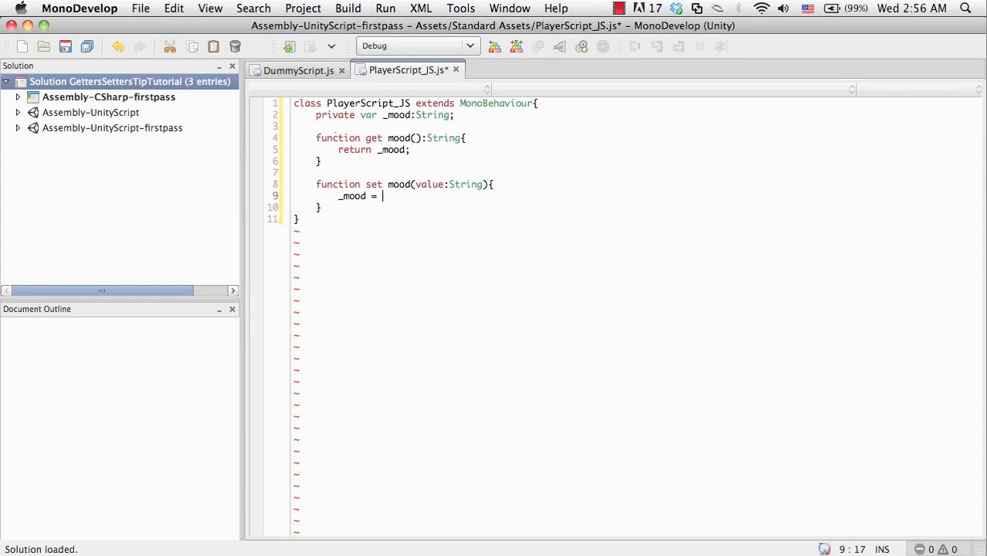
# Step: Finish the setter with value, declare var pjs:PlayerScript_JS in DummyScript, and default _mood to "Neutral"
pyautogui.write('value;')
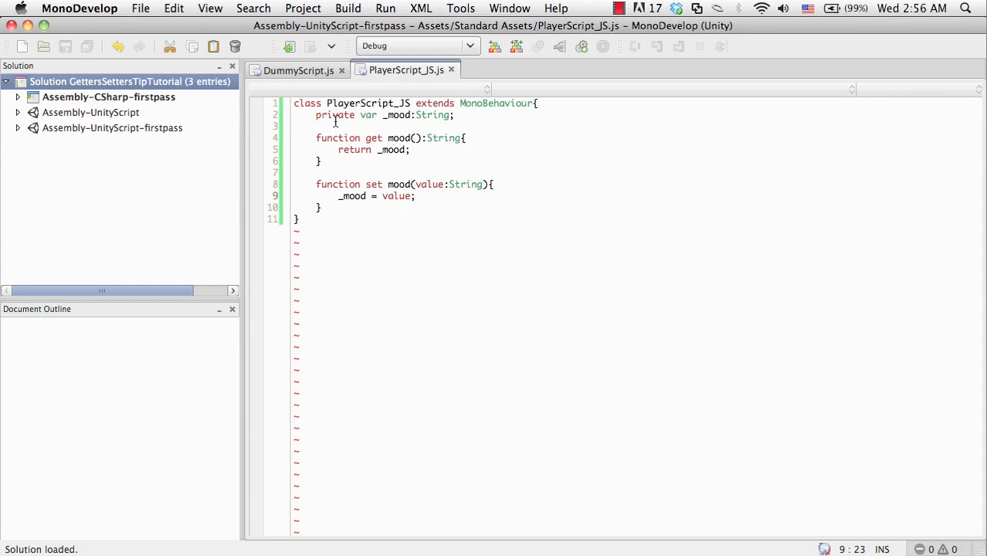
pyautogui.click(298, 69)
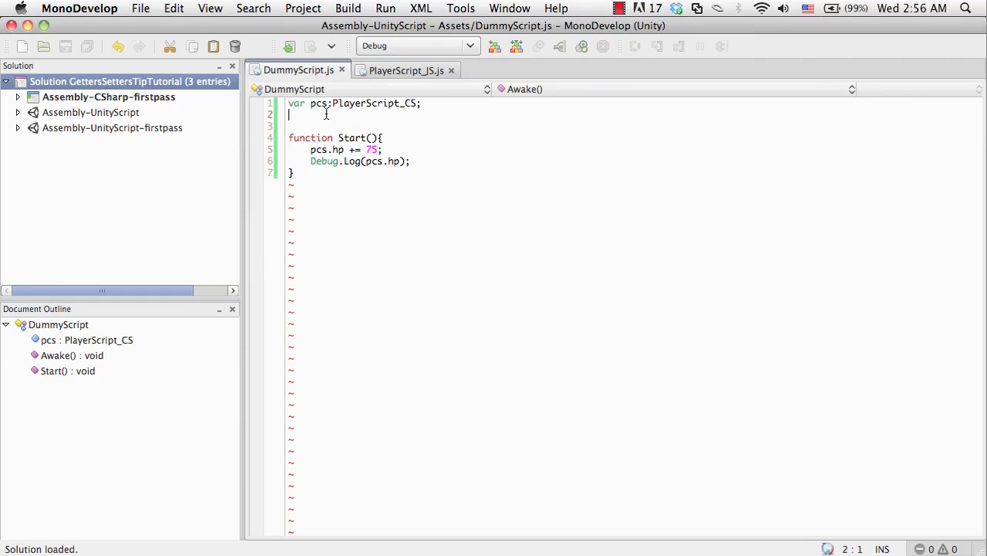
pyautogui.write('var')
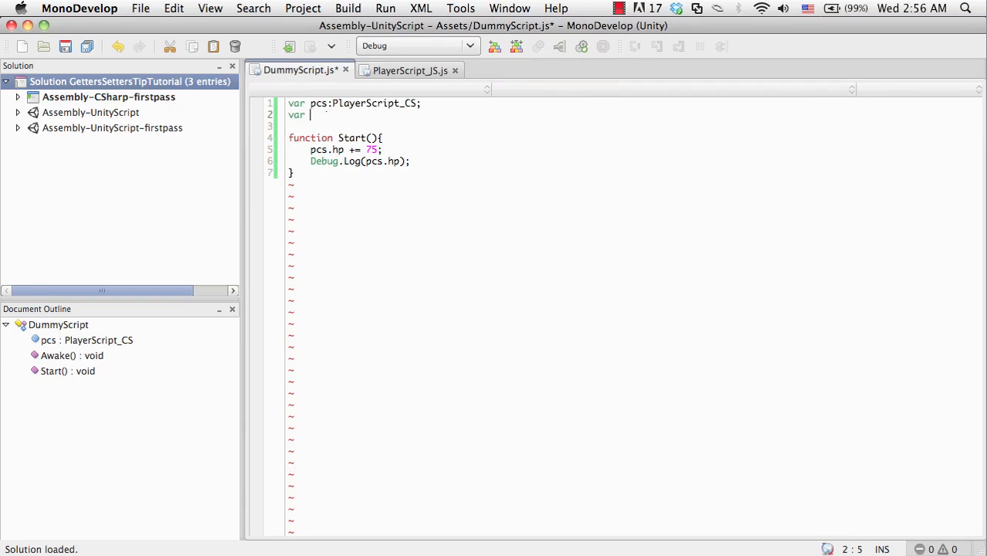
pyautogui.write('pjs')
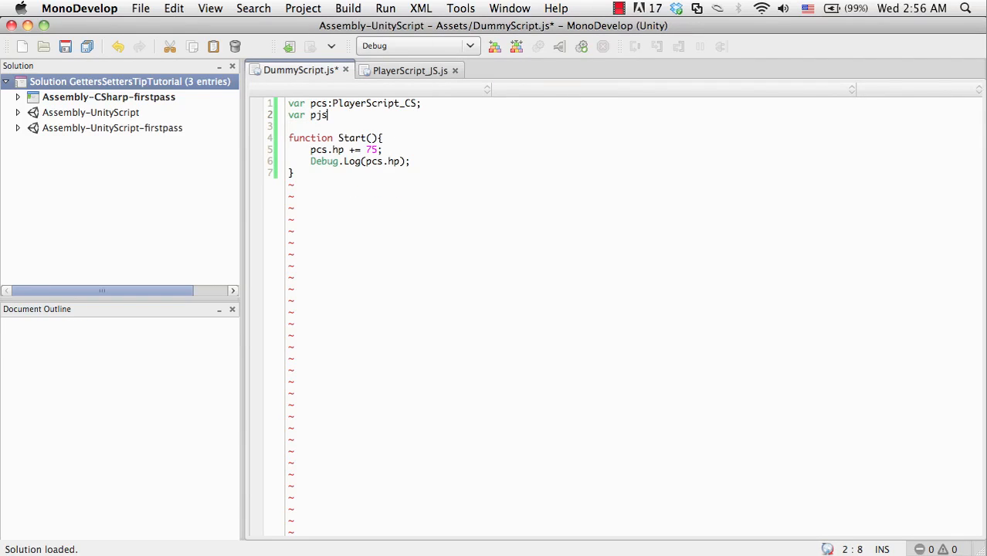
pyautogui.write(':PlayerScript_JS;')
pyautogui.write('Debug.Log(jcs.mood);')
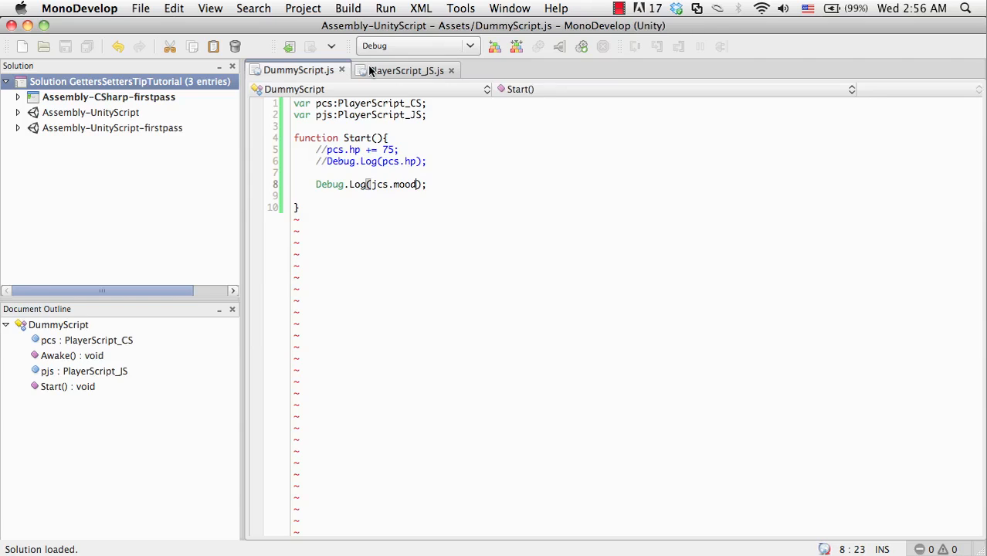
pyautogui.click(402, 69)
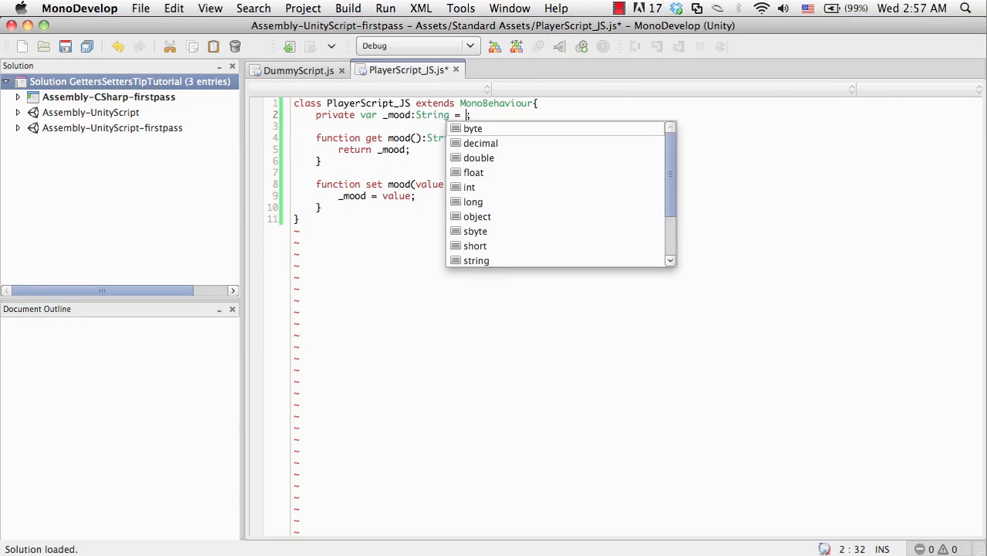
pyautogui.write('"Neutral')
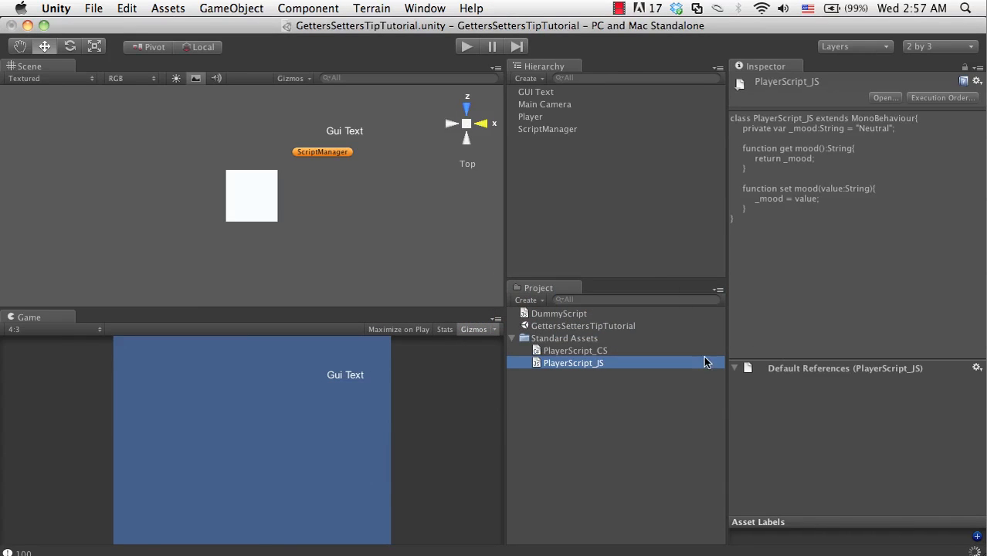
# Step: Return to Unity and run the scene, which raises a NullReferenceException
pyautogui.click(467, 46)
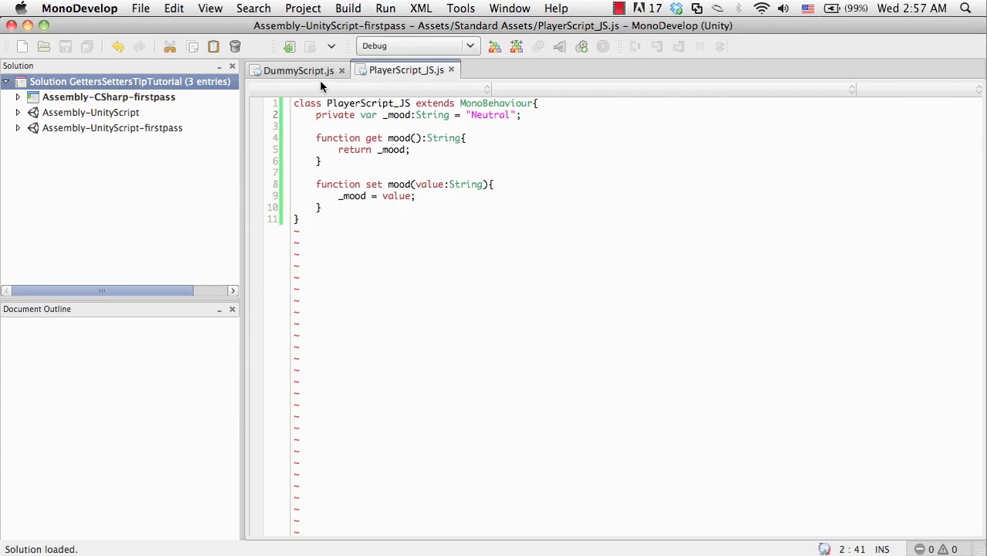
pyautogui.click(300, 69)
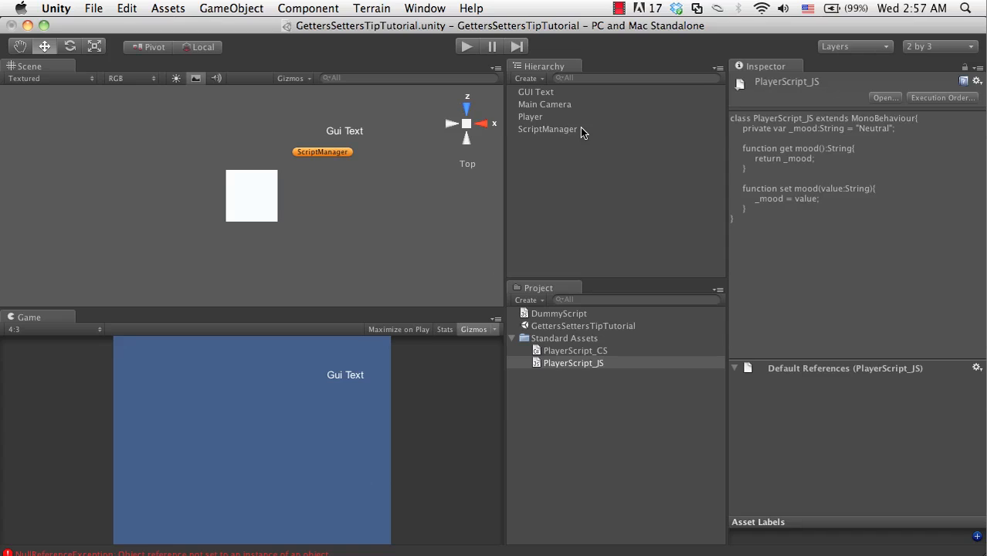
# Step: Run the scene, trace the exception to DummyScript line 8, and inspect ScriptManager's Pcs/Pjs references
pyautogui.click(548, 129)
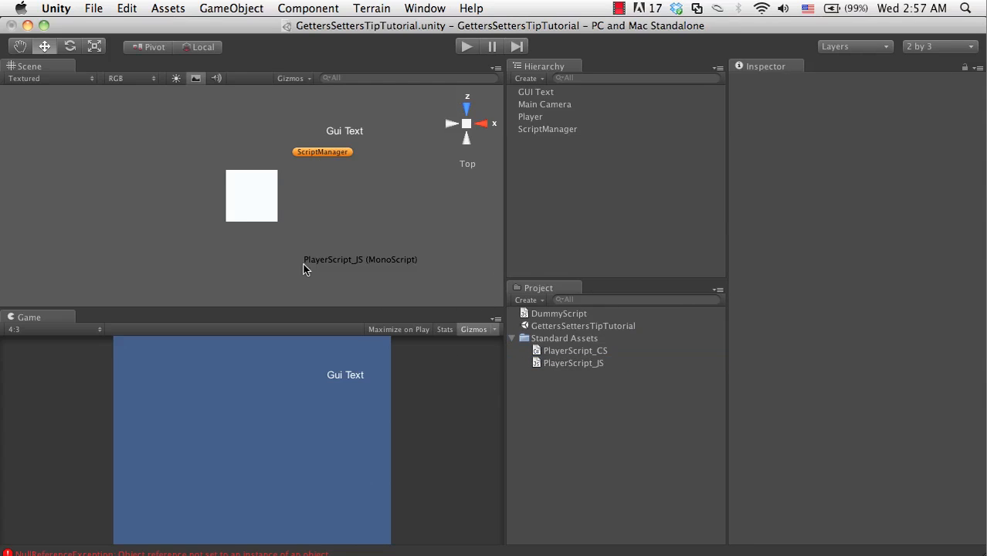
pyautogui.moveTo(261, 196)
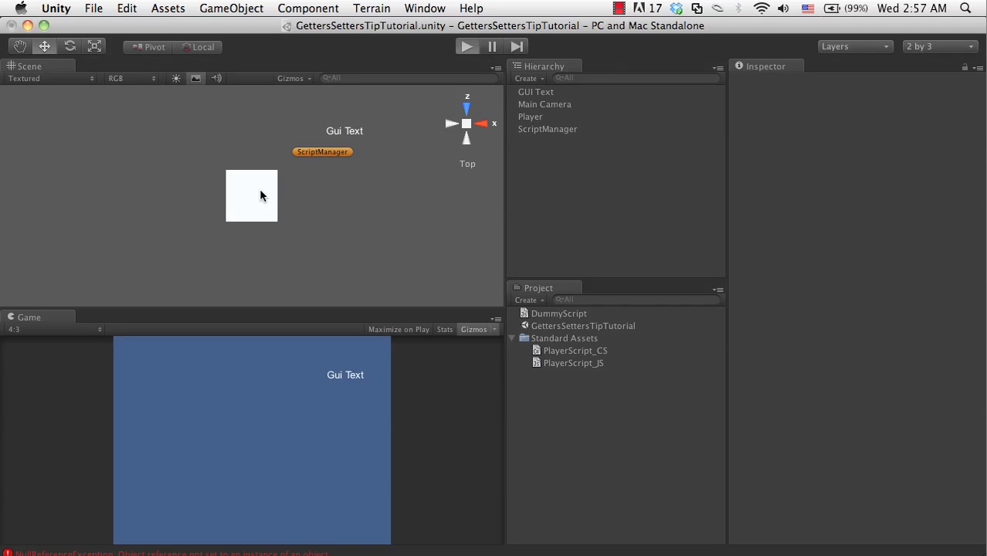
pyautogui.click(467, 46)
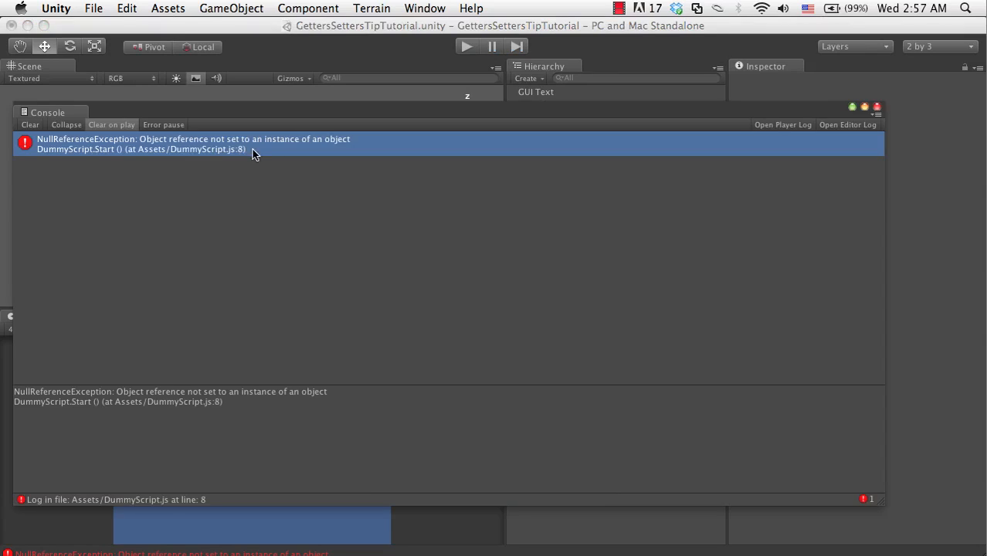
pyautogui.moveTo(231, 158)
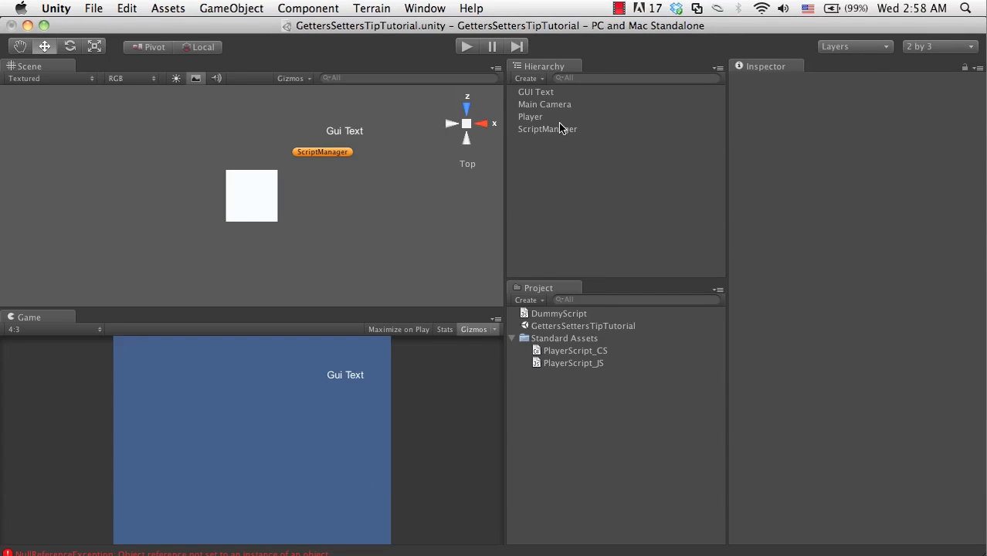
pyautogui.click(531, 116)
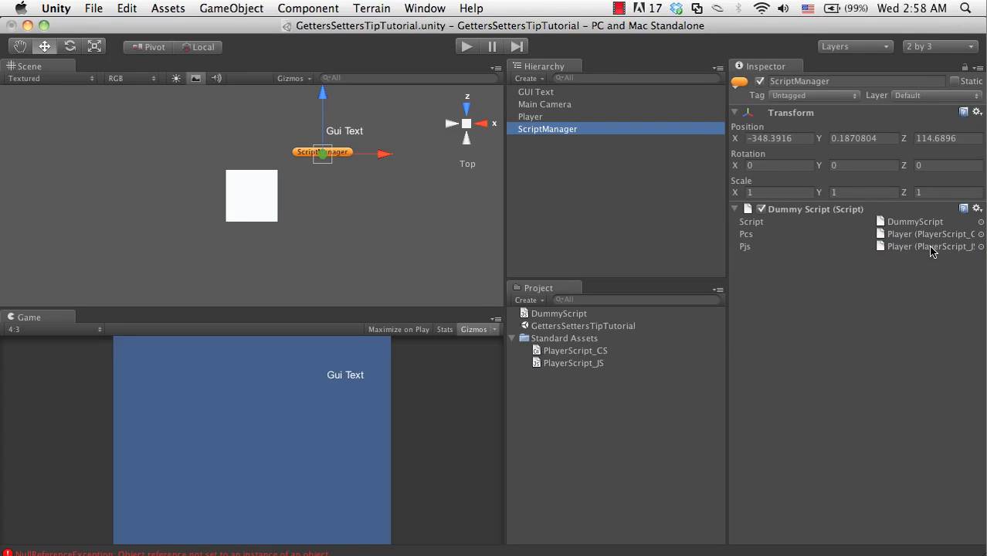
pyautogui.moveTo(476, 209)
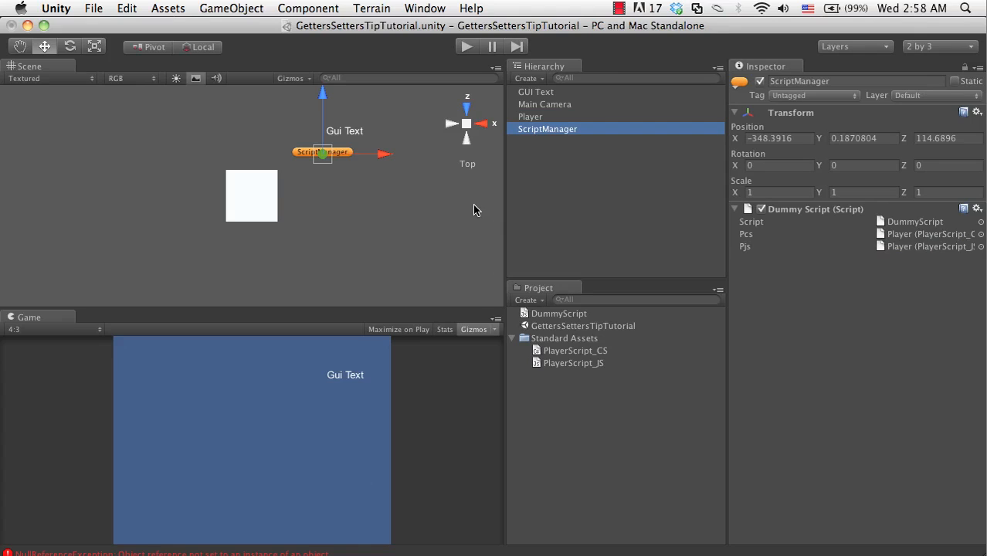
pyautogui.click(467, 46)
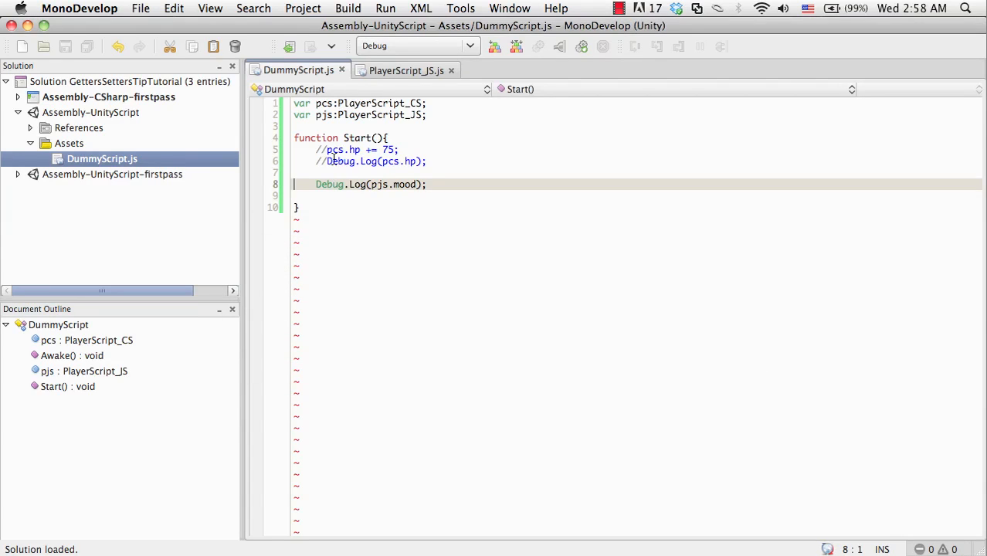
# Step: Insert pjs.mood = "Happy"; above DummyScript's Debug.Log, then check PlayerScript_JS
pyautogui.press('Return')
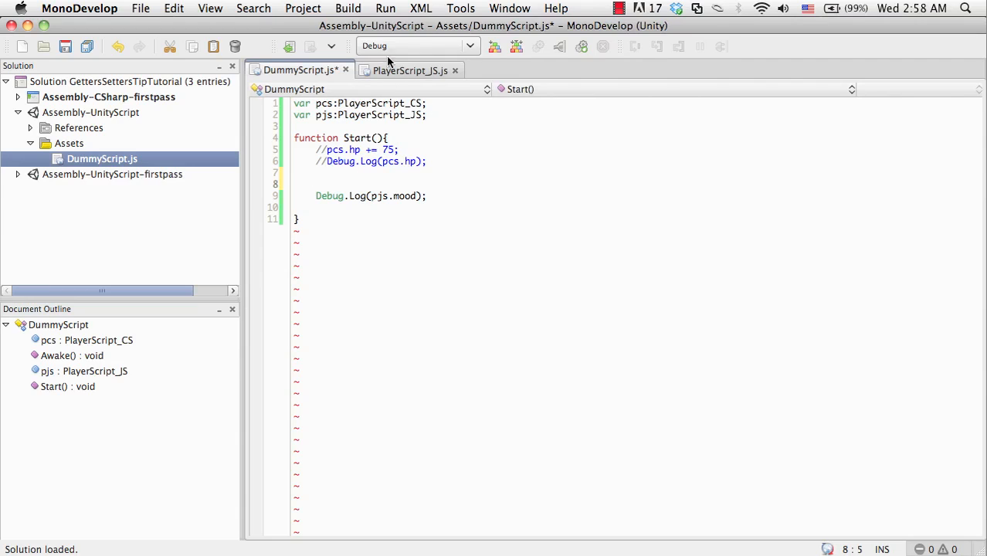
pyautogui.click(416, 70)
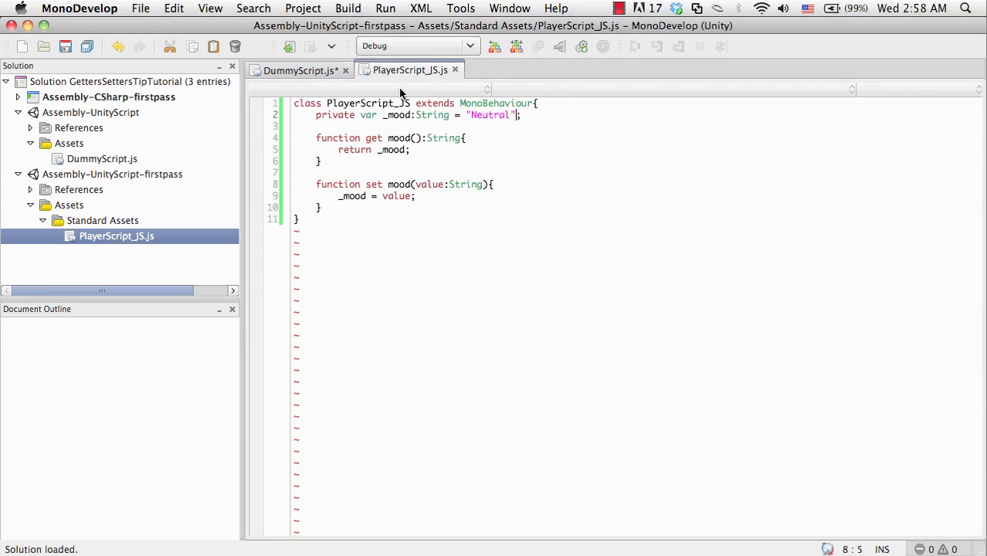
pyautogui.click(299, 70)
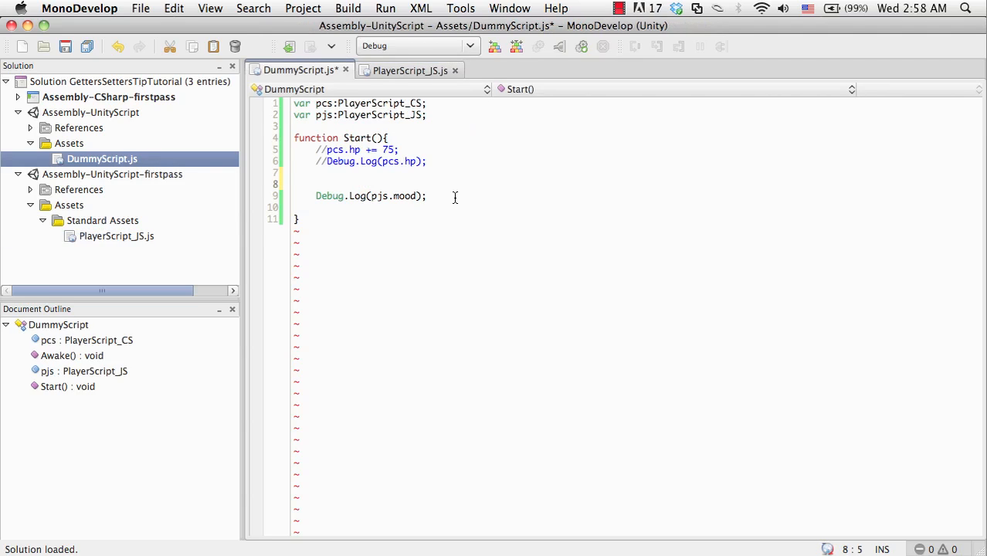
pyautogui.write('pjs.m')
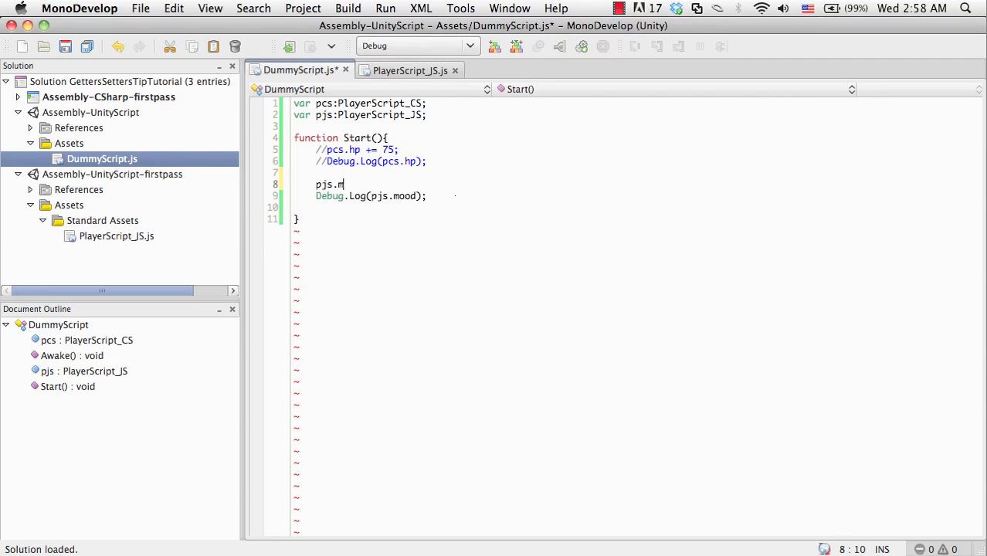
pyautogui.write('ood = "Happy";')
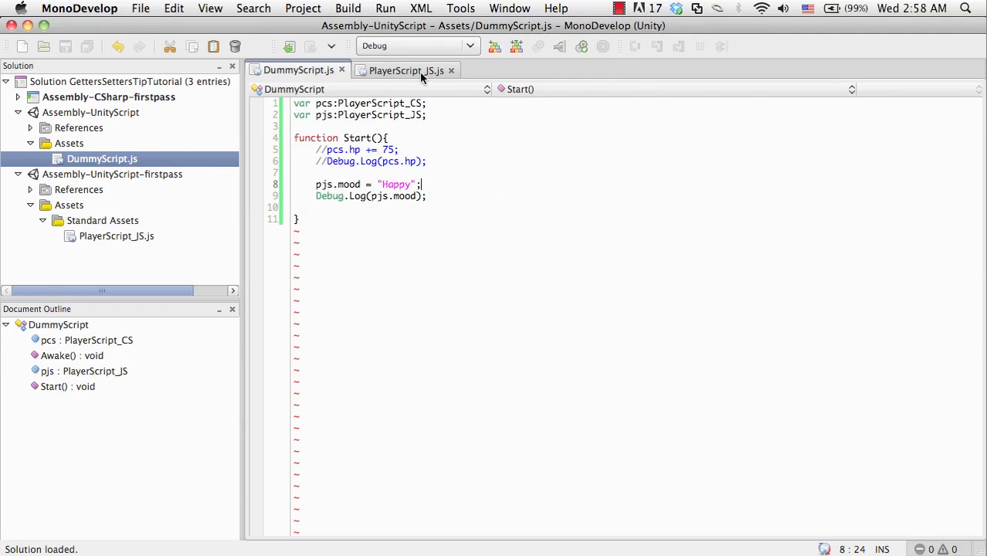
pyautogui.click(406, 71)
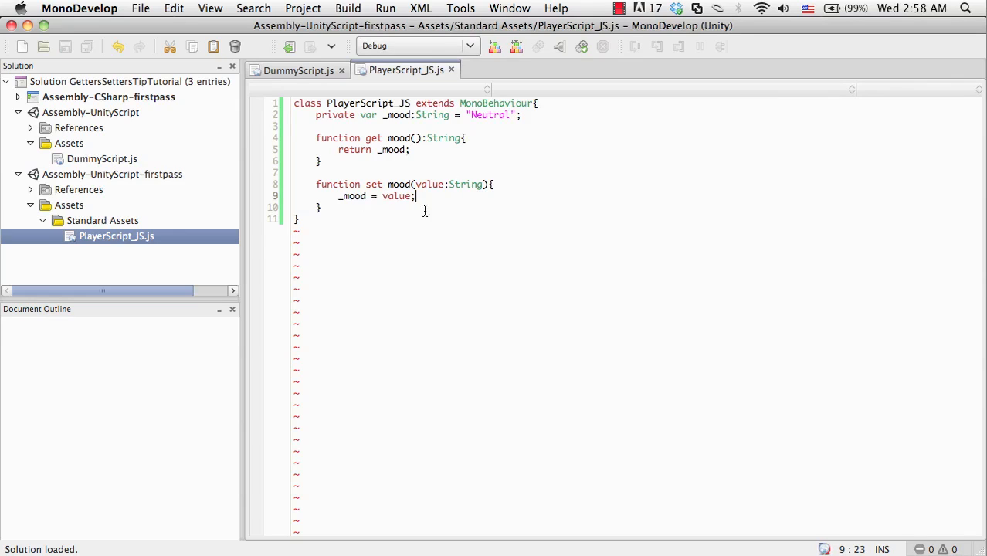
pyautogui.press('Enter')
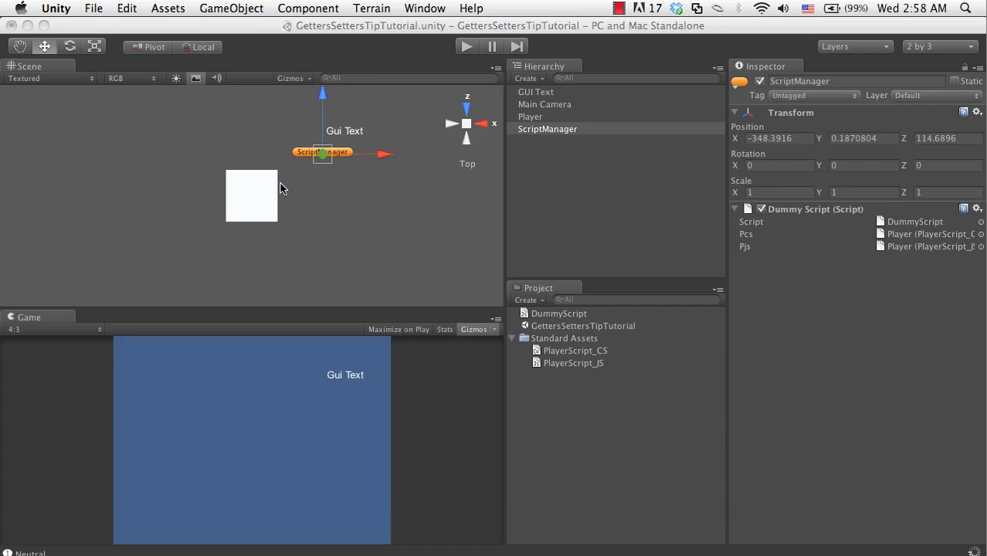
pyautogui.moveTo(355, 138)
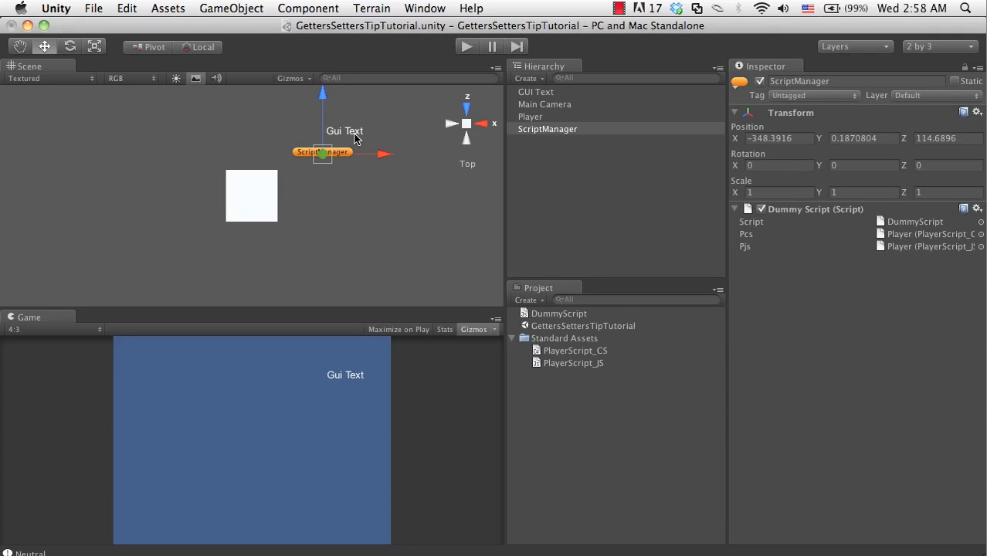
pyautogui.moveTo(349, 136)
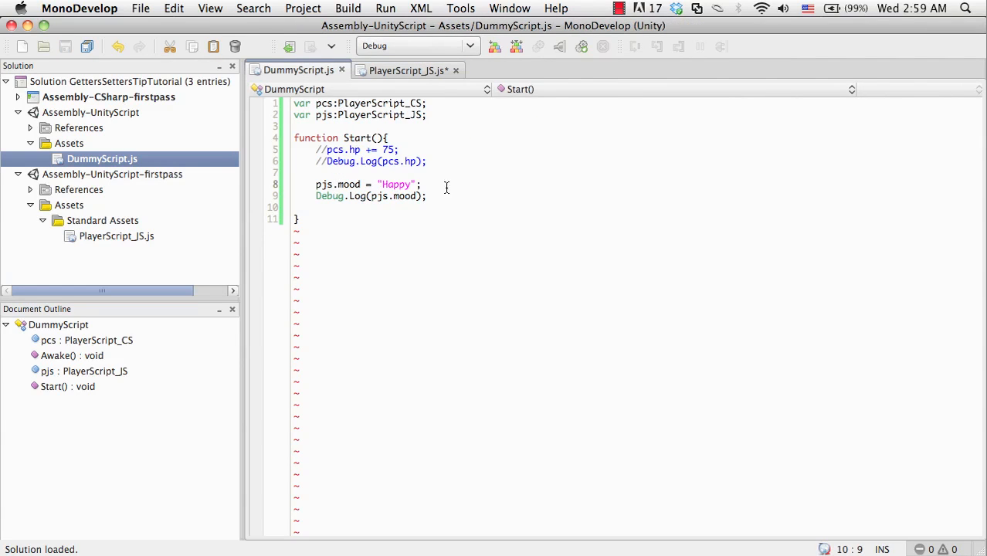
pyautogui.moveTo(454, 191)
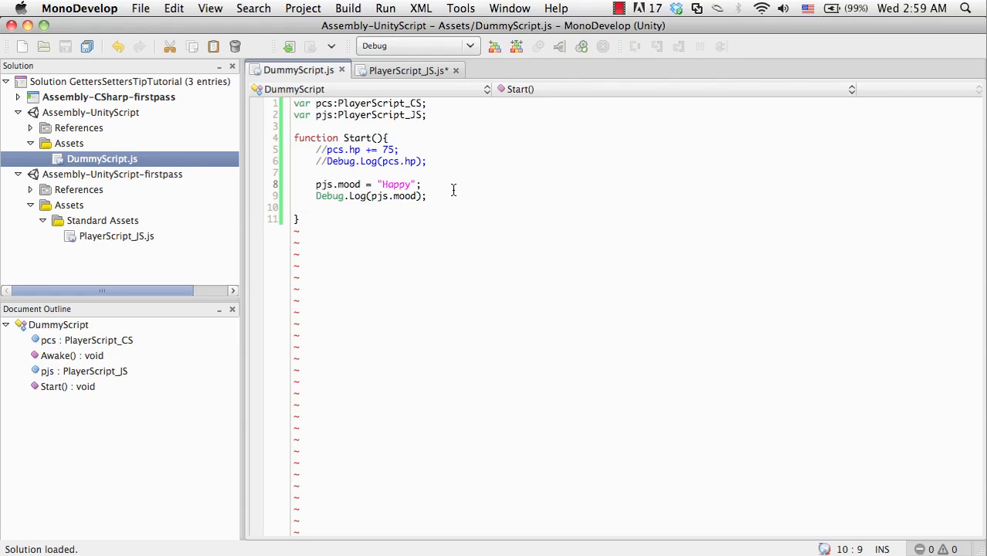
pyautogui.moveTo(441, 195)
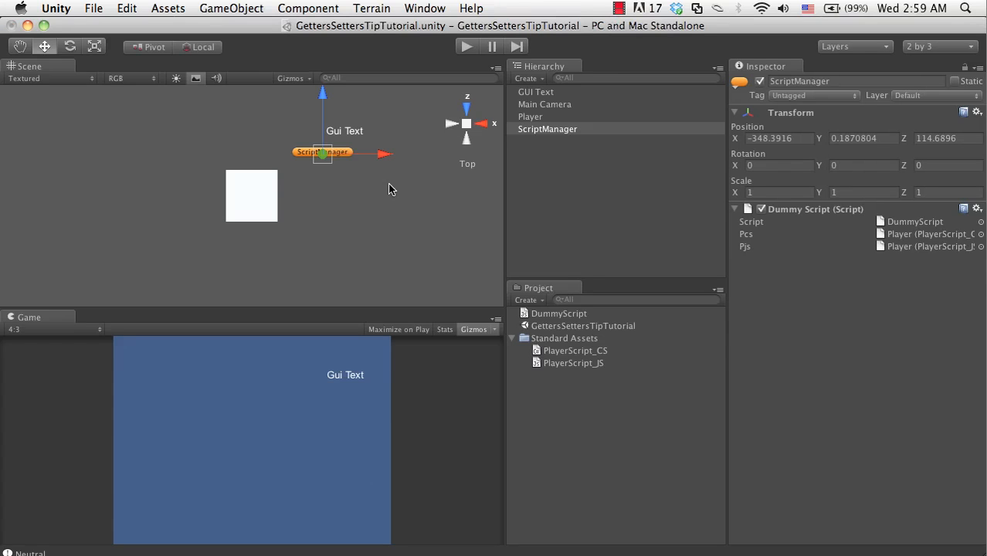
pyautogui.moveTo(349, 145)
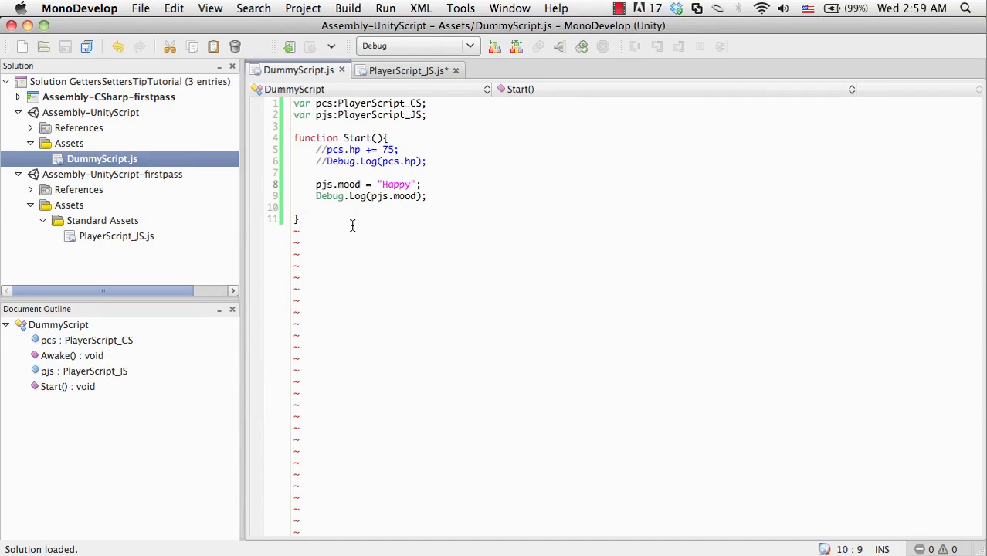
pyautogui.moveTo(364, 184)
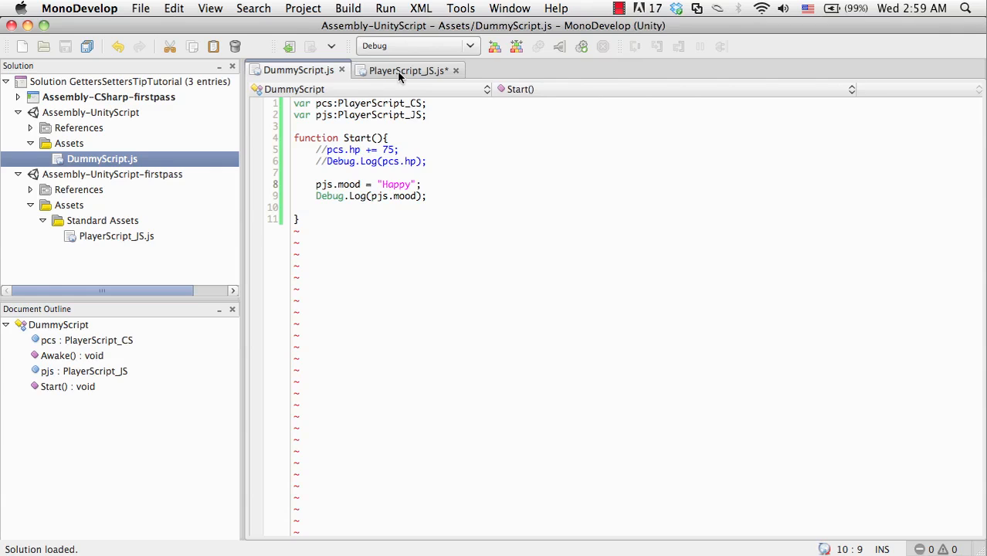
# Step: Below _mood = value, start typing renderer.material.color using autocomplete suggestions
pyautogui.click(408, 69)
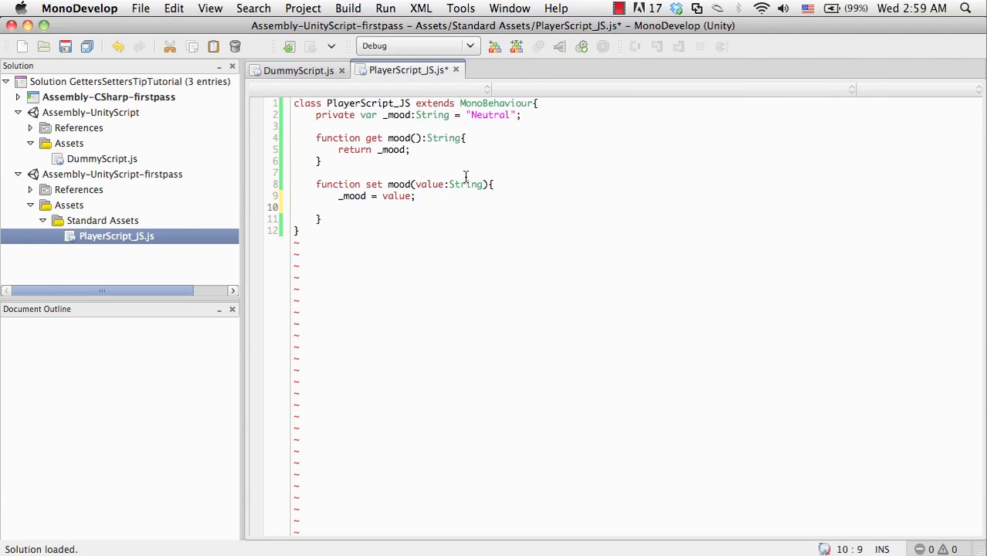
pyautogui.write('rendere')
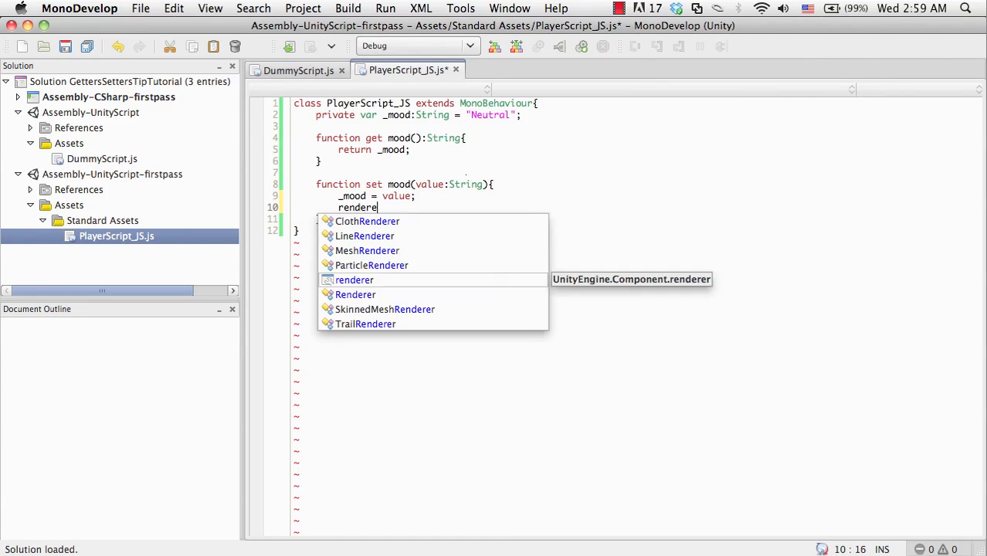
pyautogui.write('.materia')
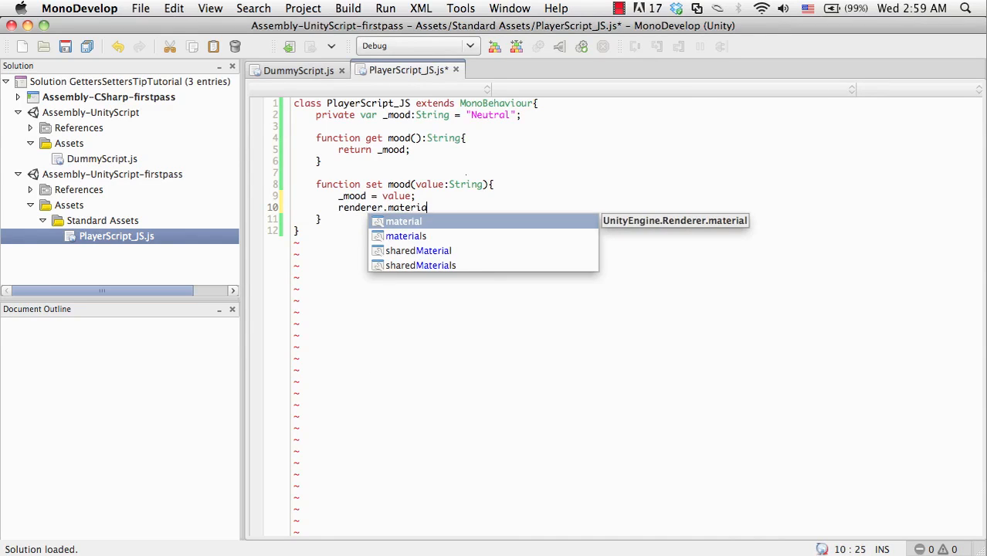
pyautogui.write('.colo')
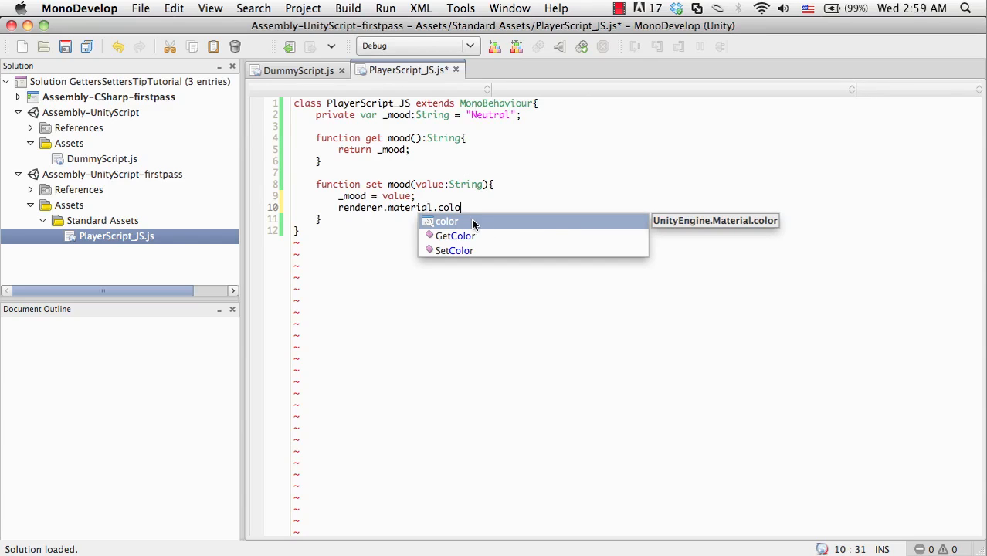
pyautogui.moveTo(497, 223)
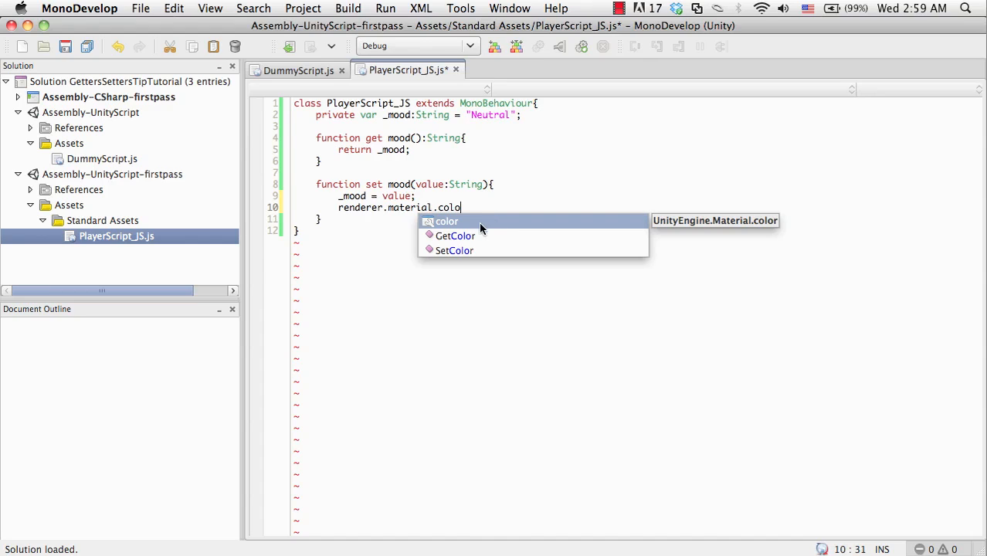
pyautogui.moveTo(433, 255)
pyautogui.write('r =')
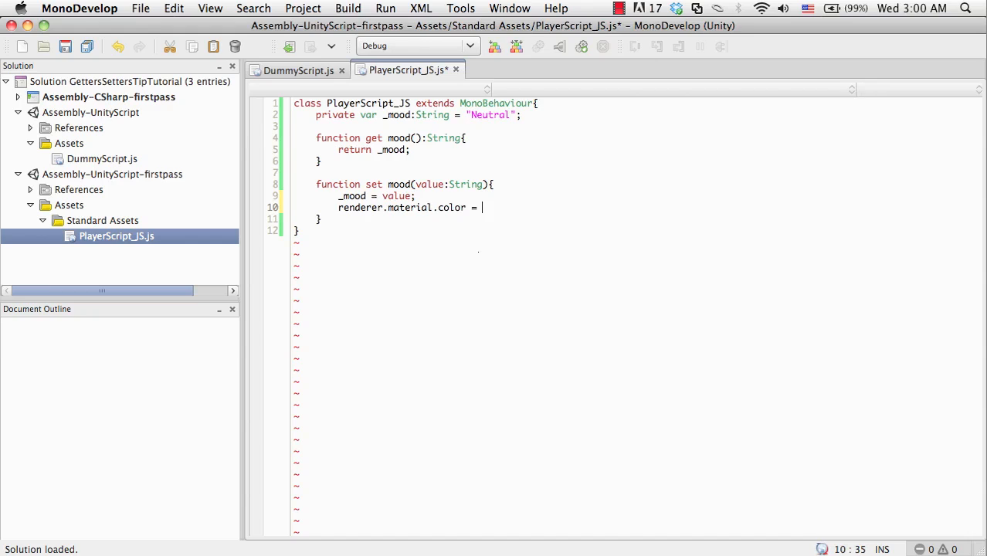
# Step: Wrap the colour line in switch(value): case "Happy" sets Color.green, case "Red" sets Color.red
pyautogui.write('C')
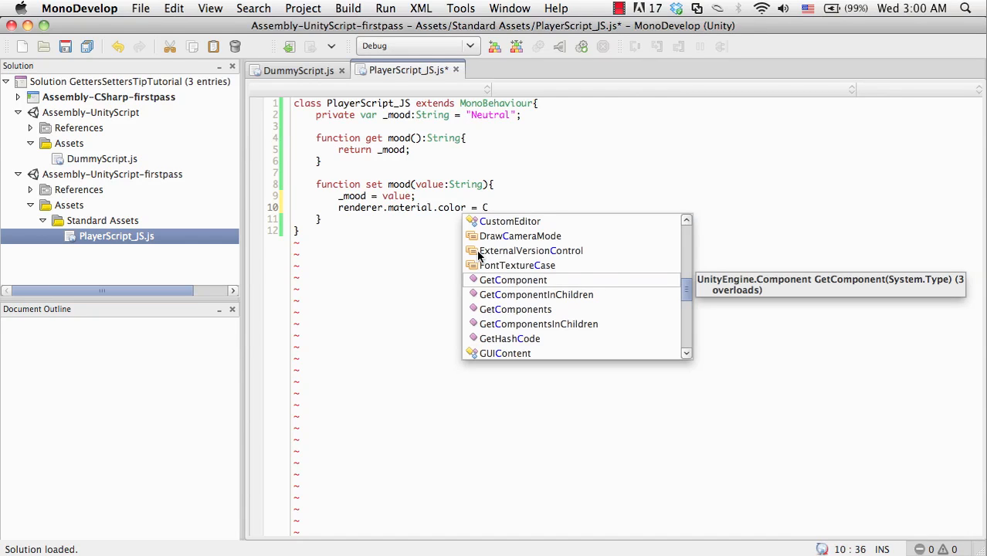
pyautogui.press('Escape')
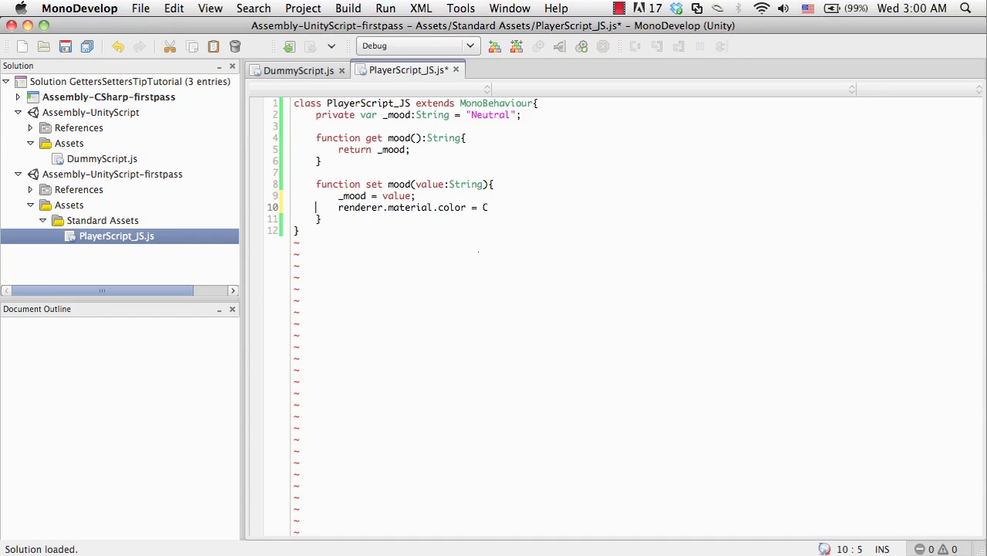
pyautogui.write('switch(value){')
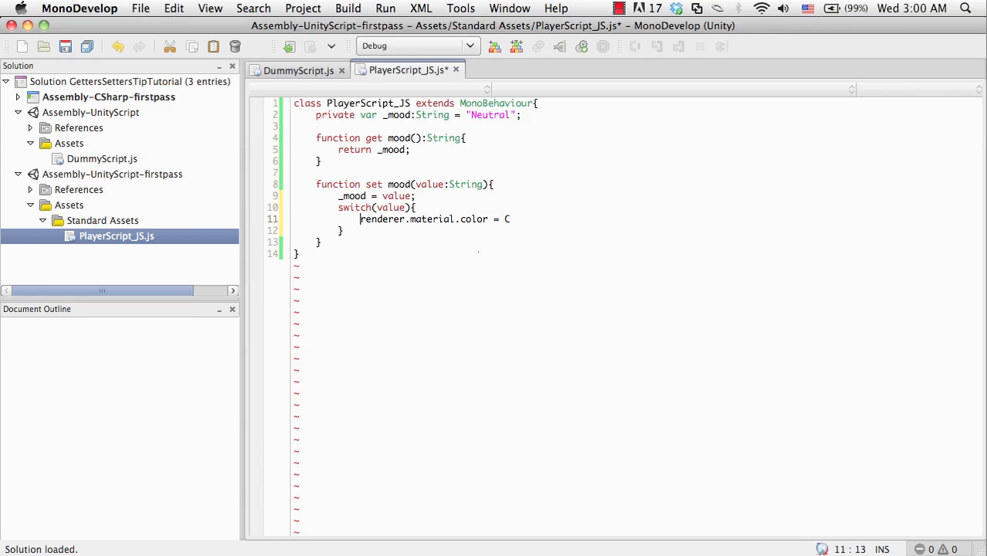
pyautogui.write('case')
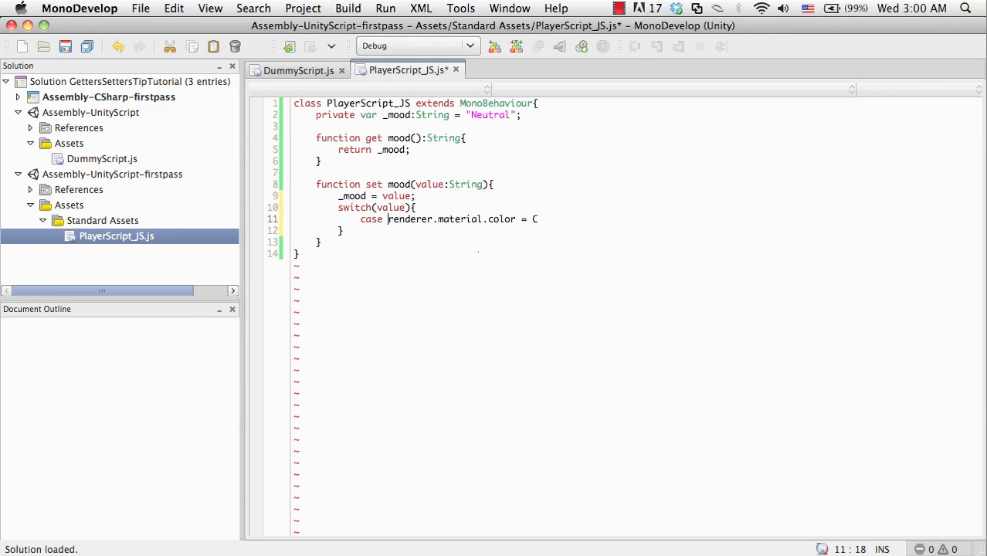
pyautogui.write('"Happy":')
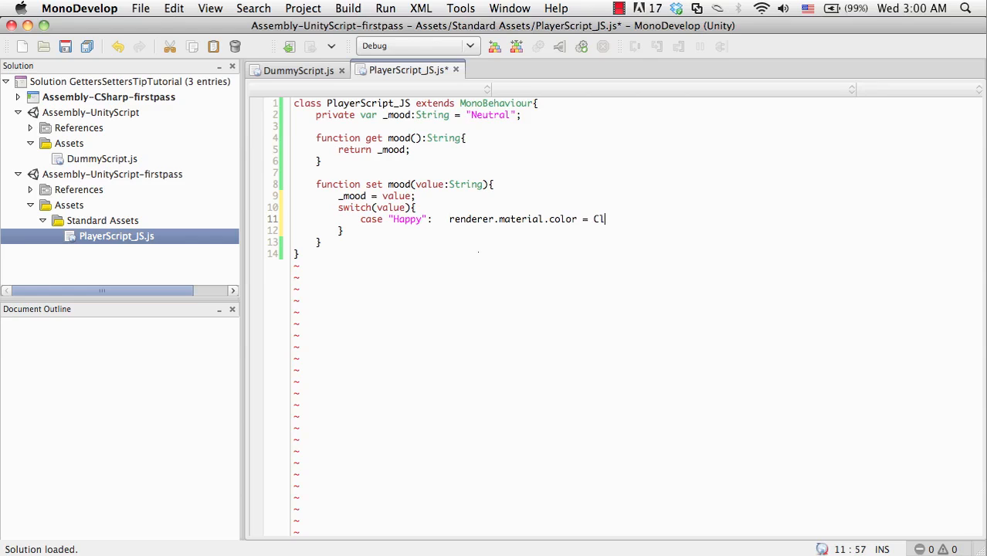
pyautogui.write('Color.')
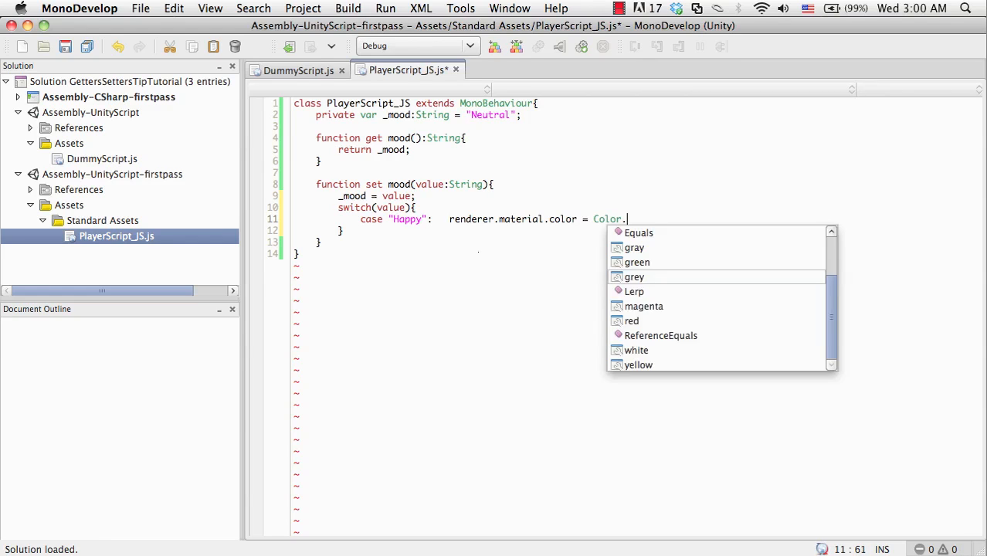
pyautogui.write('green;')
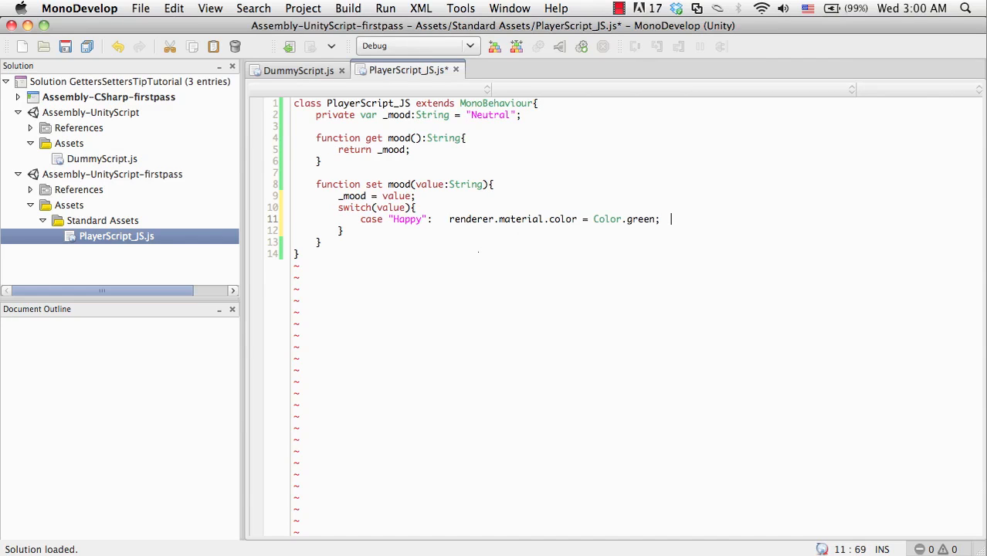
pyautogui.write('break;')
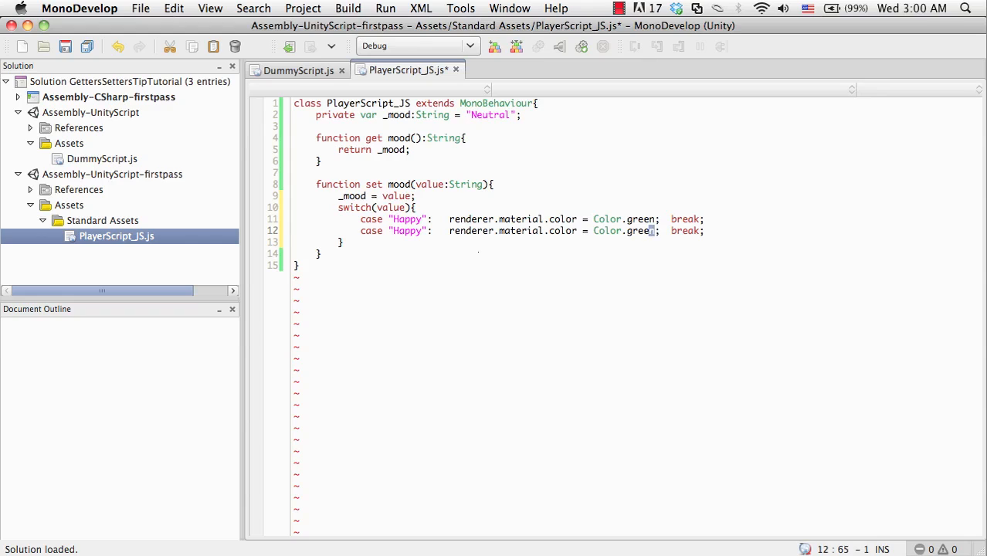
pyautogui.write('red')
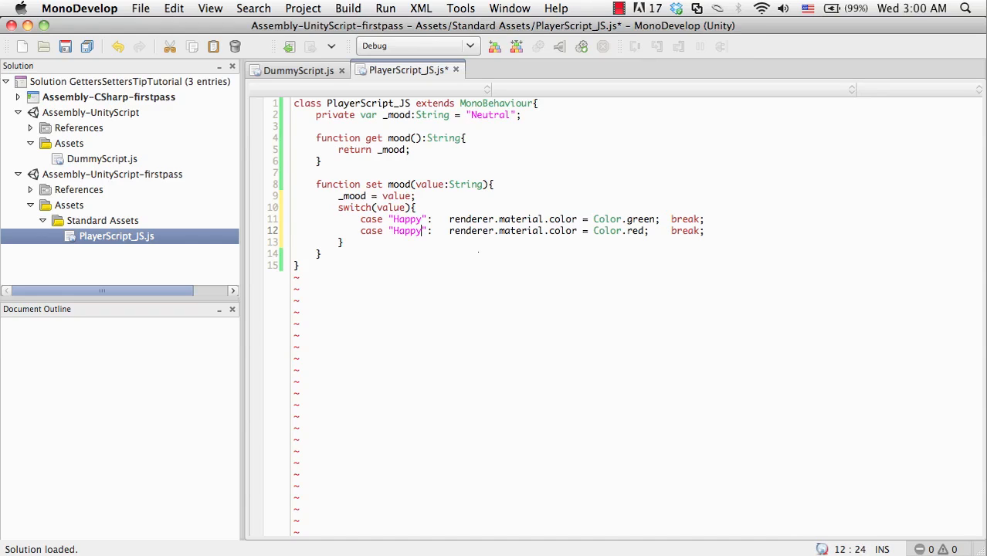
pyautogui.write('Red')
pyautogui.write('var mood')
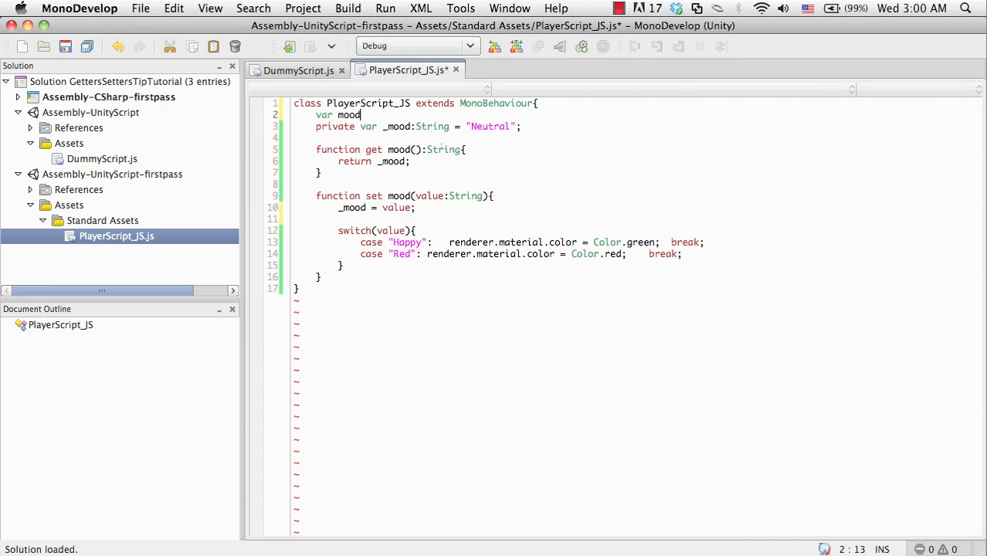
# Step: Declare moodText:GUIText, add moodText.text = value to the setter, and return to Unity
pyautogui.write('Text:G')
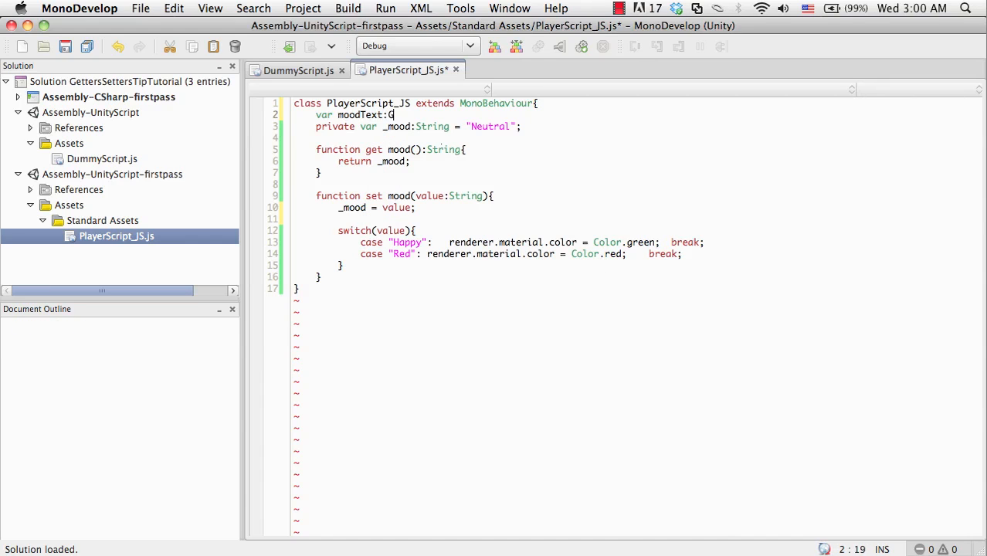
pyautogui.write('UIText;')
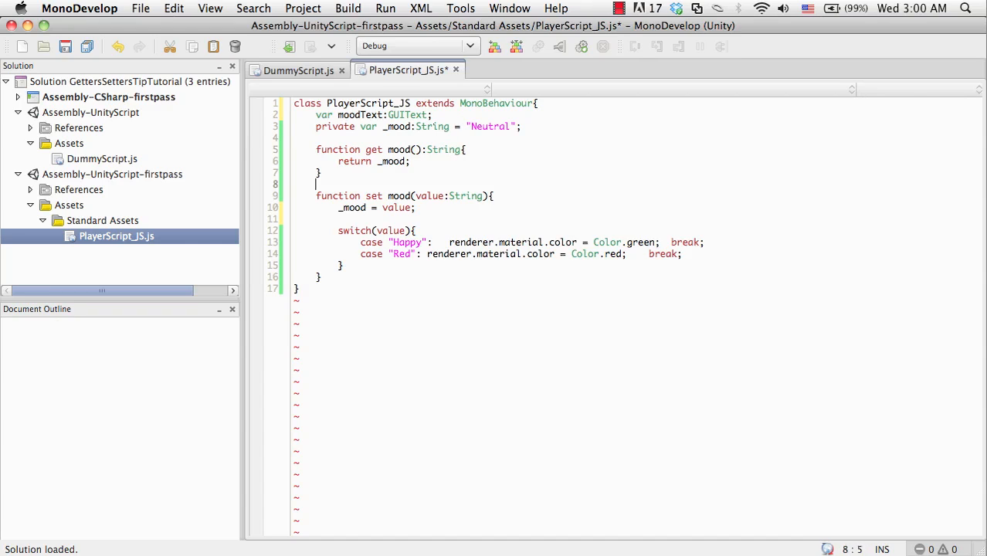
pyautogui.write('mood')
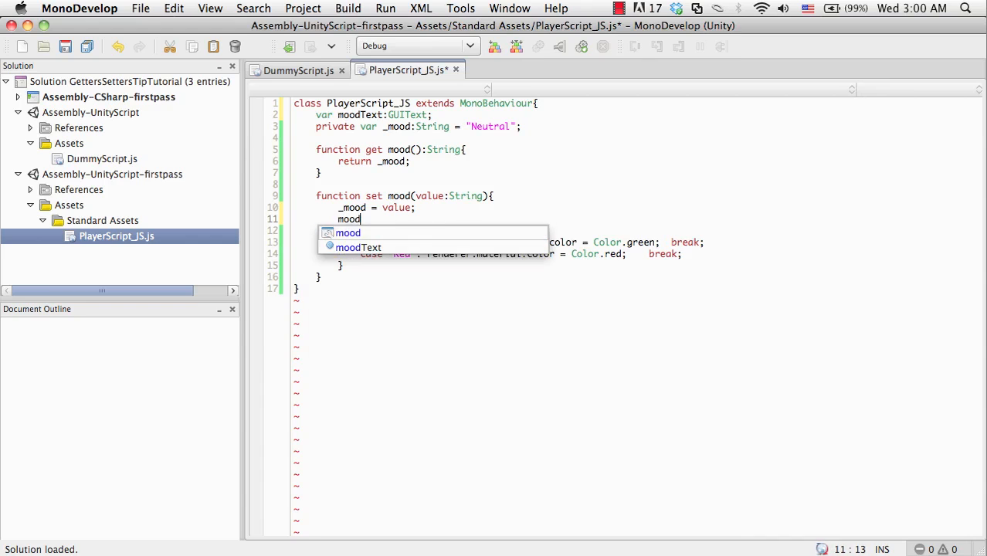
pyautogui.write('Text.r')
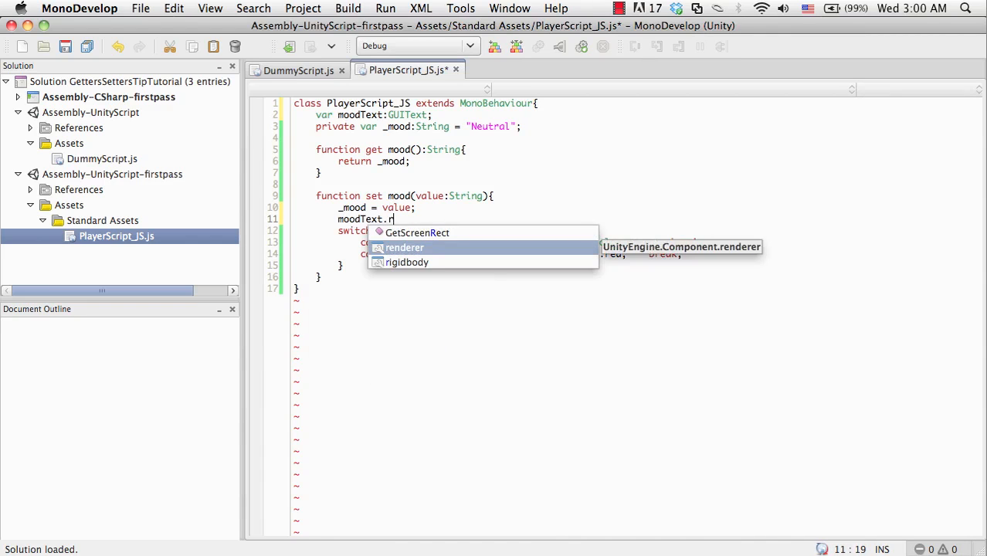
pyautogui.write('ext = val')
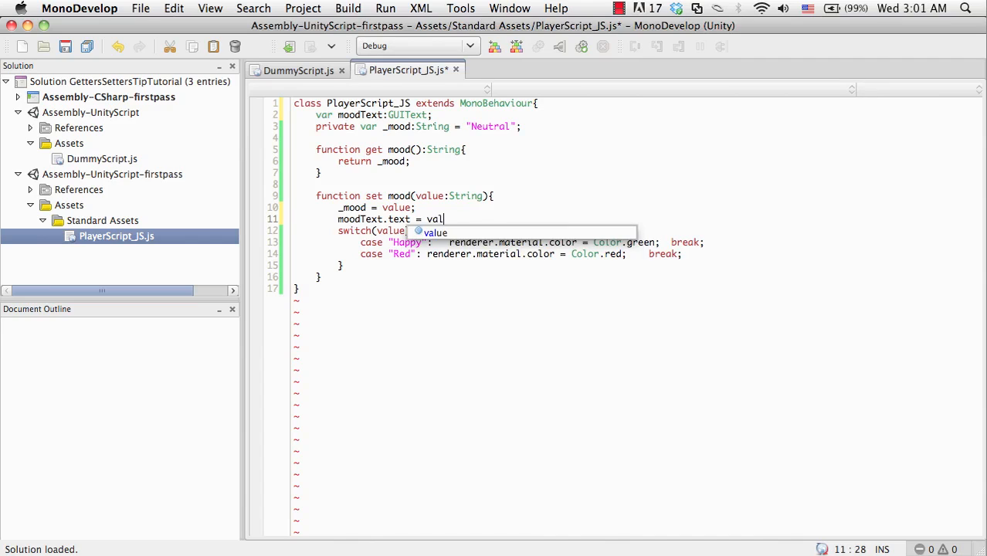
pyautogui.write('ue;')
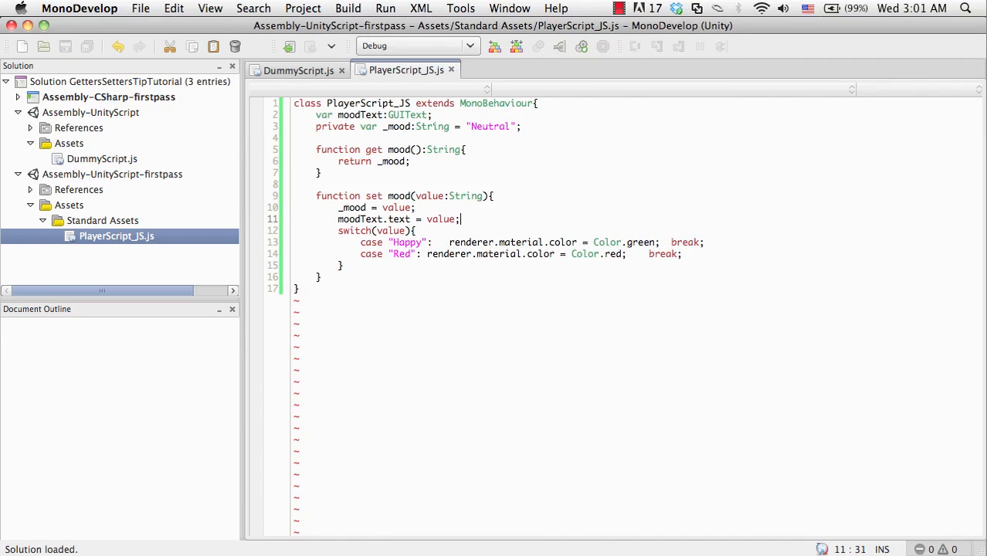
pyautogui.click(390, 306)
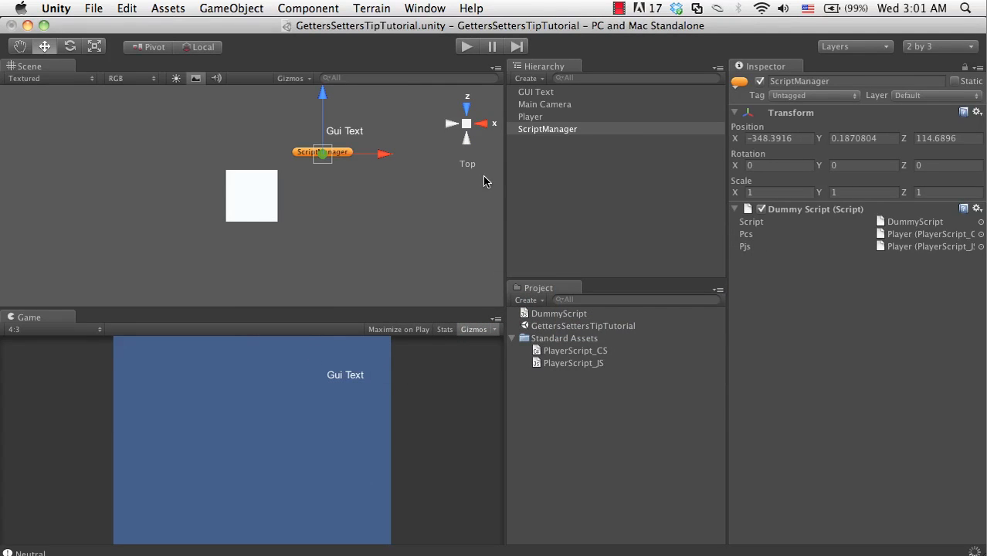
# Step: Select Player and play the scene, showing a green cube and 'Happy' text
pyautogui.click(531, 117)
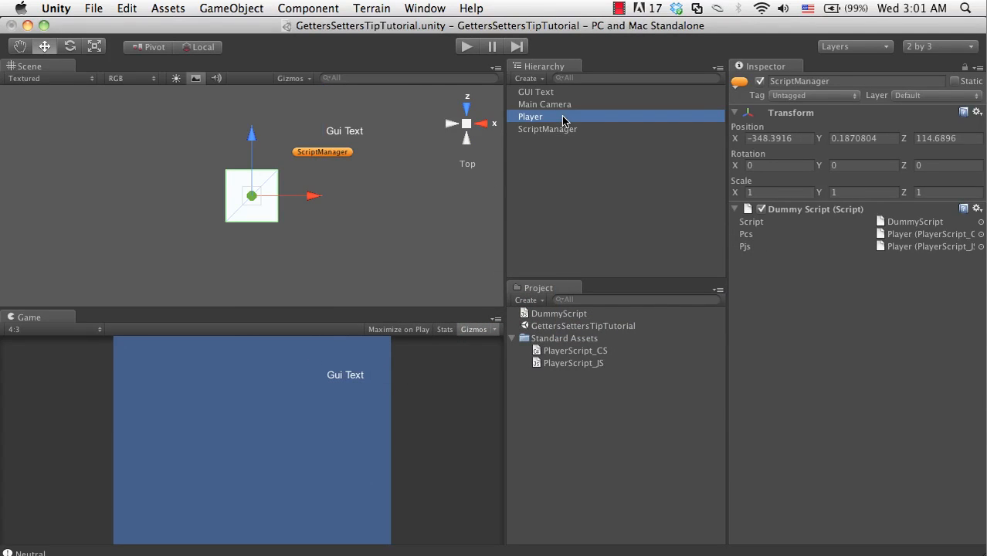
pyautogui.click(531, 117)
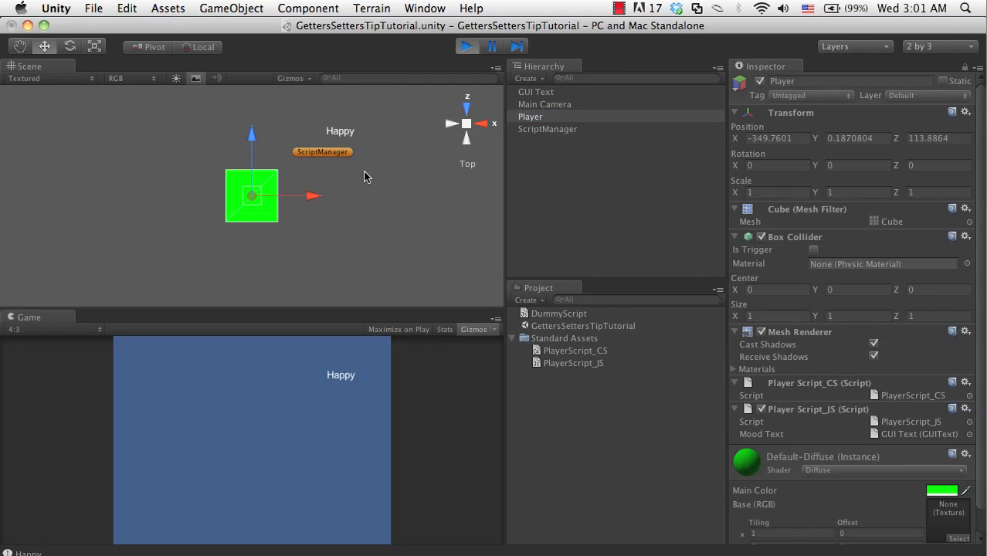
pyautogui.moveTo(346, 144)
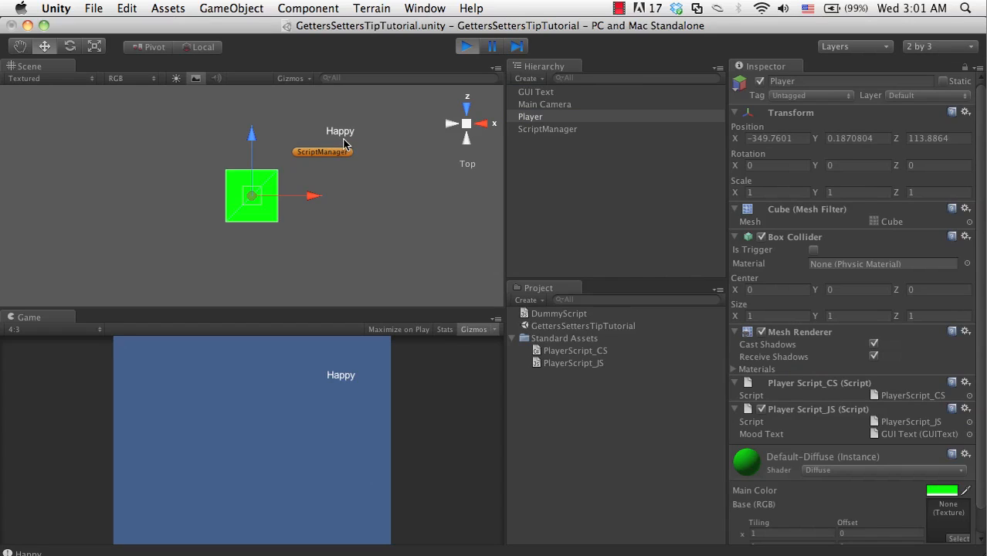
pyautogui.moveTo(134, 329)
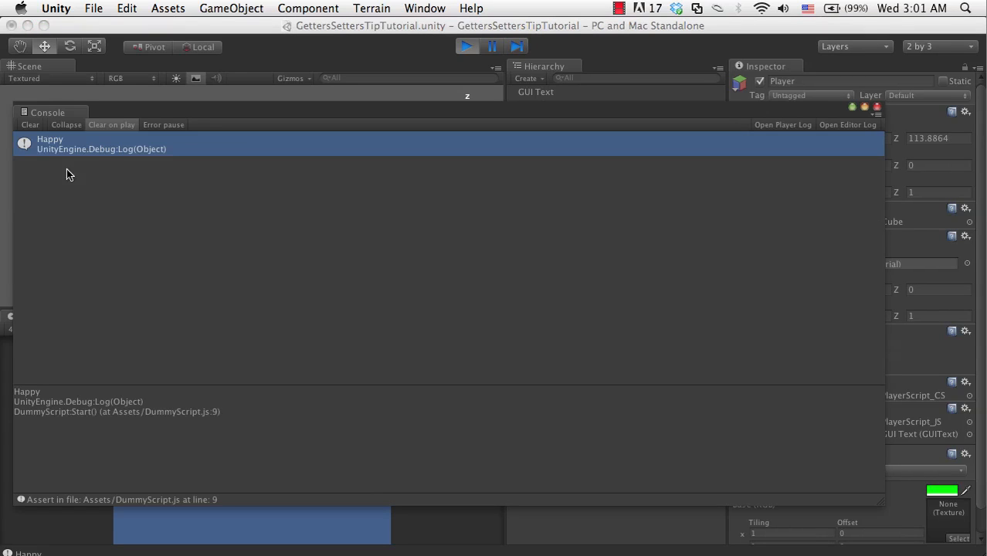
pyautogui.moveTo(49, 156)
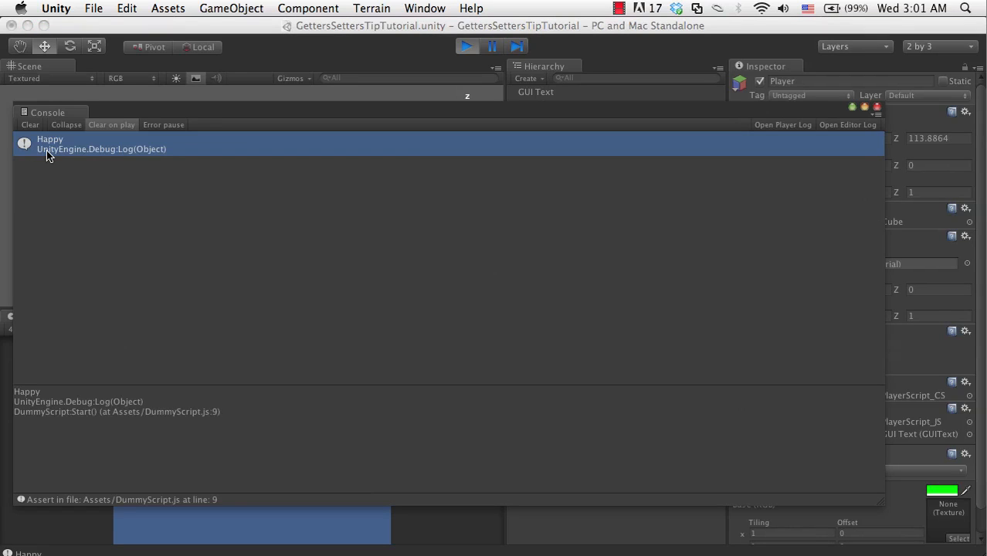
# Step: Inspect the 'Happy' log message from DummyScript's Start in the Console
pyautogui.click(470, 46)
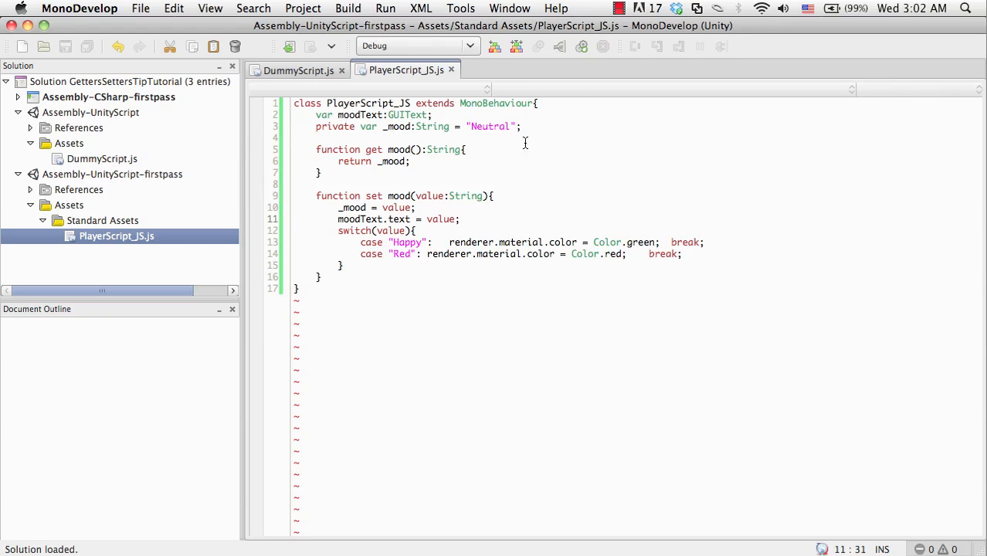
pyautogui.moveTo(474, 261)
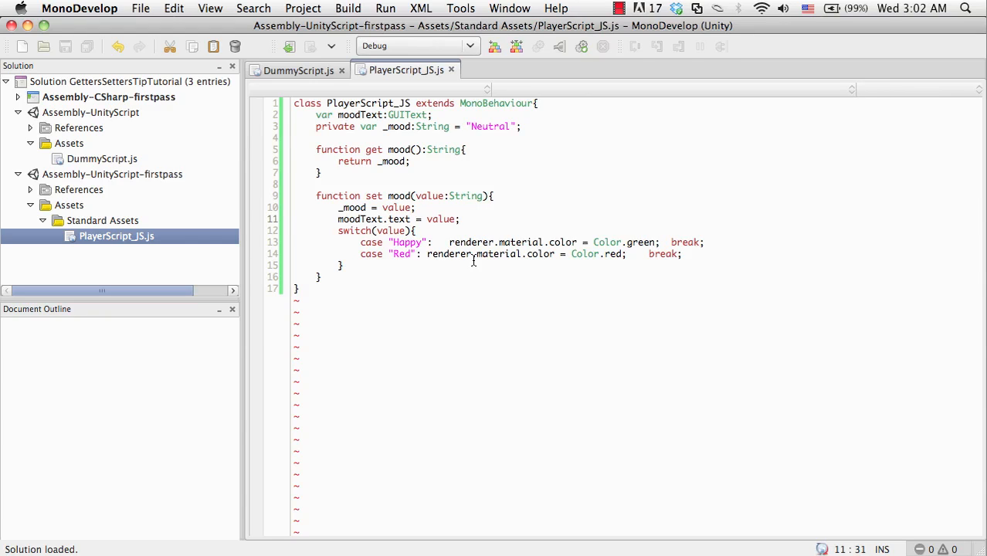